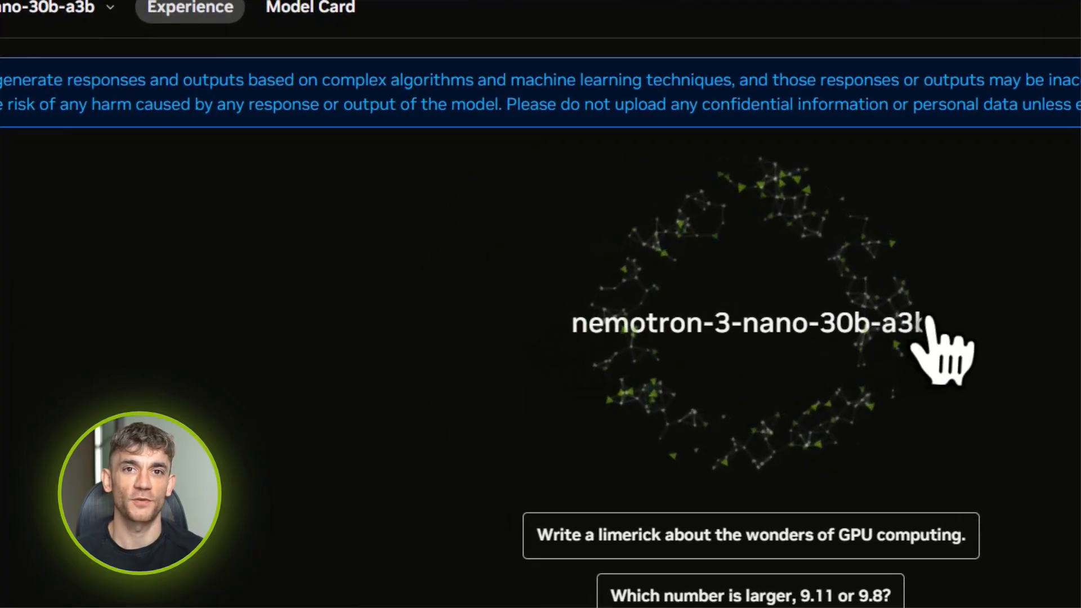
Adjust the playground's generation settings, raising max tokens by one and setting the seed to 42
{"action": "scroll", "scroll_direction": "down", "scroll_amount": 3}
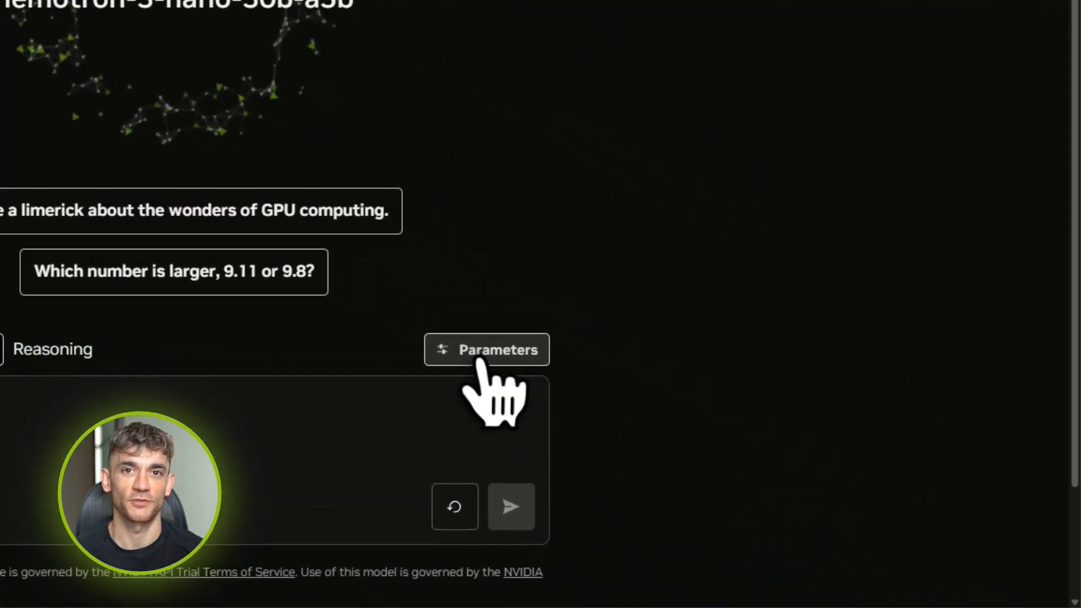
{"action": "left_click", "coordinate": [487, 349]}
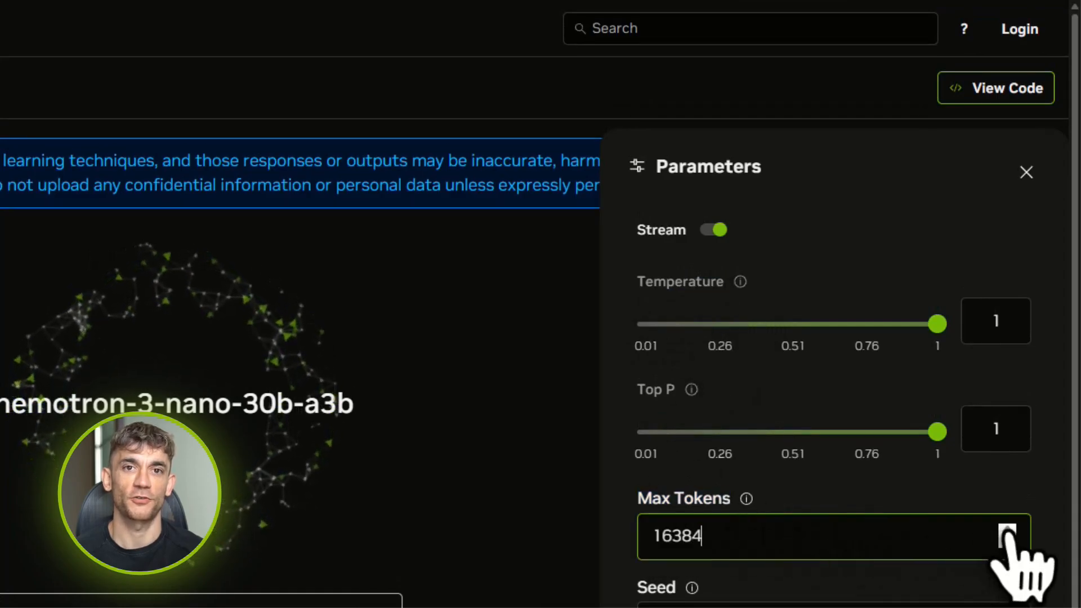
{"action": "left_click", "coordinate": [1006, 528]}
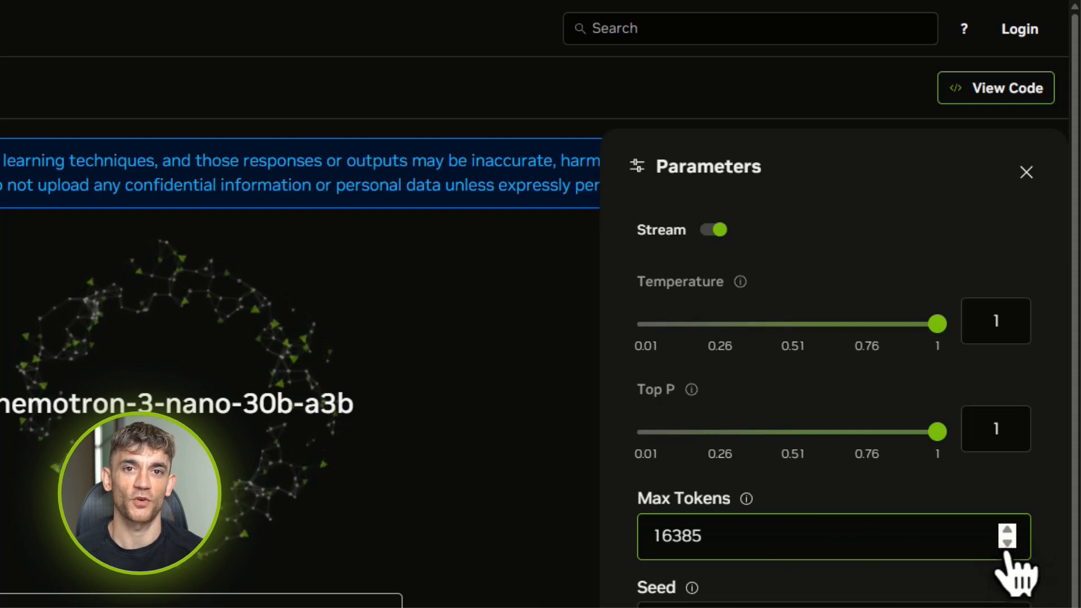
{"action": "left_click", "coordinate": [1007, 545]}
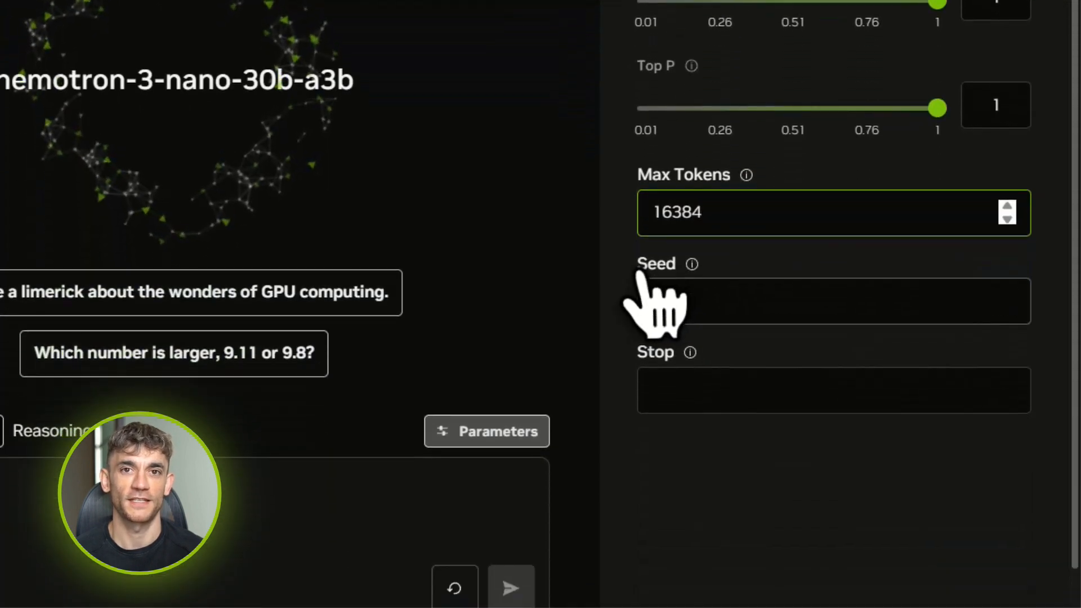
{"action": "type", "text": "42"}
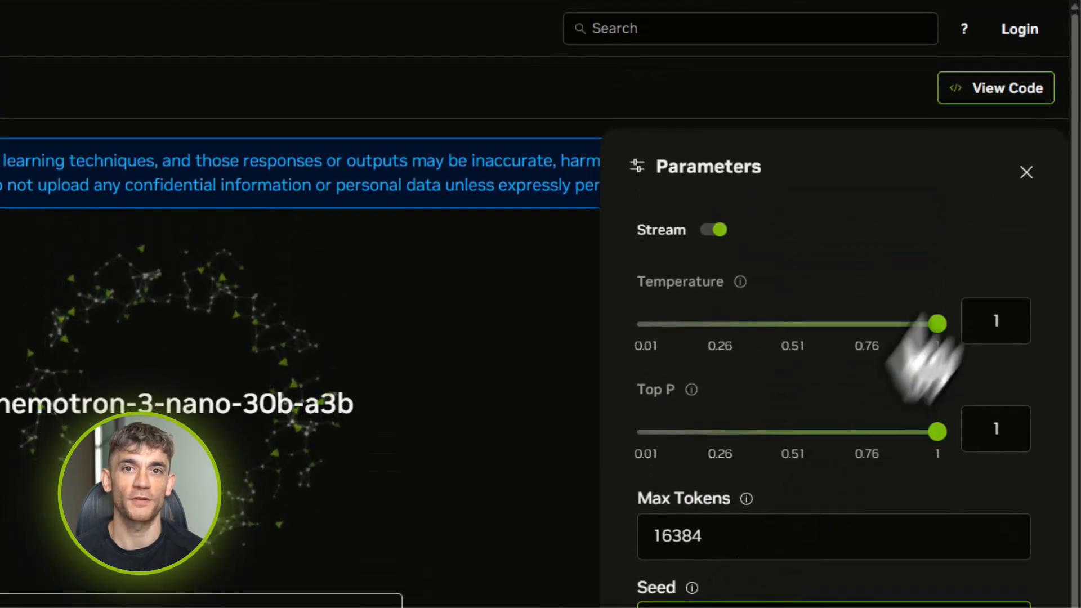
{"action": "left_click", "coordinate": [1026, 172]}
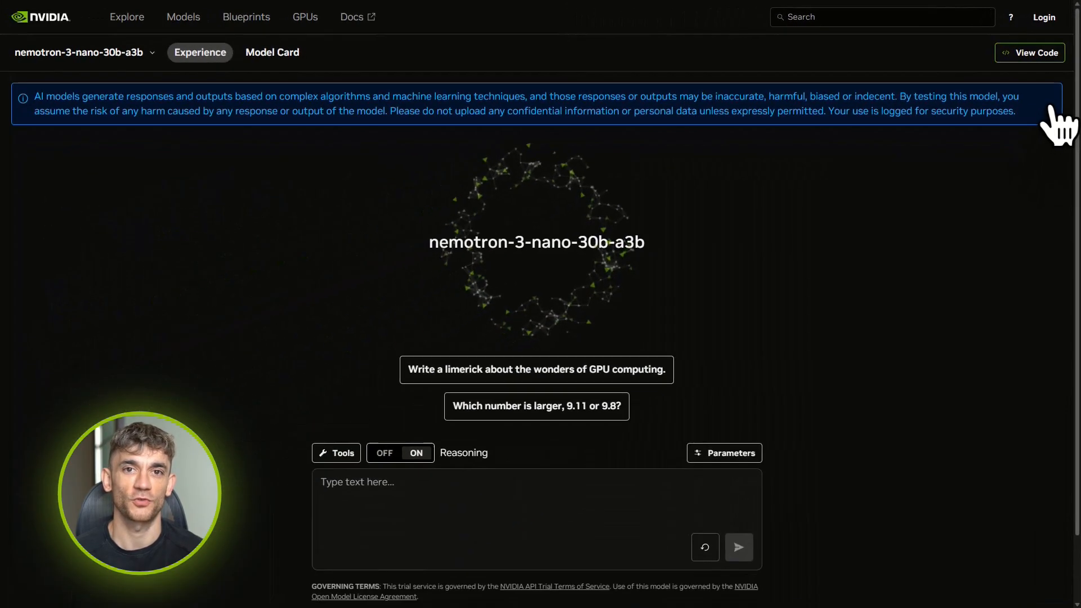
Move down the landing page past the small-LLMs comparison to How It Thinks Differently
{"action": "left_click", "coordinate": [337, 453]}
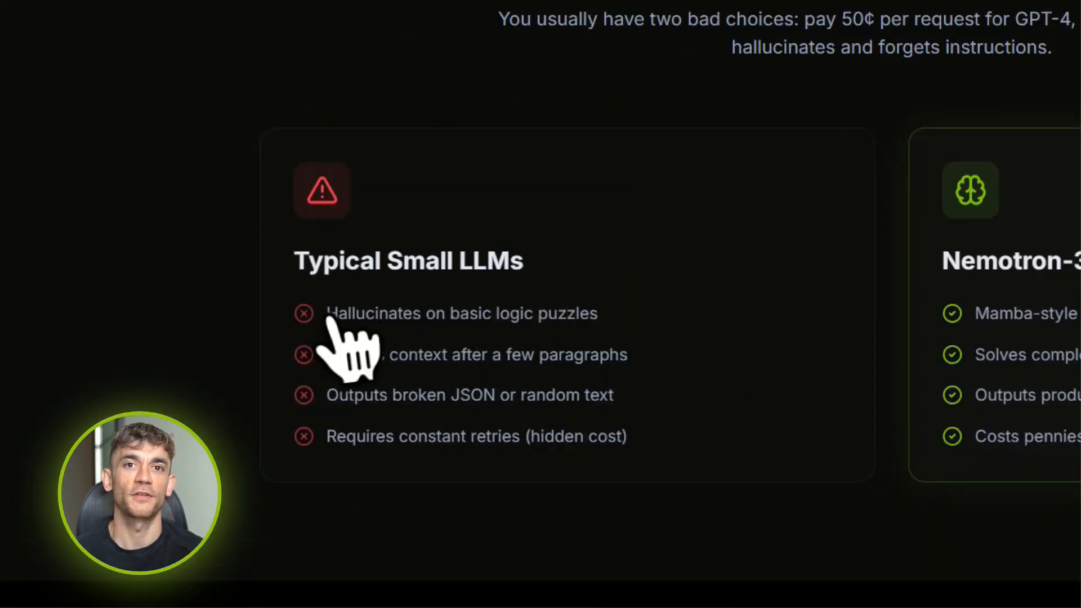
{"action": "double_click", "coordinate": [461, 313]}
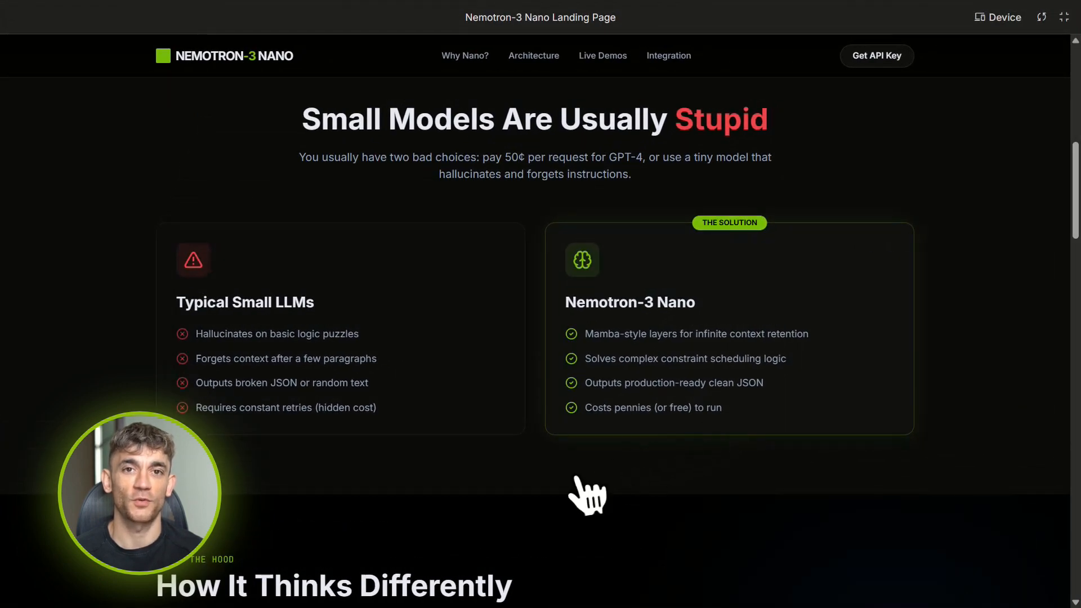
{"action": "scroll", "scroll_direction": "down", "scroll_amount": 3}
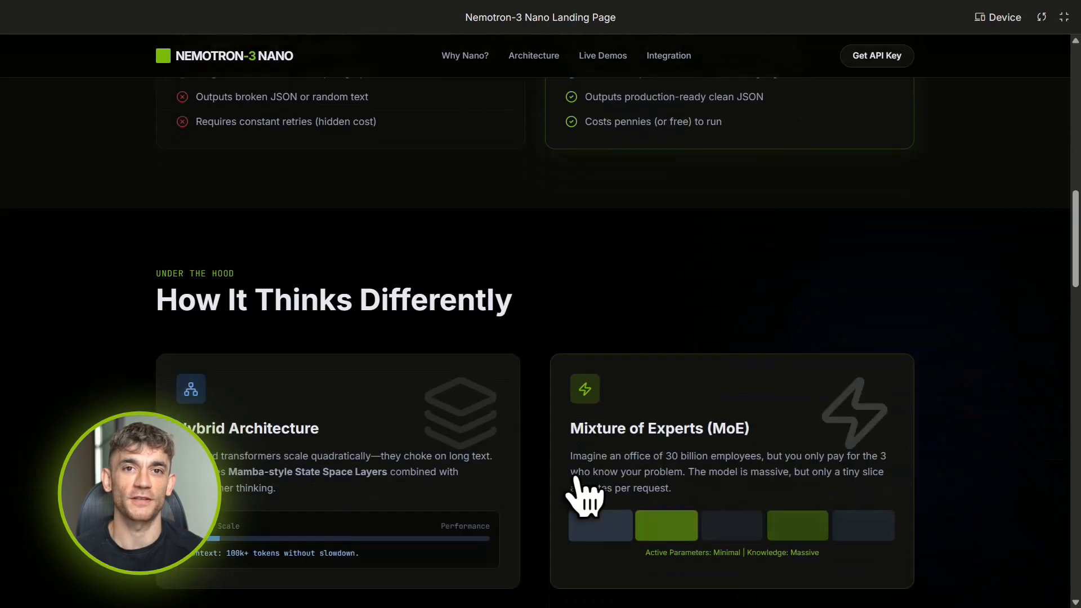
{"action": "scroll", "scroll_direction": "down", "scroll_amount": 3}
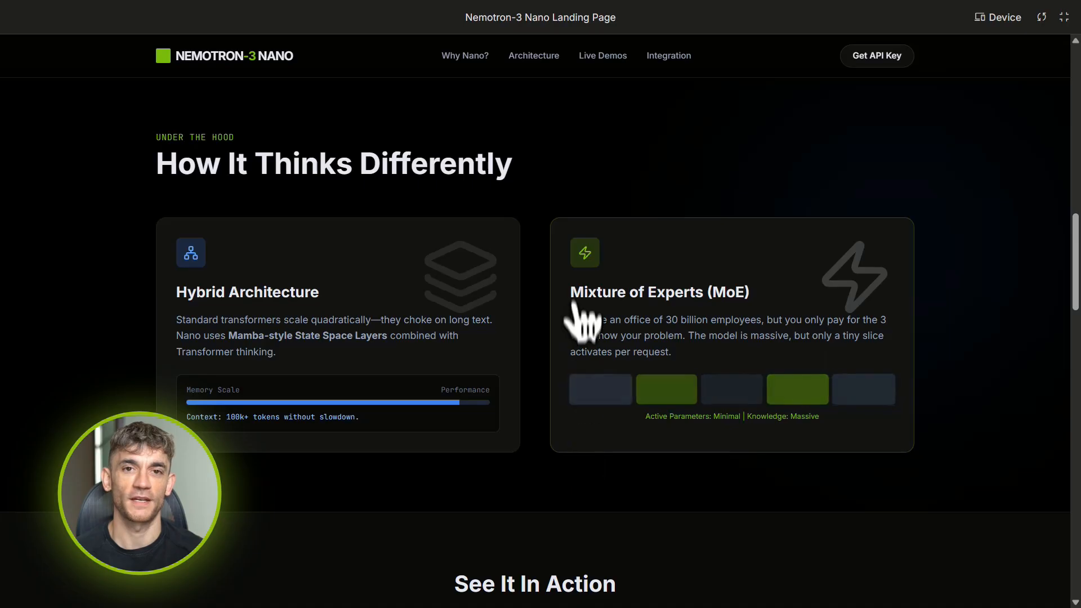
Highlight '30 billion employees' in the MoE card and reach the See It In Action demos
{"action": "double_click", "coordinate": [659, 291]}
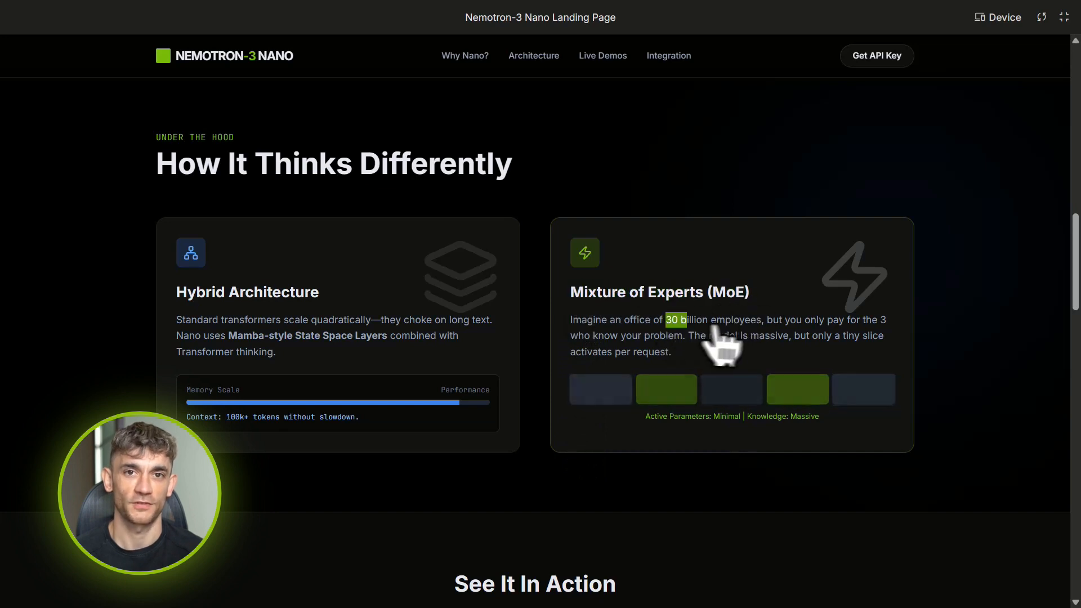
{"action": "left_click_drag", "start_coordinate": [675, 320], "coordinate": [764, 319]}
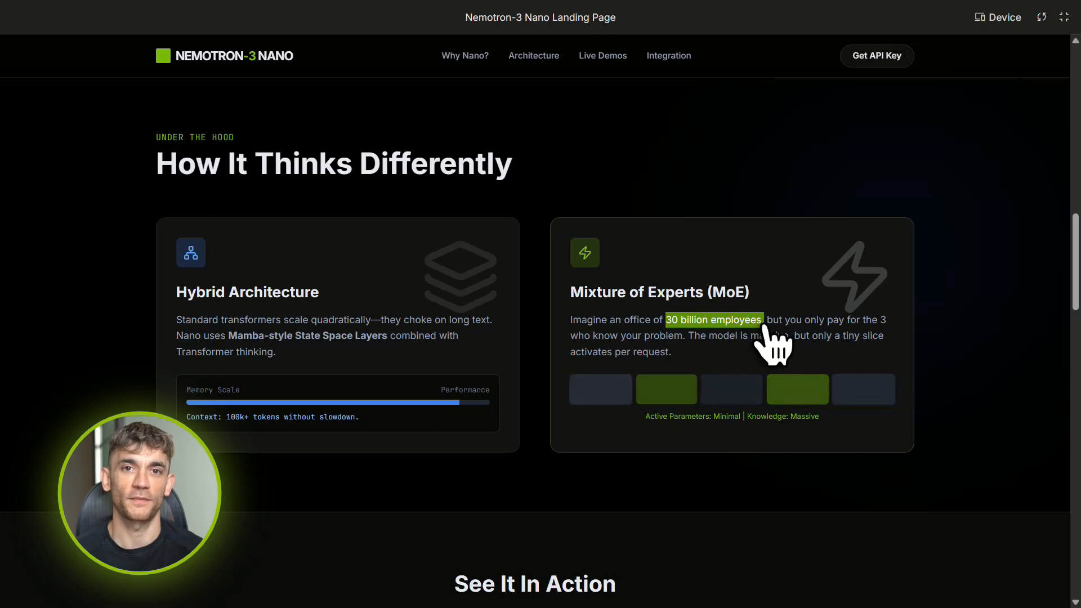
{"action": "mouse_move", "coordinate": [606, 354]}
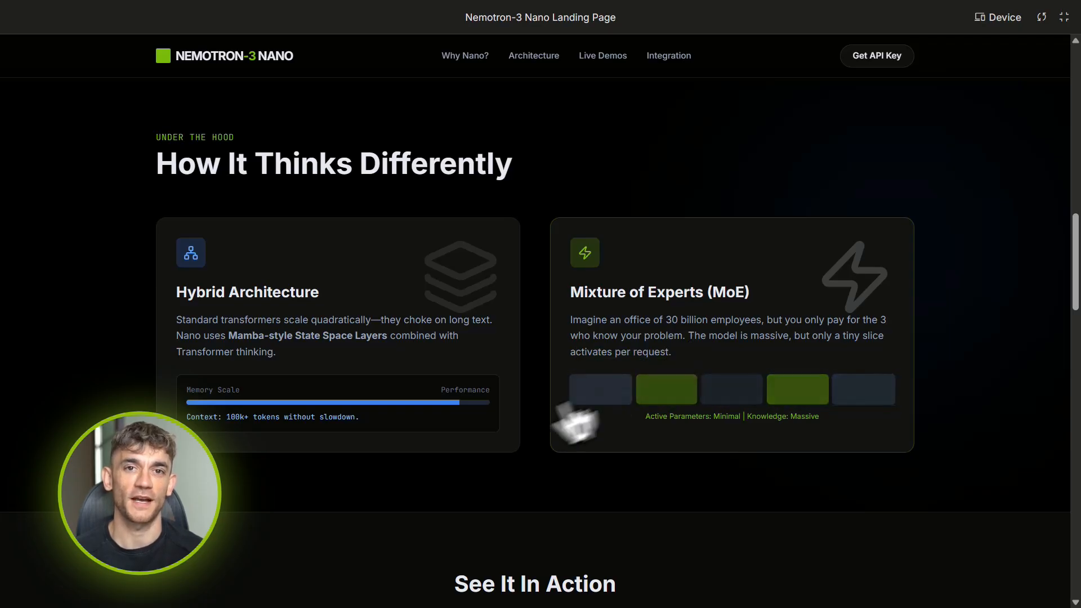
{"action": "mouse_move", "coordinate": [193, 310]}
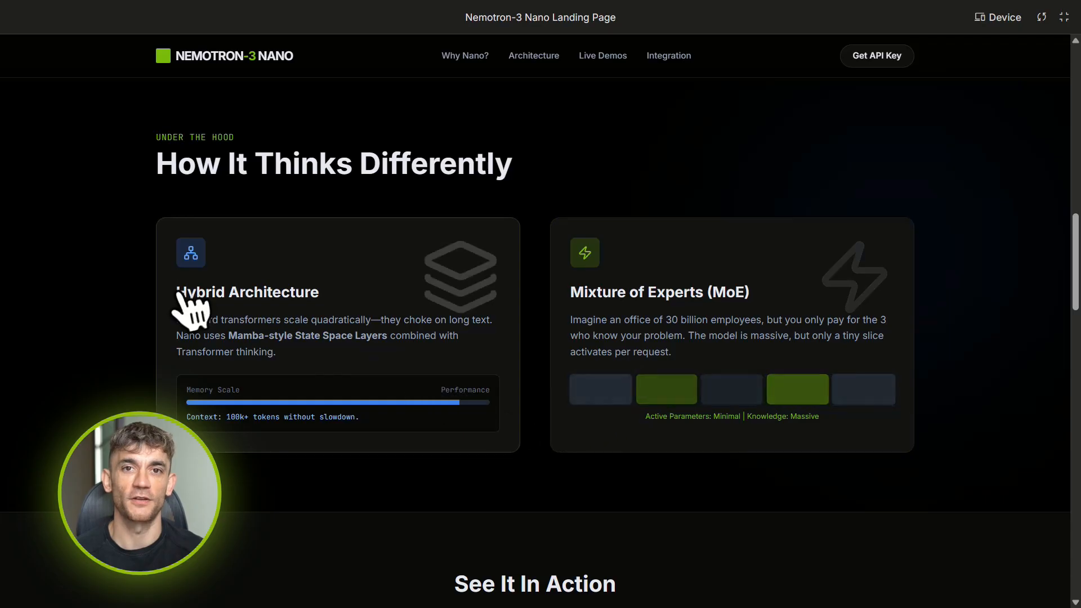
{"action": "left_click", "coordinate": [365, 513]}
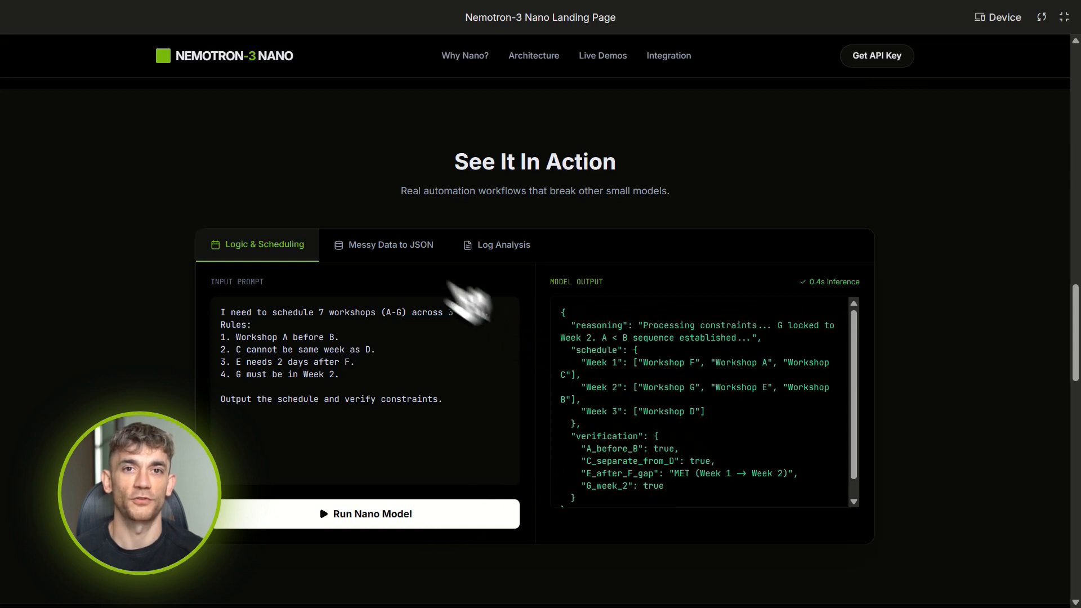
Run the Messy Data to JSON demo, then the Log Analysis demo to get a root cause analysis
{"action": "left_click", "coordinate": [391, 244]}
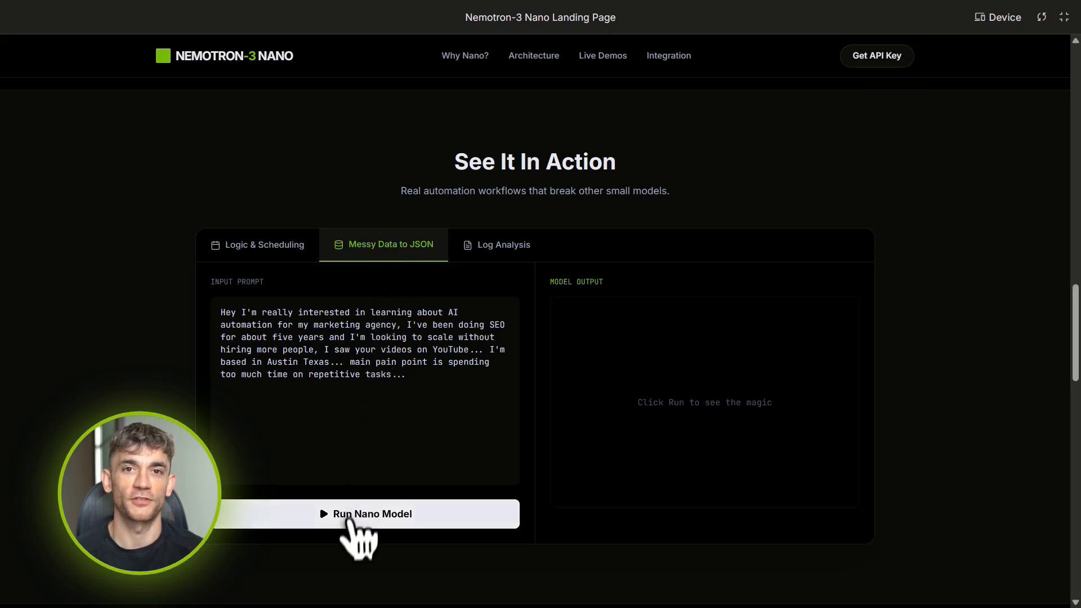
{"action": "left_click", "coordinate": [366, 513]}
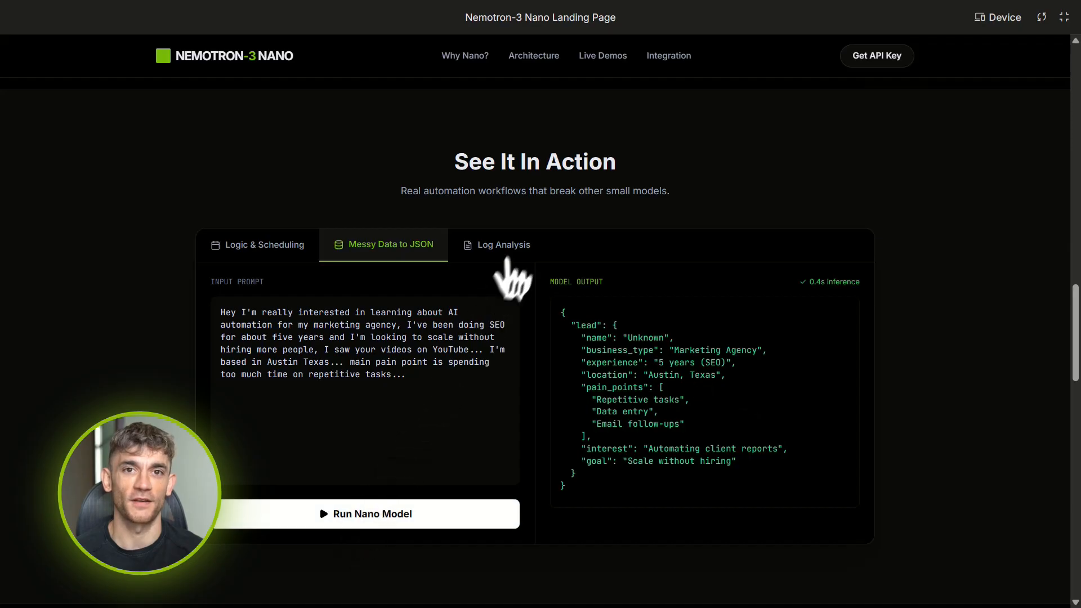
{"action": "left_click", "coordinate": [504, 244]}
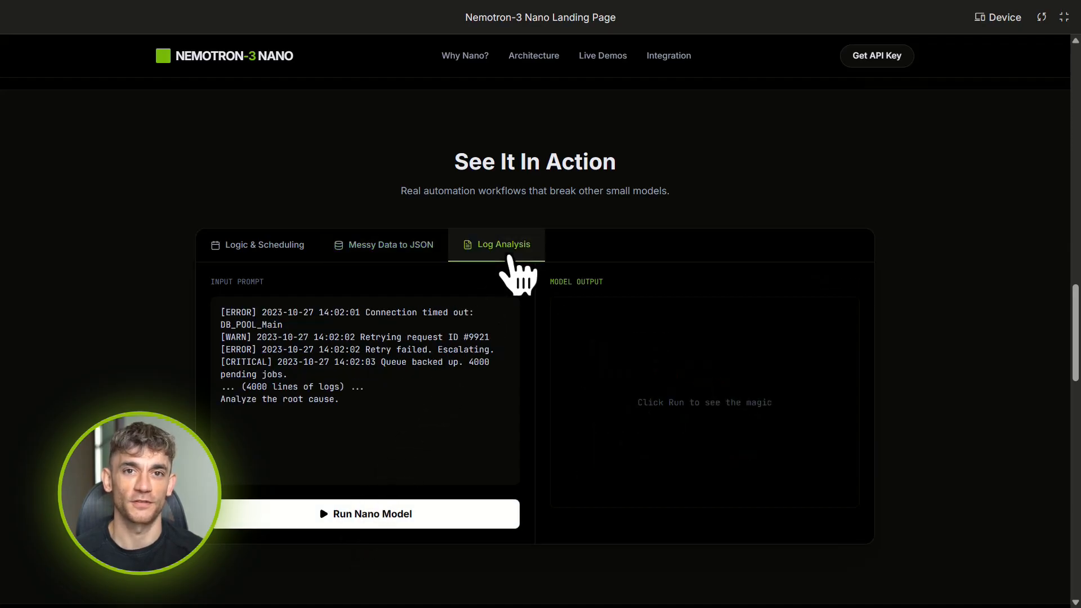
{"action": "mouse_move", "coordinate": [373, 513]}
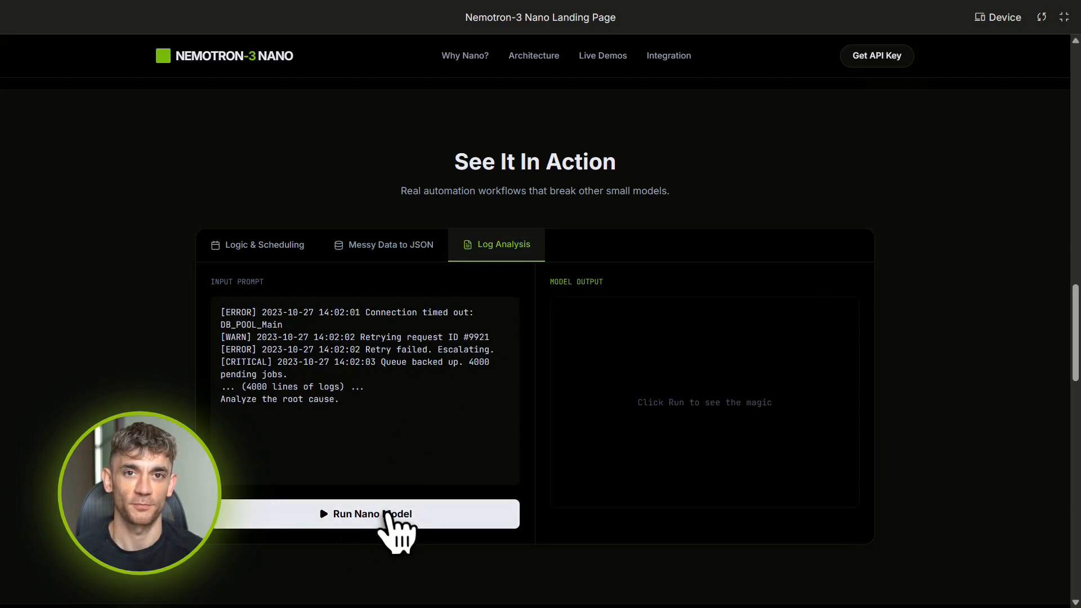
{"action": "left_click", "coordinate": [366, 513]}
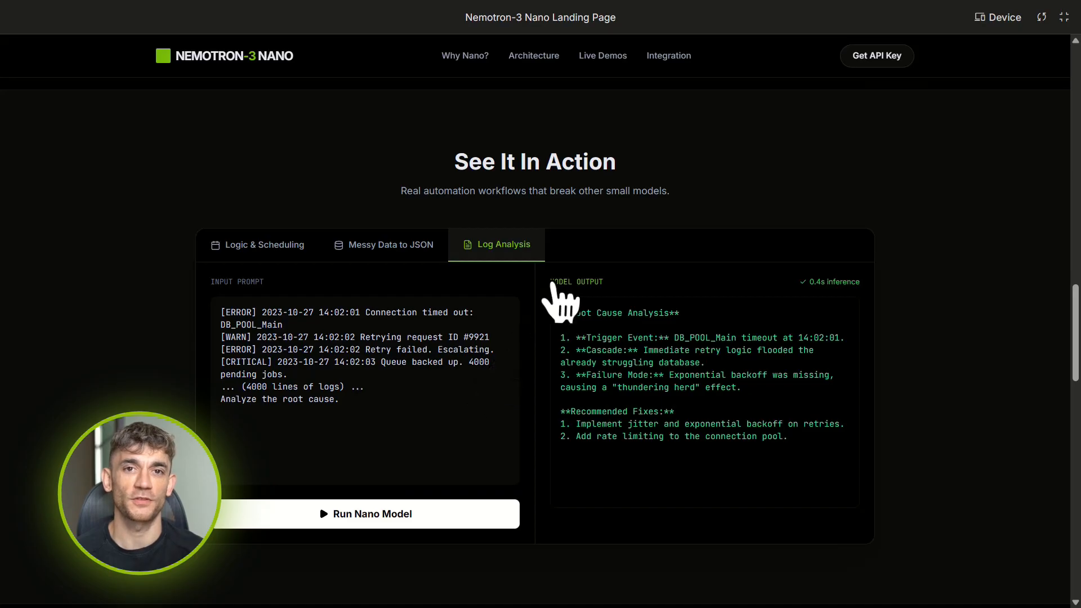
{"action": "mouse_move", "coordinate": [874, 308]}
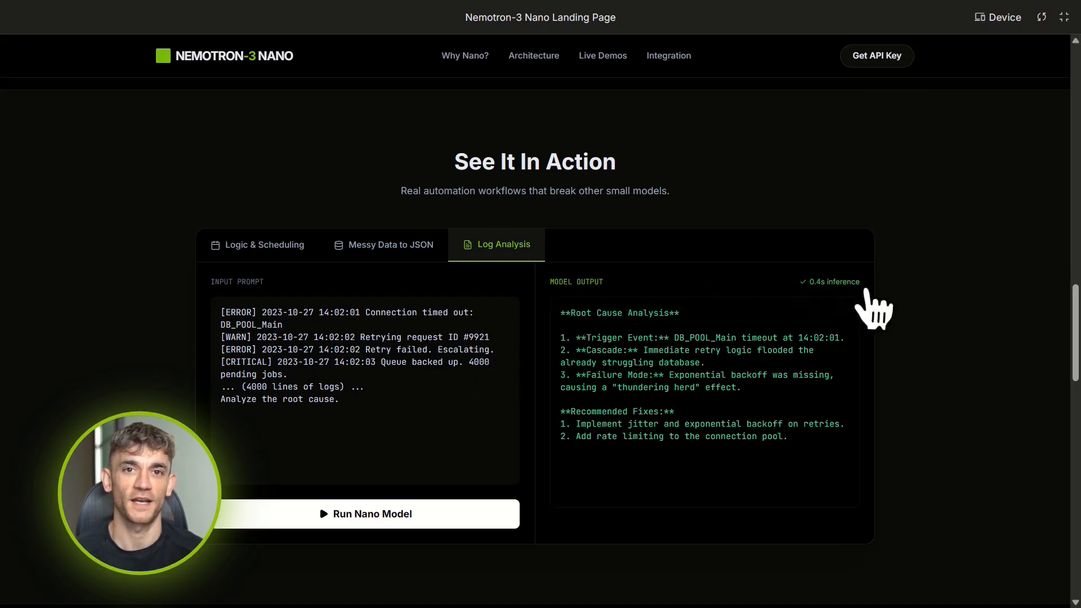
Scroll through the Drop-in Replacement for OpenAI steps and the Know Your Tool comparison
{"action": "scroll", "scroll_direction": "down", "scroll_amount": 3}
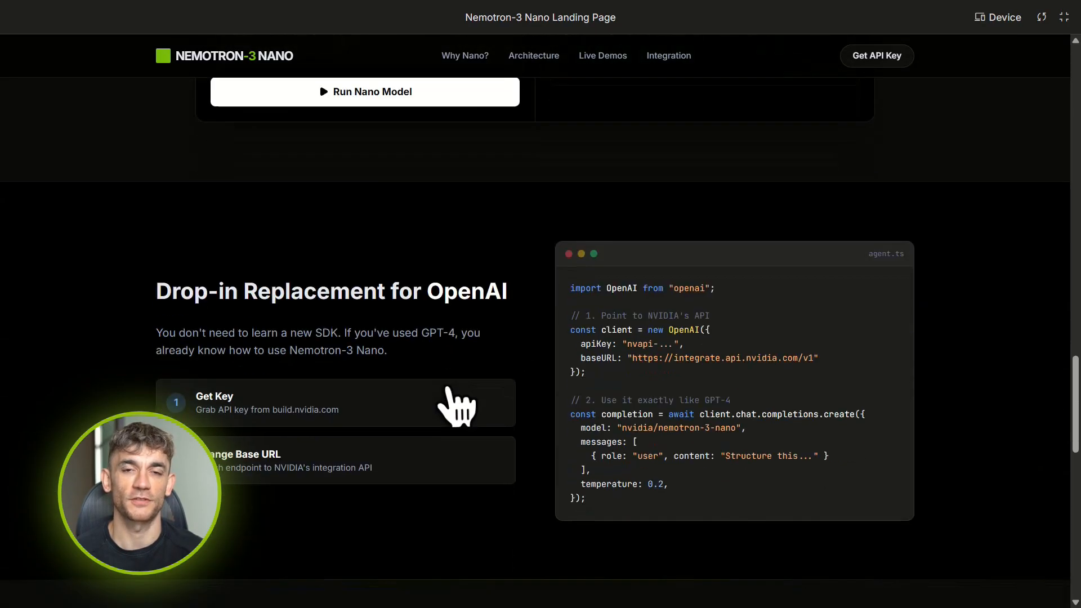
{"action": "scroll", "scroll_direction": "down", "scroll_amount": 3}
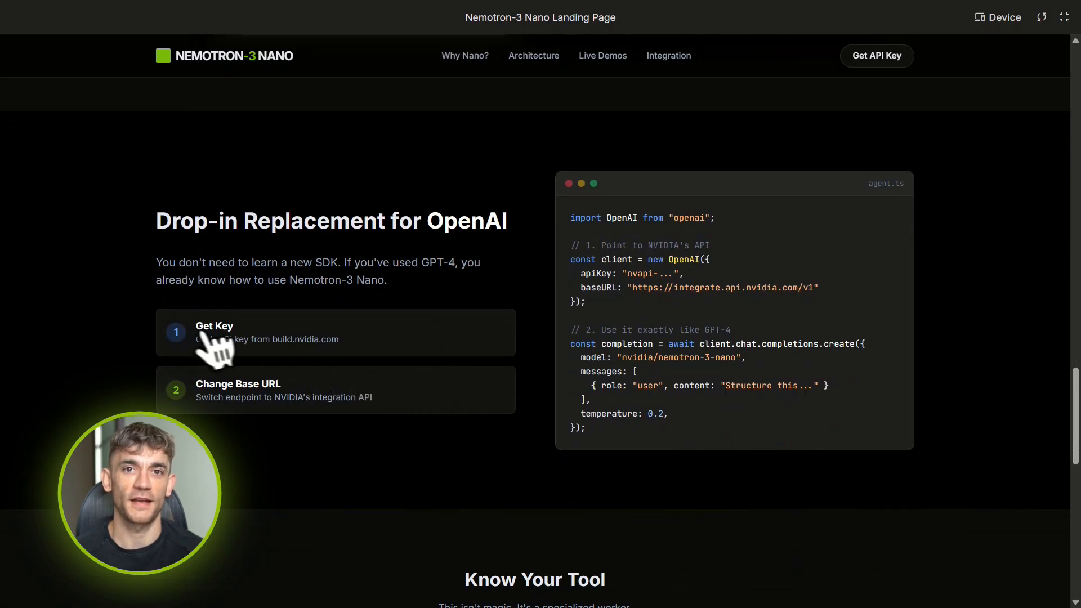
{"action": "mouse_move", "coordinate": [207, 403]}
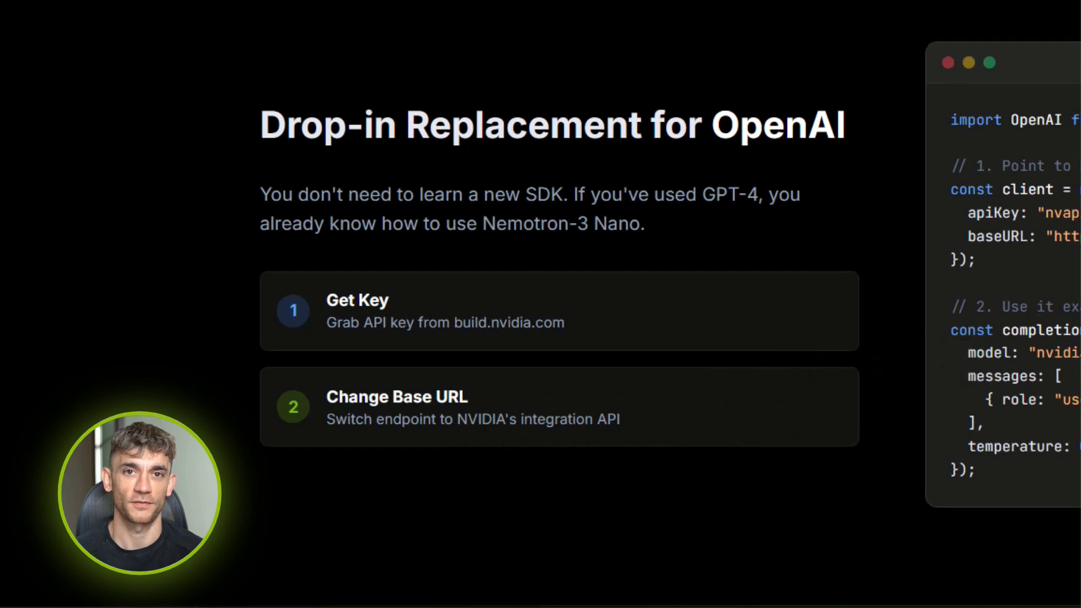
{"action": "scroll", "scroll_direction": "down", "scroll_amount": 3}
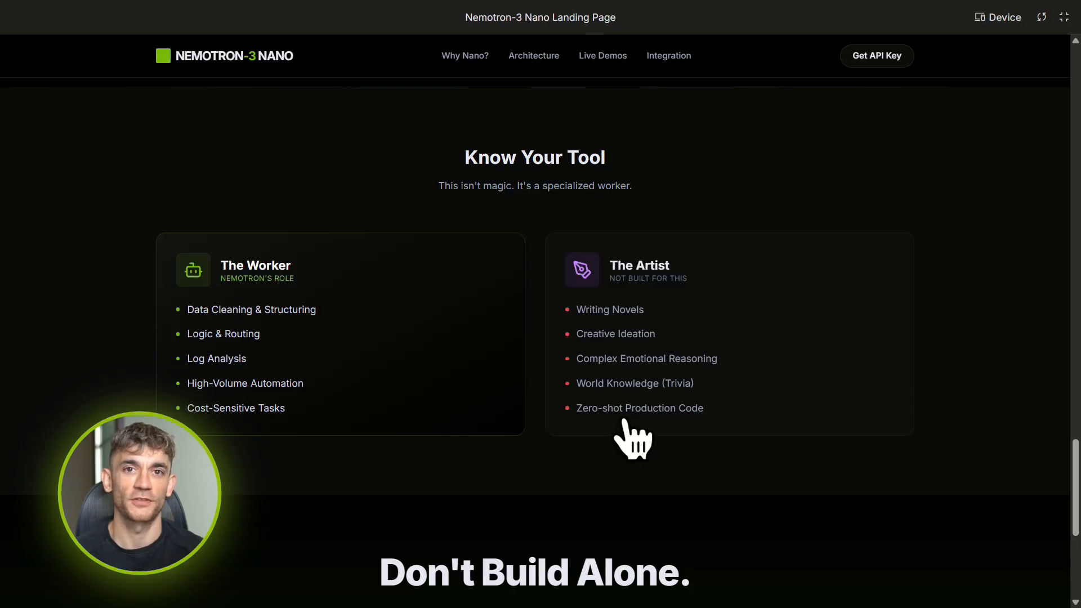
{"action": "mouse_move", "coordinate": [527, 443]}
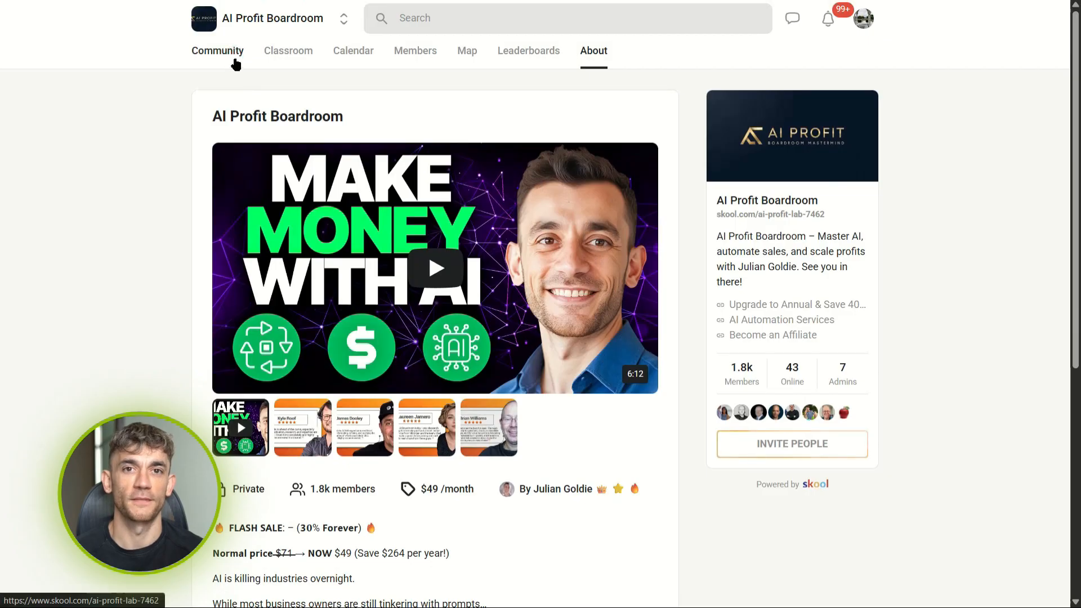
From the Skool classroom, open the AI Agents & Workflows course and its GPT For Youtube Thumbnails link
{"action": "left_click", "coordinate": [217, 50]}
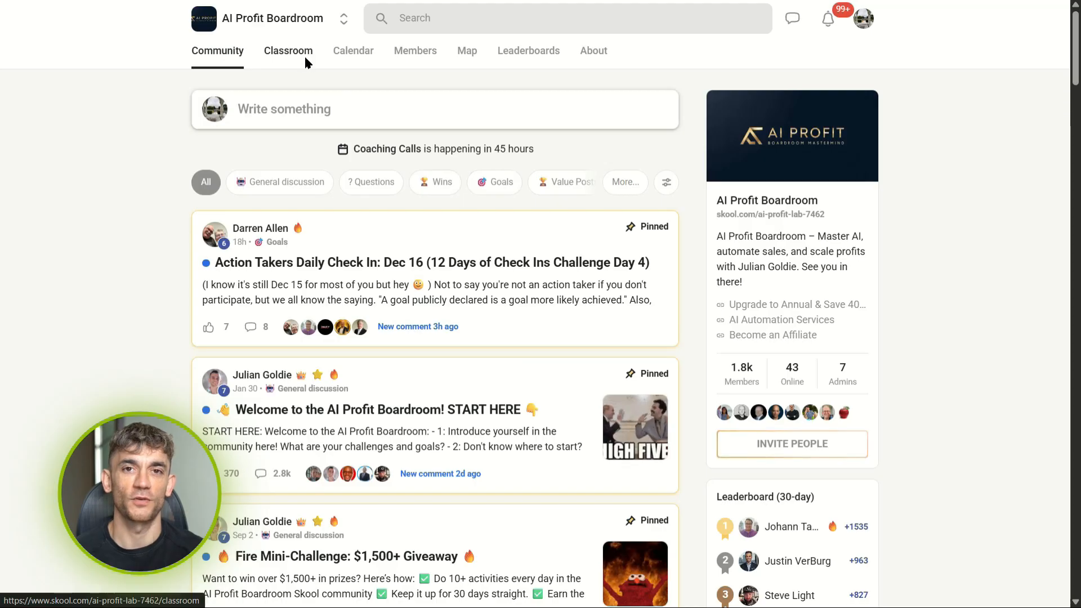
{"action": "left_click", "coordinate": [288, 51]}
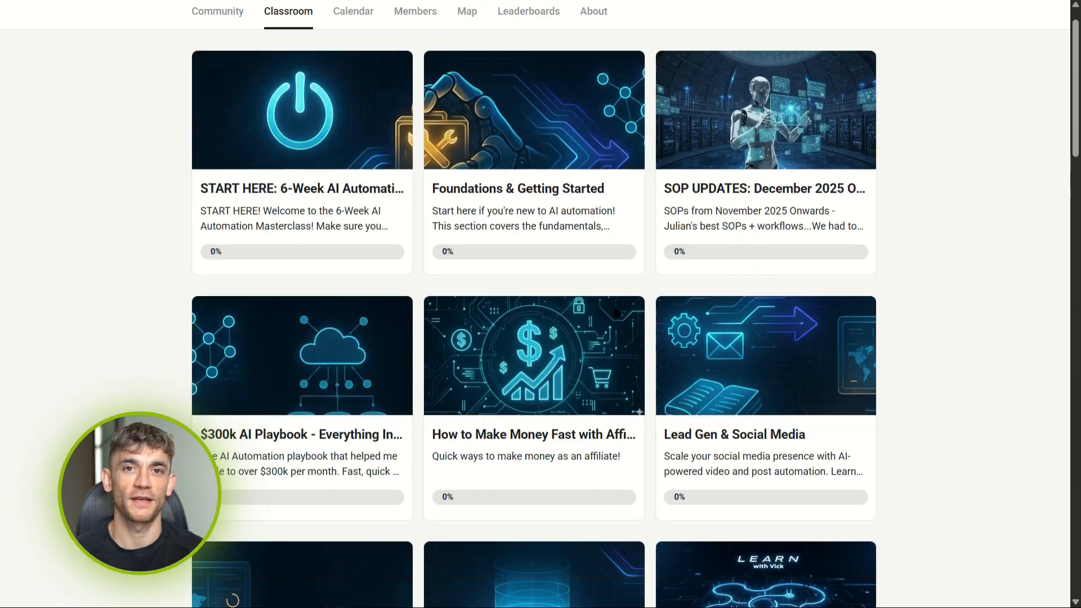
{"action": "scroll", "scroll_direction": "down", "scroll_amount": 3}
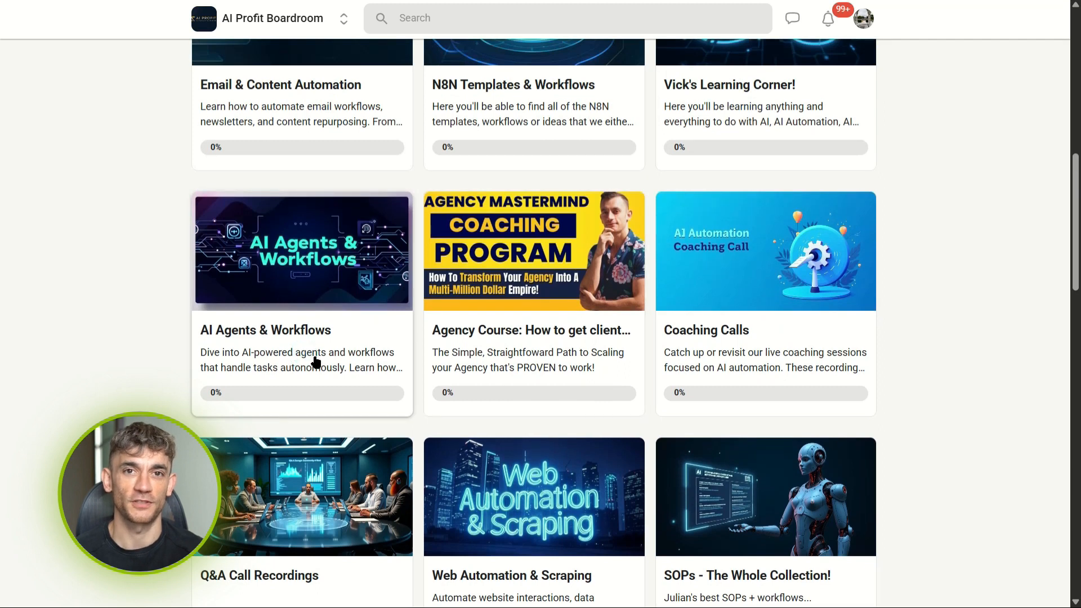
{"action": "left_click", "coordinate": [302, 251]}
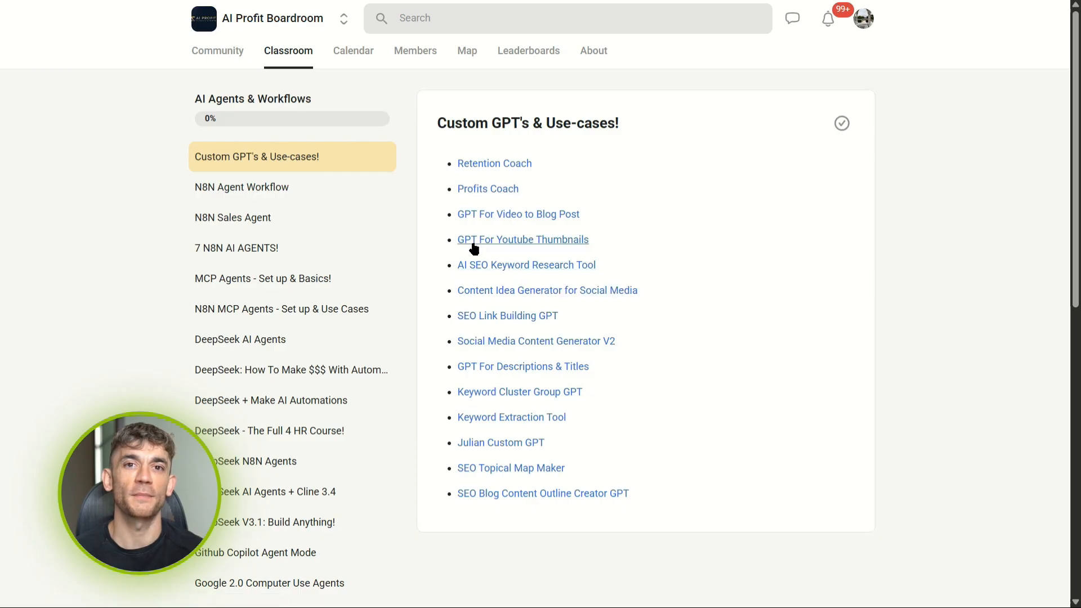
{"action": "left_click", "coordinate": [522, 239]}
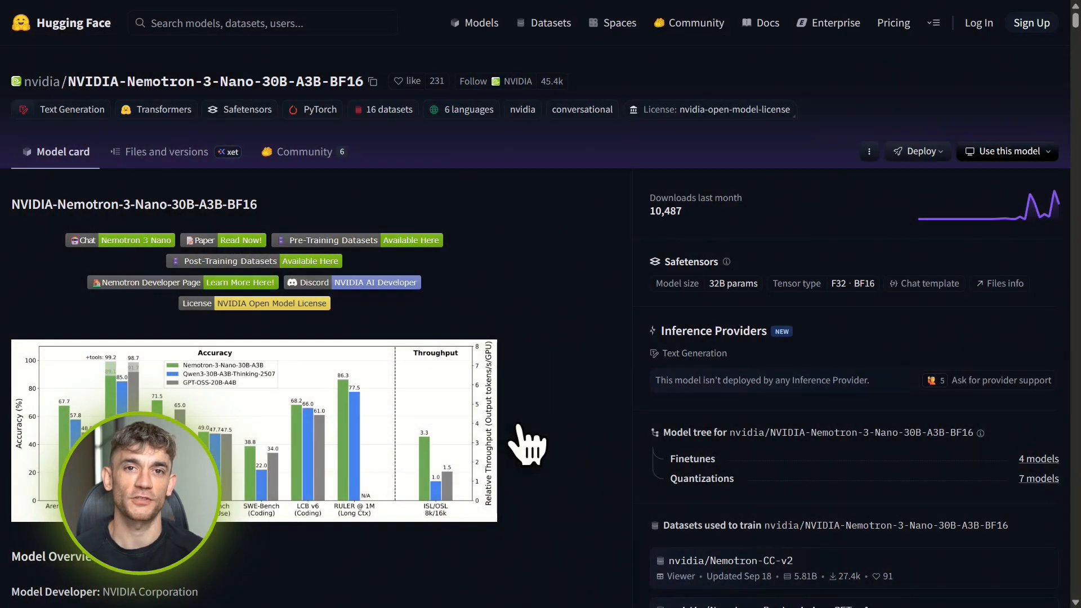
Read down the Nemotron-3-Nano-30B model card and highlight the opening sentence of its Description
{"action": "scroll", "scroll_direction": "down", "scroll_amount": 3}
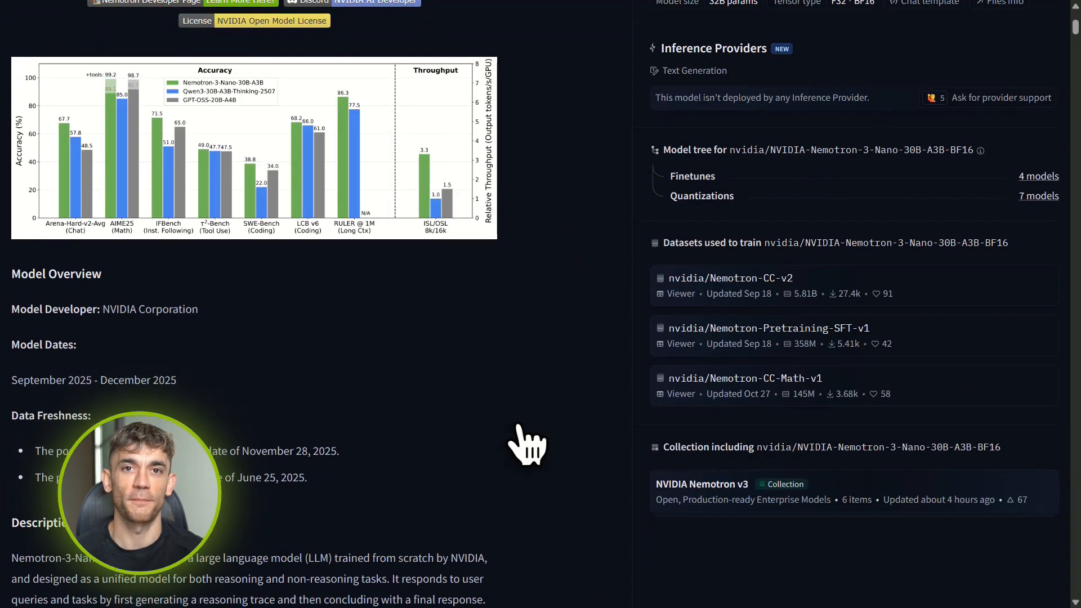
{"action": "scroll", "scroll_direction": "down", "scroll_amount": 3}
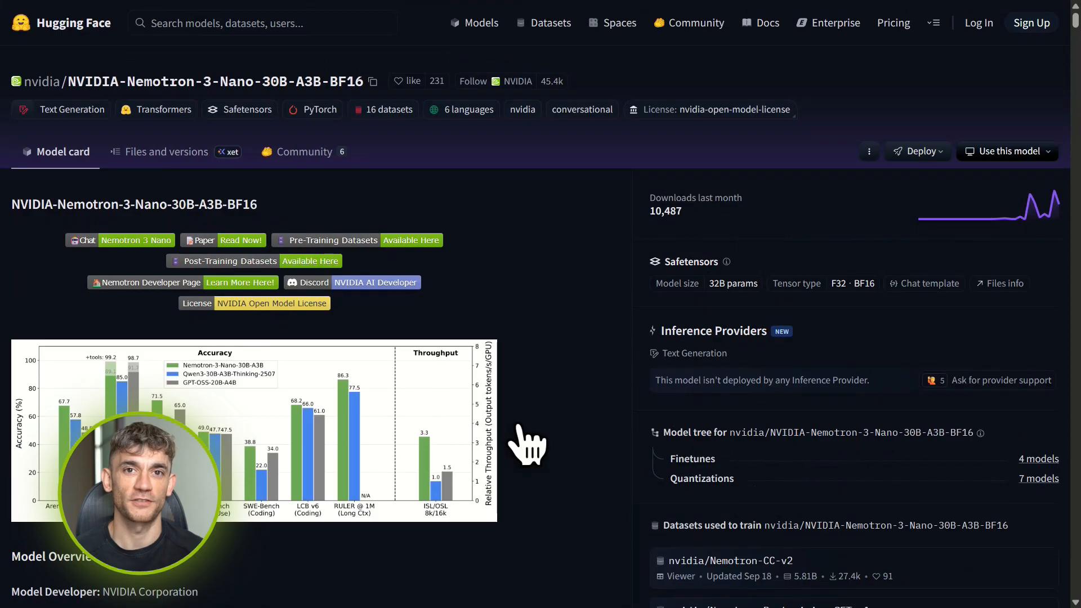
{"action": "scroll", "scroll_direction": "down", "scroll_amount": 3}
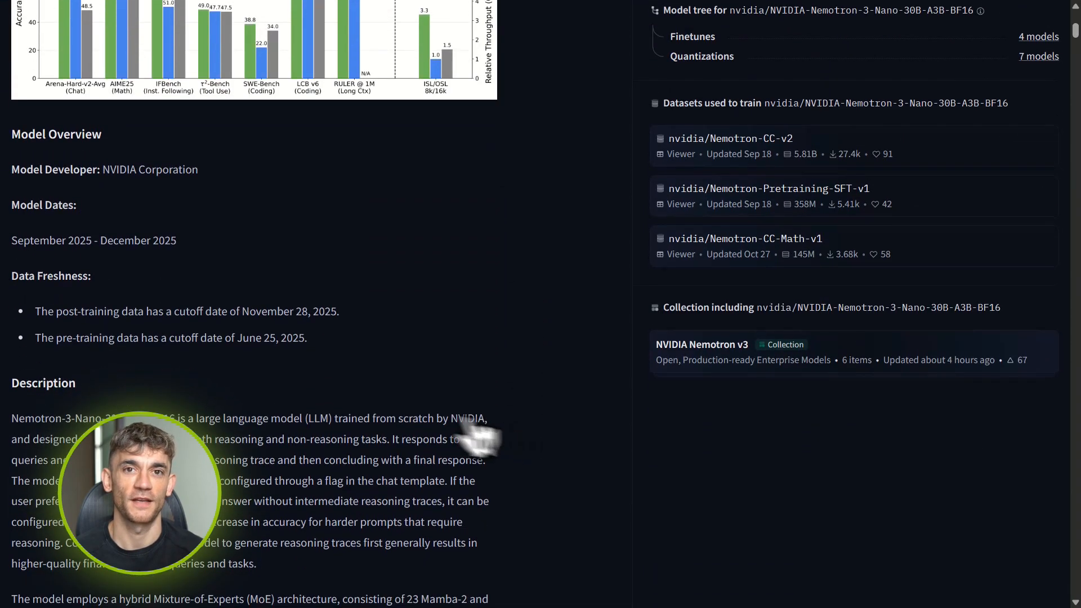
{"action": "scroll", "scroll_direction": "down", "scroll_amount": 3}
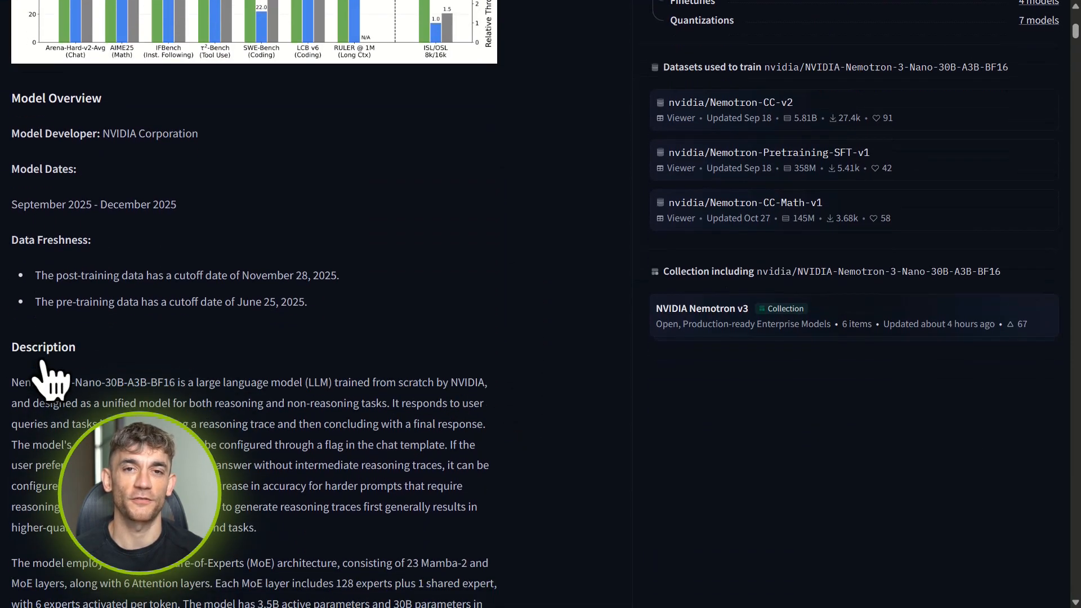
{"action": "scroll", "scroll_direction": "down", "scroll_amount": 3}
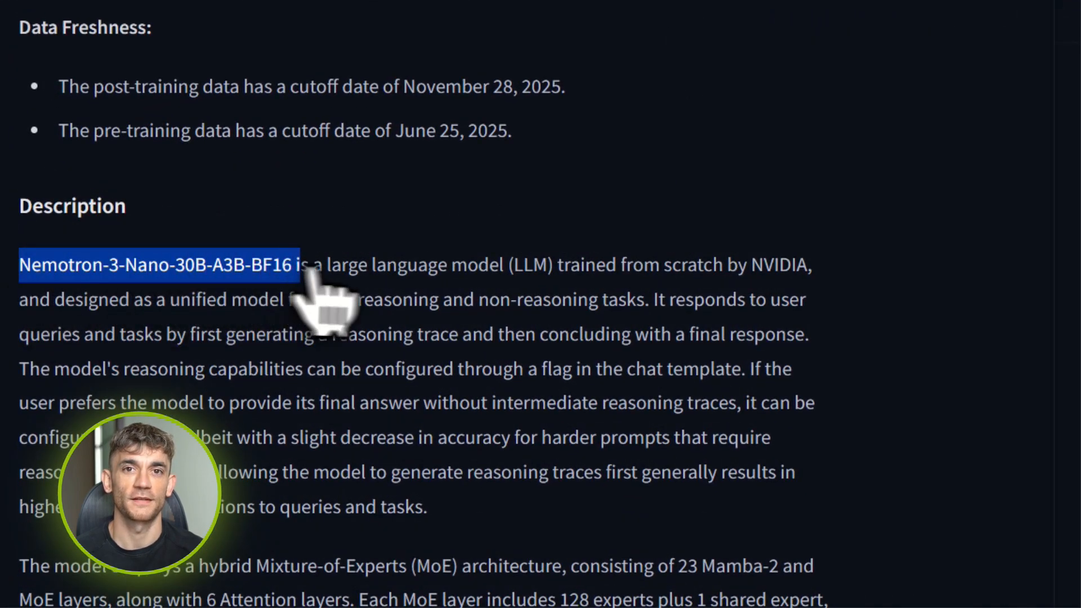
{"action": "left_click_drag", "start_coordinate": [296, 263], "coordinate": [793, 264]}
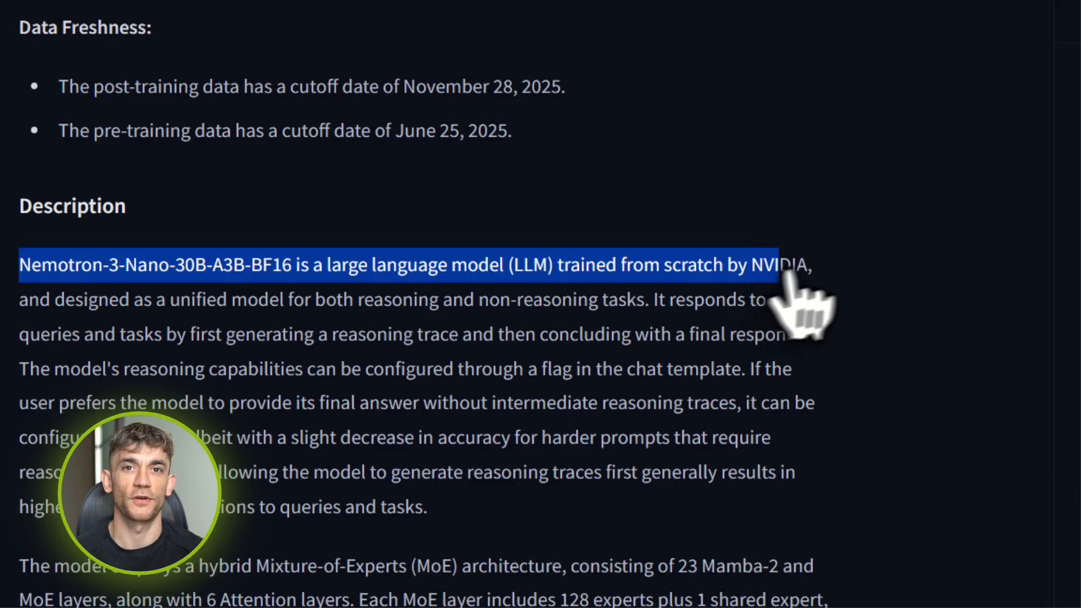
{"action": "scroll", "scroll_direction": "down", "scroll_amount": 3}
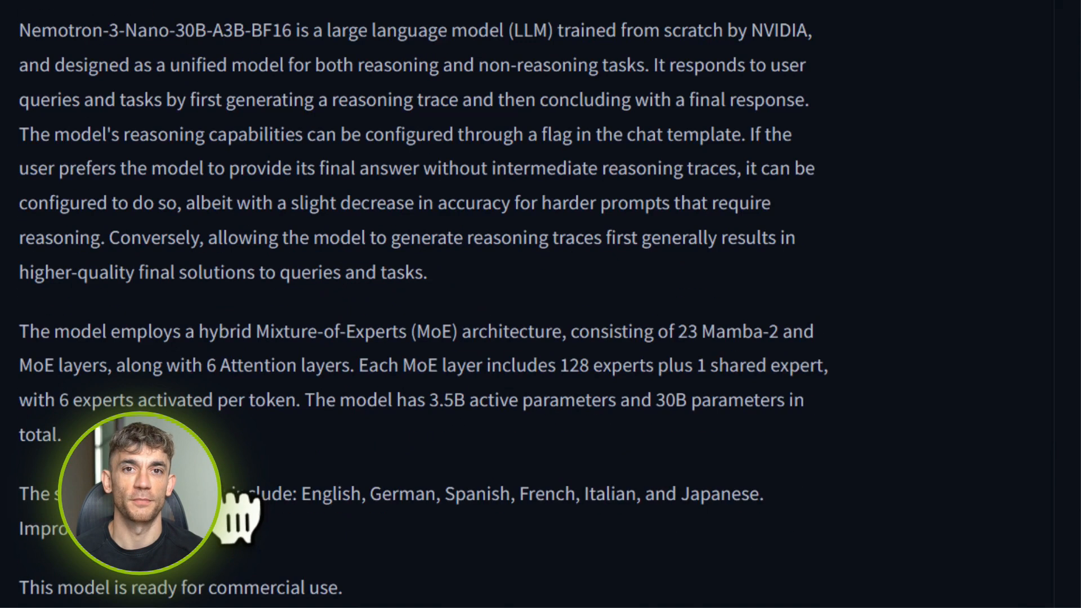
{"action": "scroll", "scroll_direction": "down", "scroll_amount": 3}
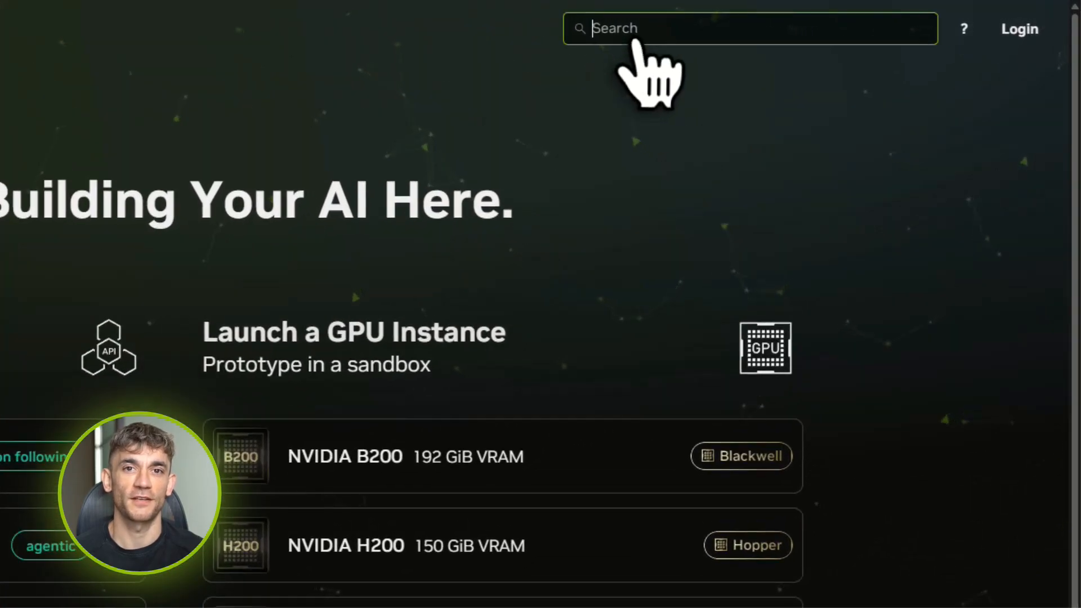
Search NVIDIA Build for 'Namatron 3 nano 30b' to find nvidia/nemotron-3-nano-30b-a3b
{"action": "type", "text": "Namatron 3 nano"}
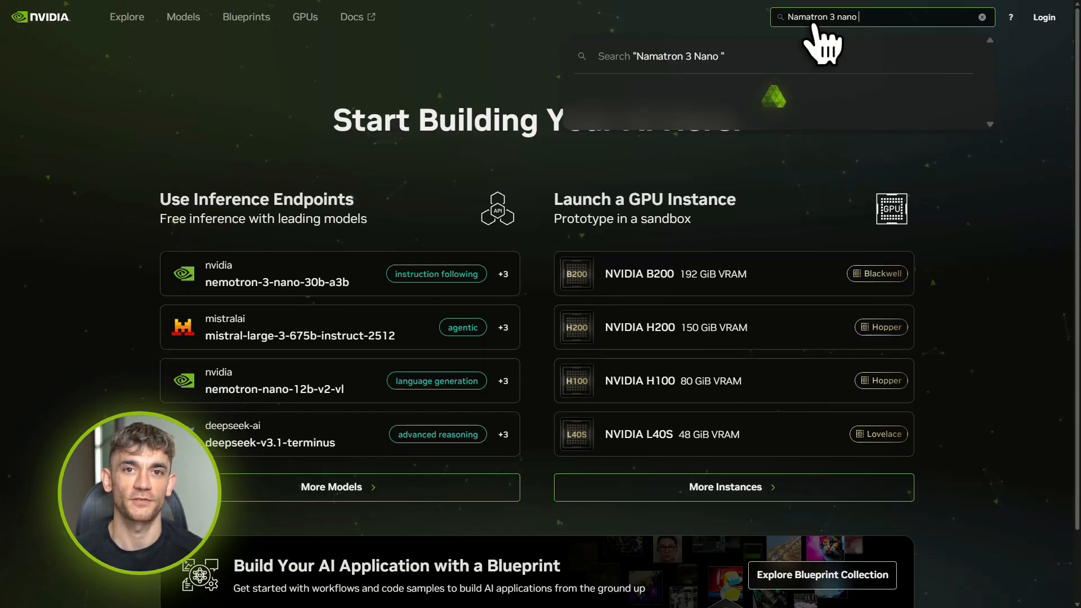
{"action": "type", "text": "30b"}
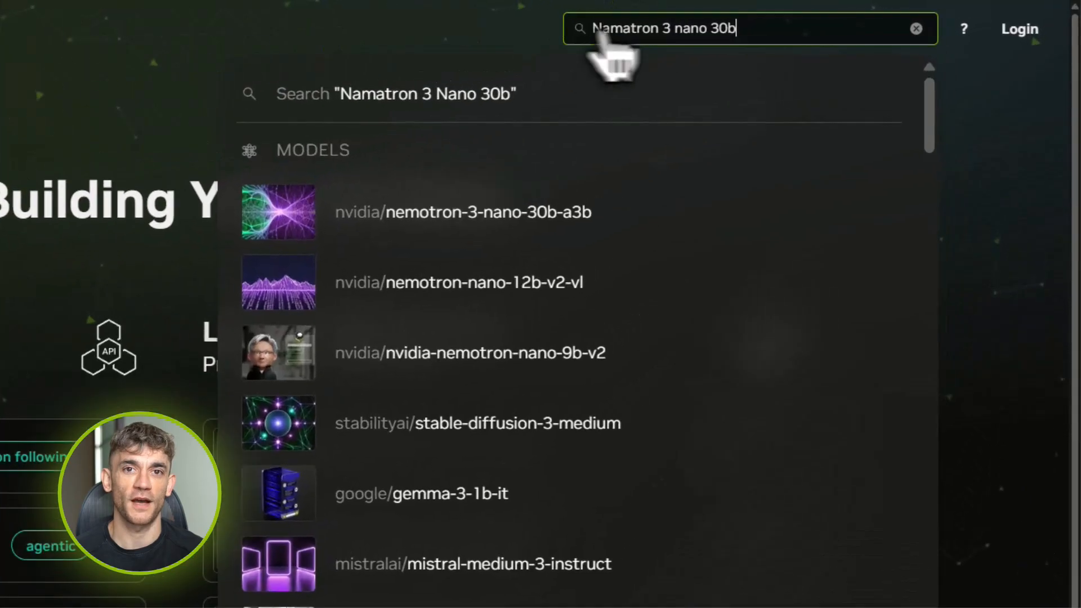
{"action": "mouse_move", "coordinate": [744, 76]}
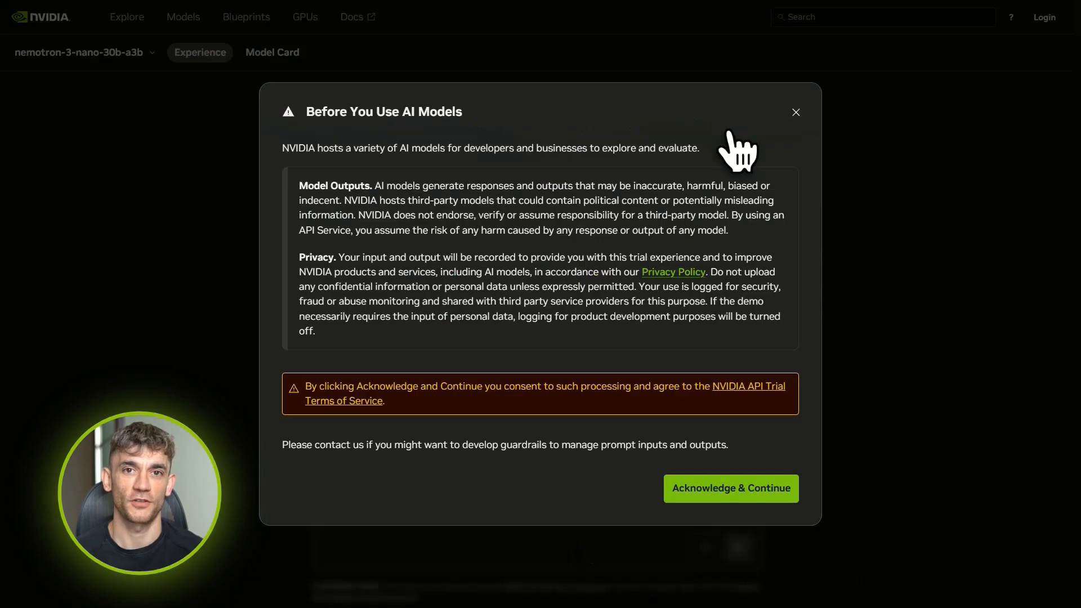
{"action": "mouse_move", "coordinate": [750, 503]}
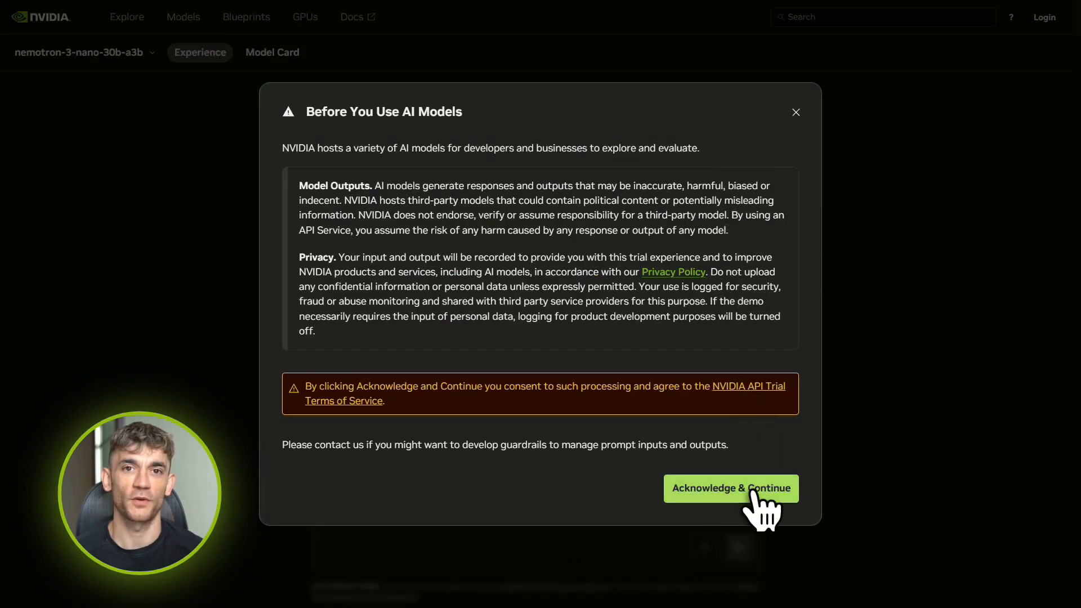
Acknowledge the usage terms, review the Python API request snippet under View Code, then dismiss it
{"action": "left_click", "coordinate": [730, 488]}
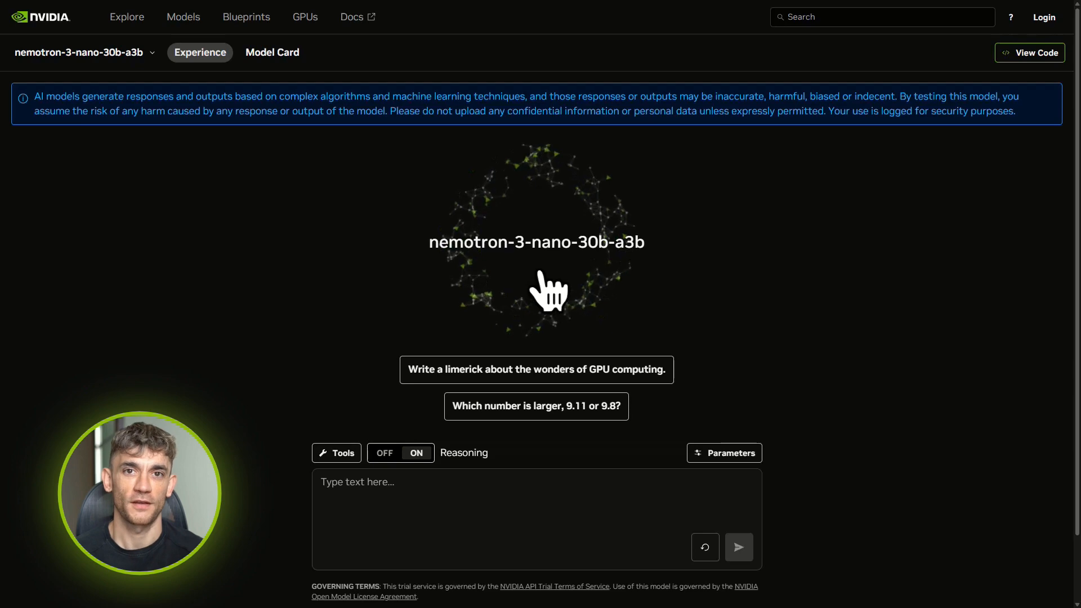
{"action": "left_click", "coordinate": [1030, 52]}
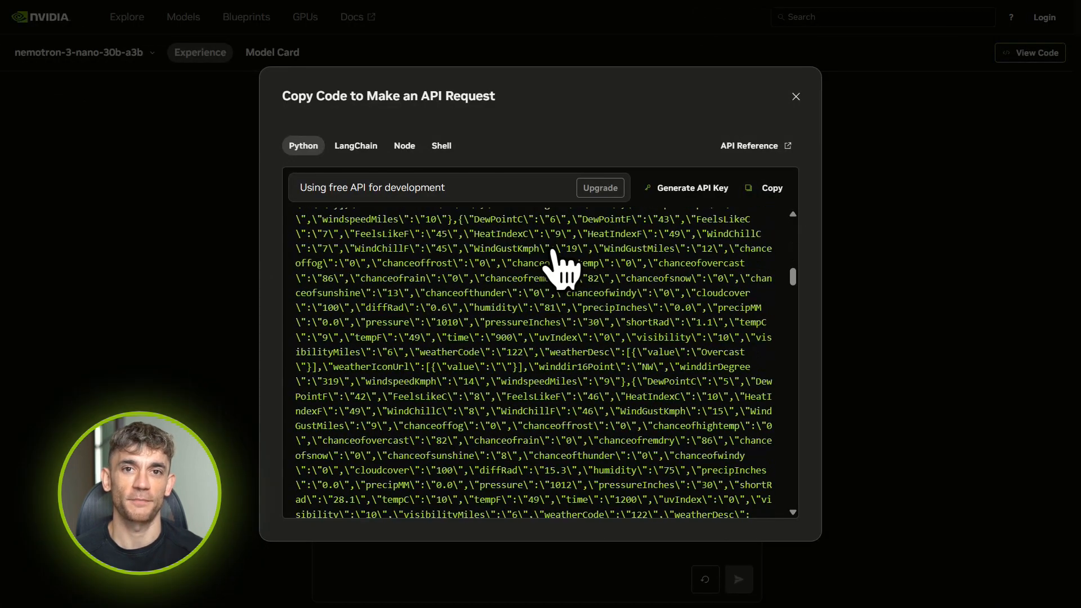
{"action": "scroll", "scroll_direction": "down", "scroll_amount": 3}
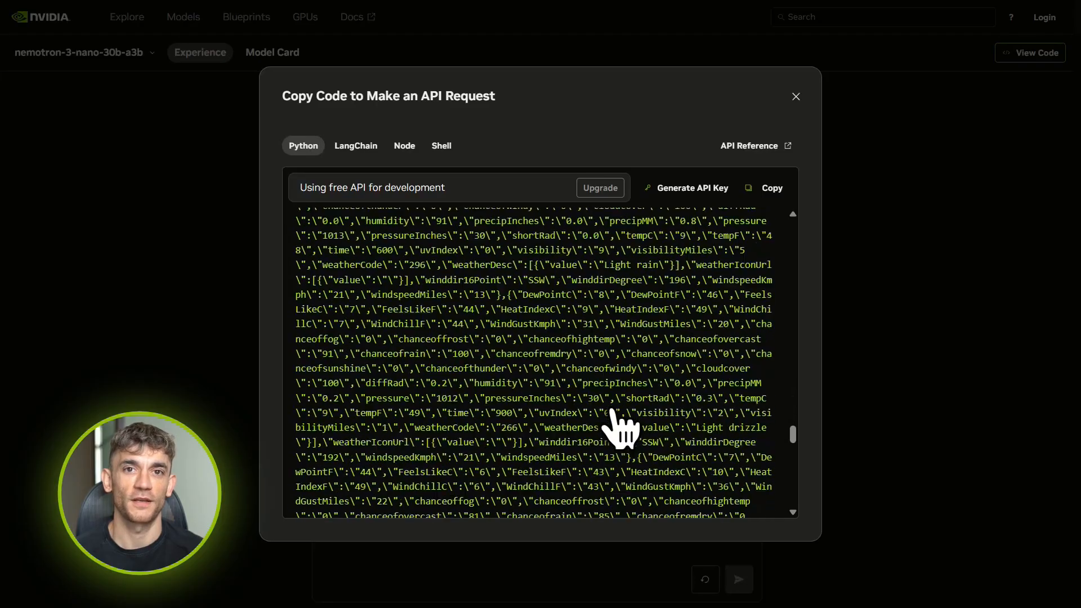
{"action": "scroll", "scroll_direction": "down", "scroll_amount": 3}
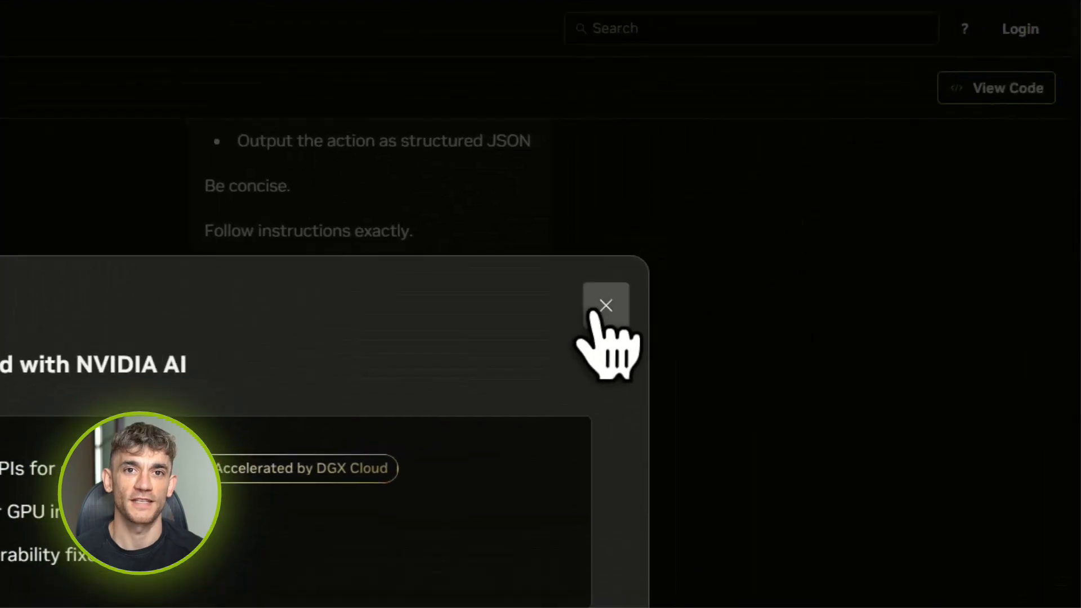
{"action": "left_click", "coordinate": [606, 306]}
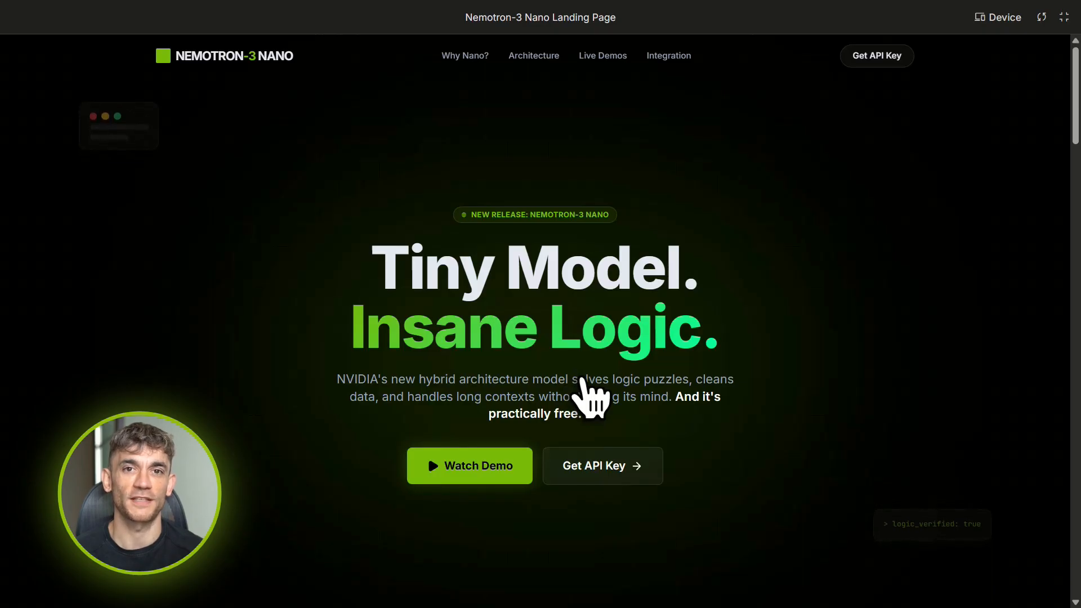
Scroll from the hero down to the 'Small Models Are Usually Stupid' comparison
{"action": "scroll", "scroll_direction": "down", "scroll_amount": 3}
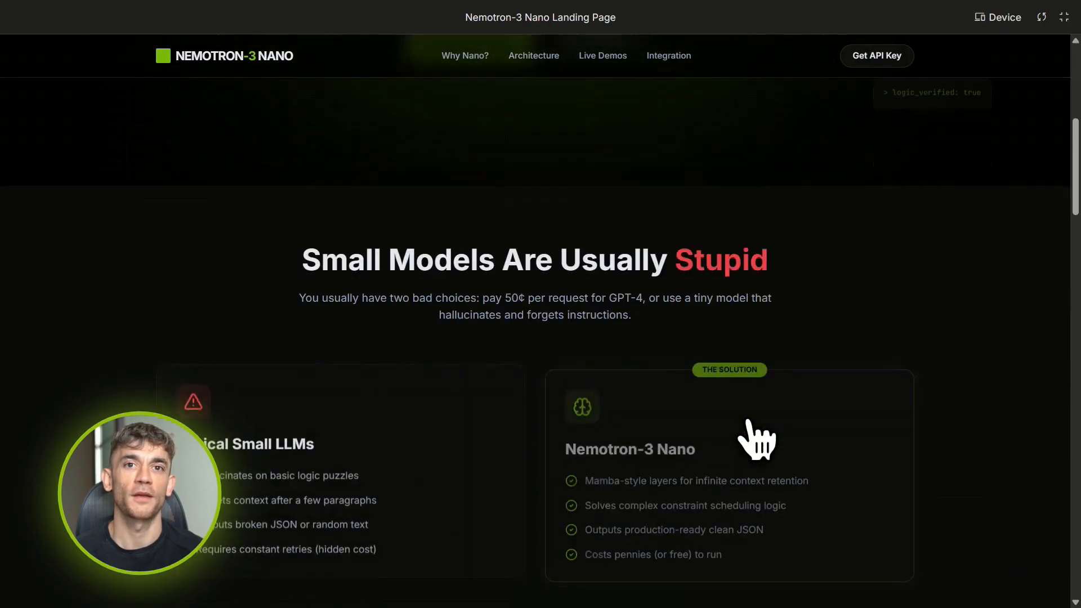
{"action": "scroll", "scroll_direction": "down", "scroll_amount": 3}
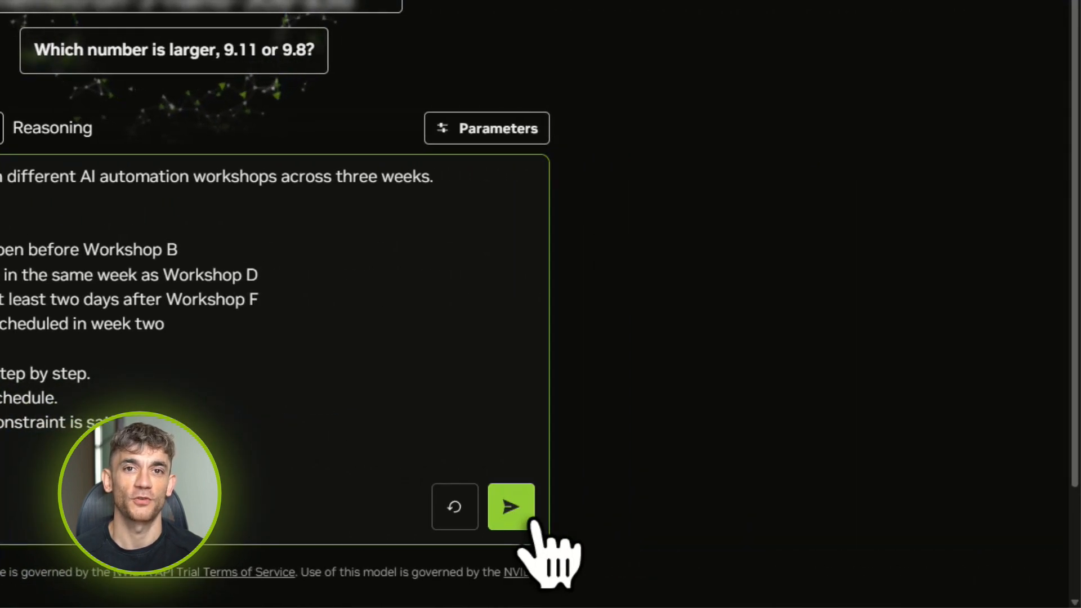
Send the workshop-scheduling constraint puzzle to nemotron-3-nano-30b-a3b for solving
{"action": "left_click", "coordinate": [511, 506]}
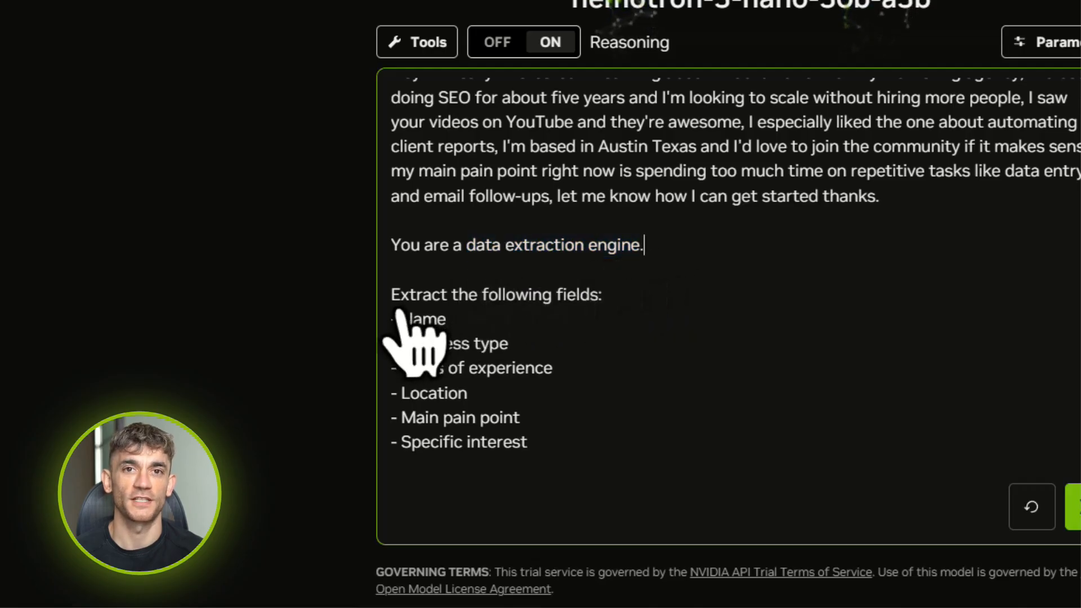
Submit the messy lead-note extraction prompt with Reasoning ON
{"action": "left_click", "coordinate": [601, 294]}
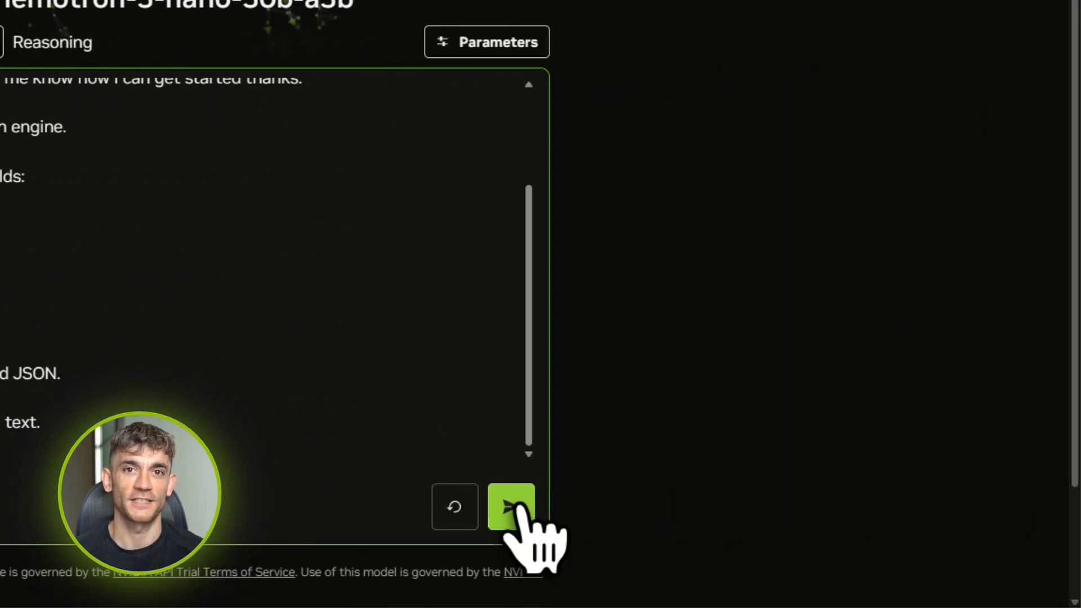
{"action": "left_click", "coordinate": [511, 507]}
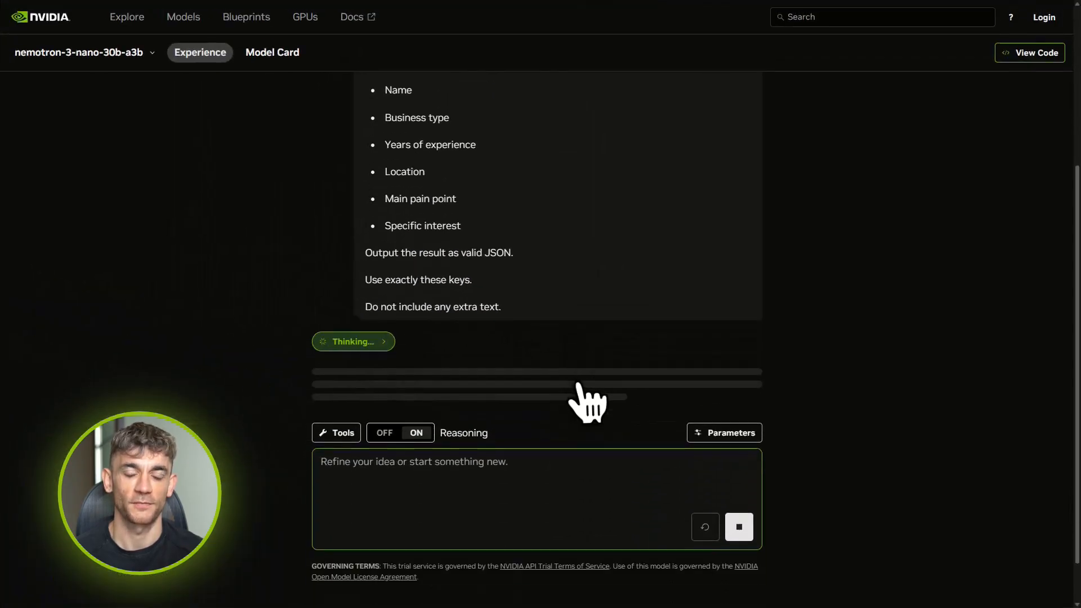
{"action": "scroll", "scroll_direction": "down", "scroll_amount": 3}
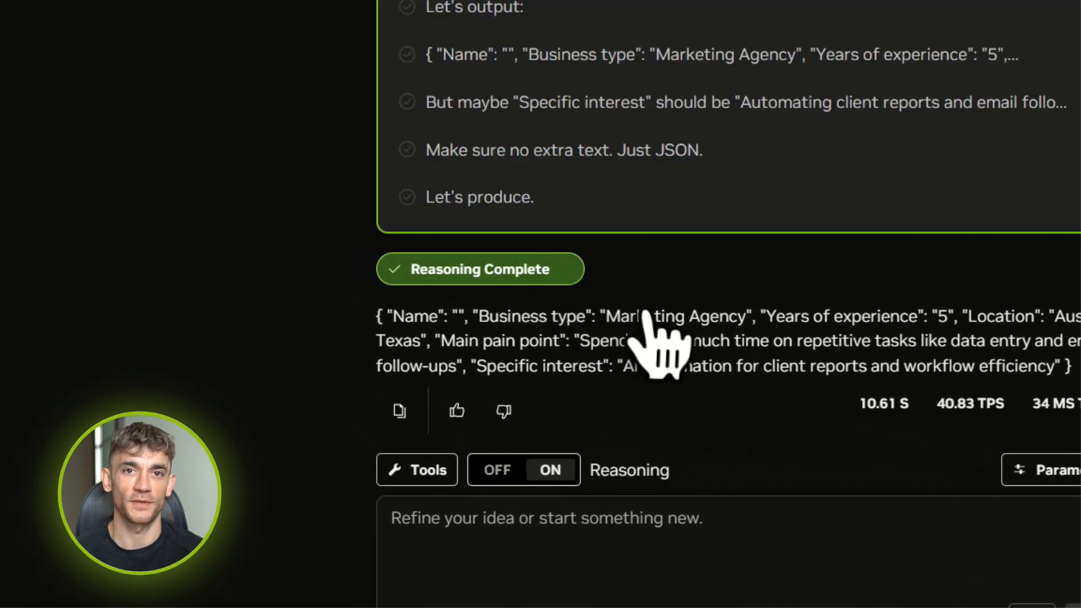
Expand the reasoning trace and read the returned JSON lead fields
{"action": "left_click", "coordinate": [480, 269]}
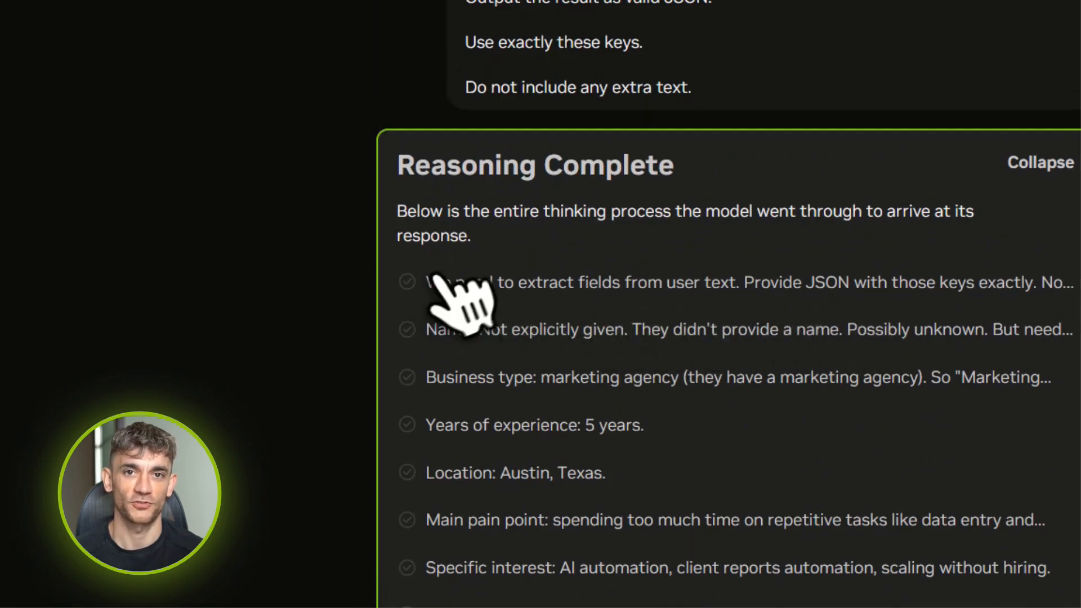
{"action": "mouse_move", "coordinate": [958, 351]}
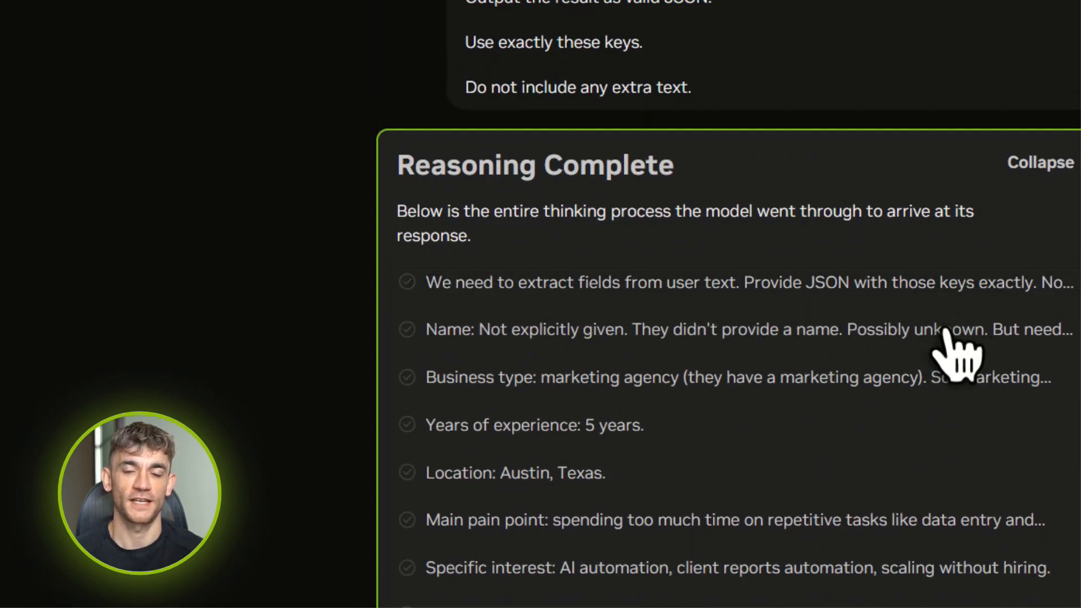
{"action": "scroll", "scroll_direction": "down", "scroll_amount": 3}
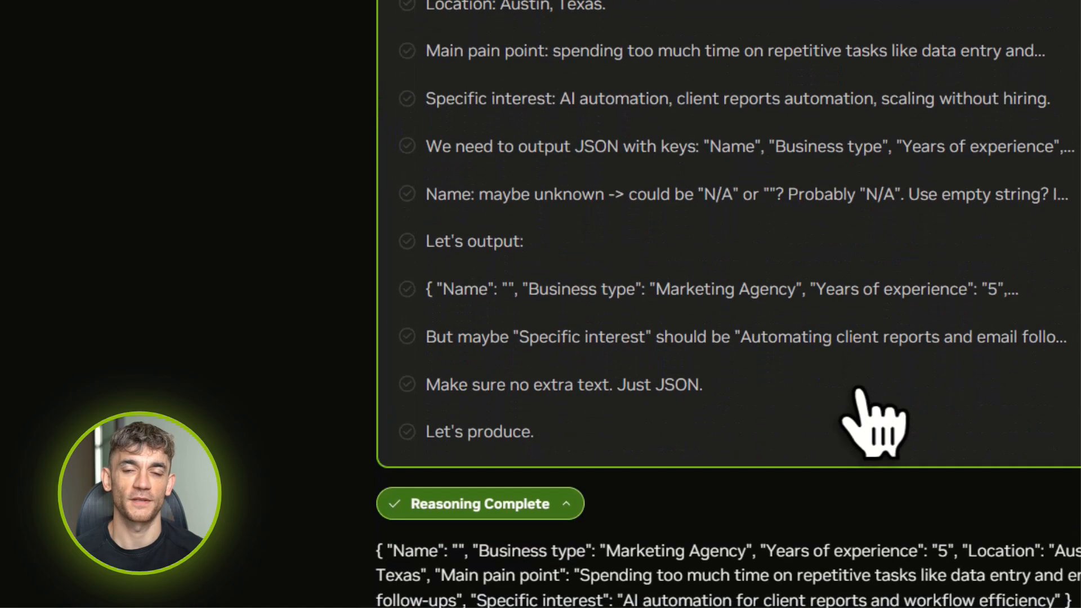
{"action": "scroll", "scroll_direction": "down", "scroll_amount": 3}
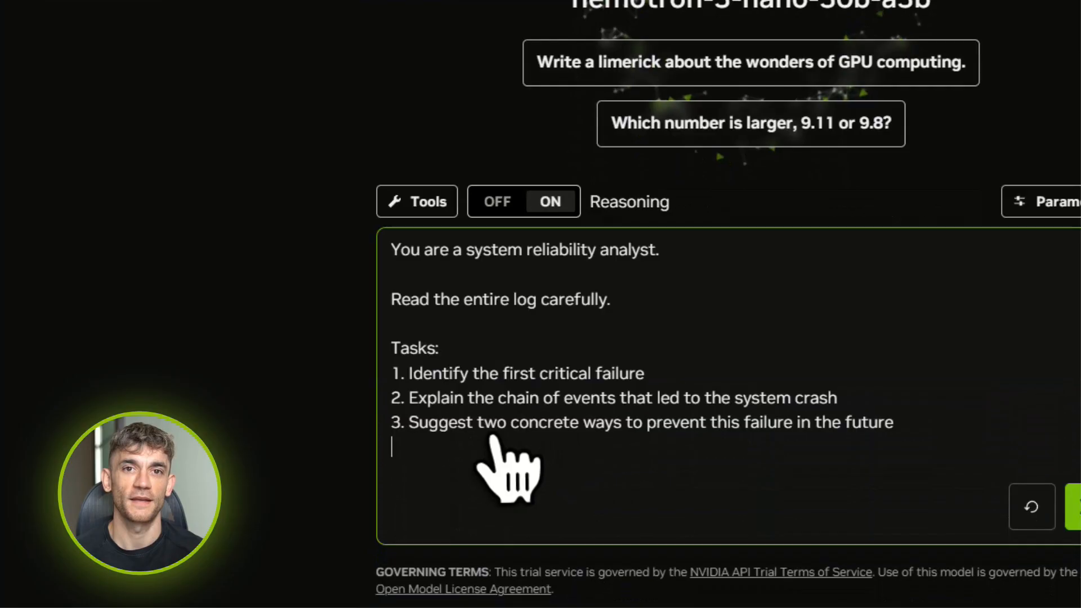
Send the system reliability analyst prompt, then the timestamped crash log for analysis
{"action": "double_click", "coordinate": [403, 249]}
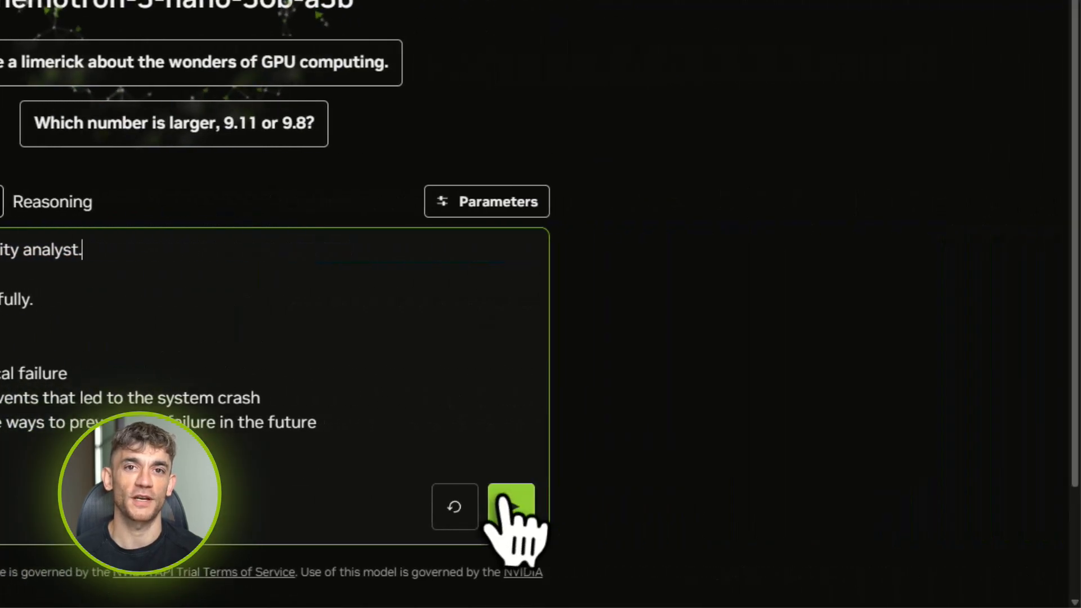
{"action": "left_click", "coordinate": [511, 506]}
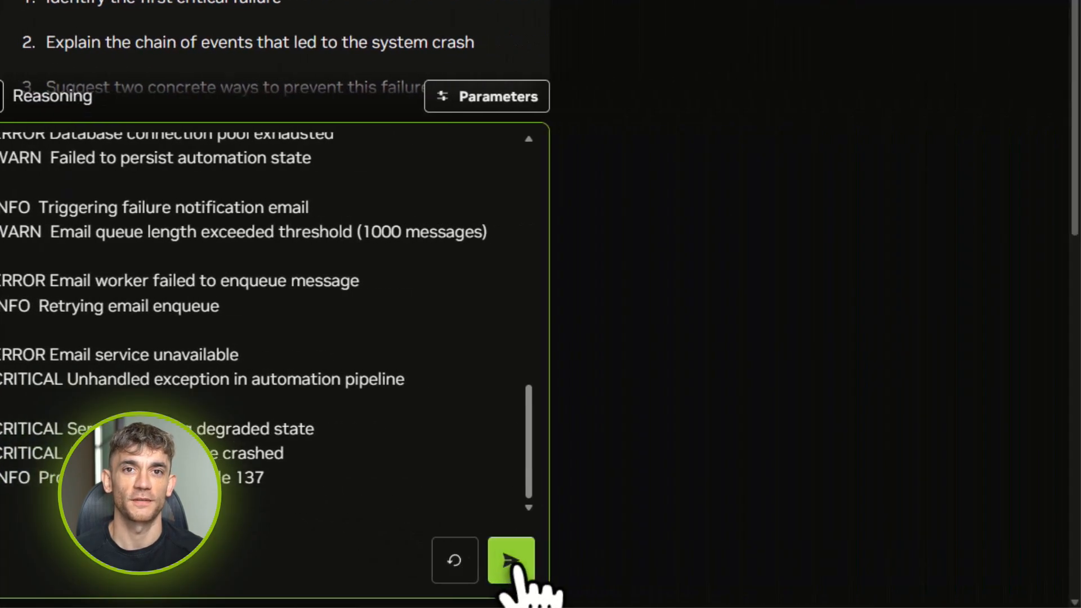
{"action": "left_click", "coordinate": [511, 561]}
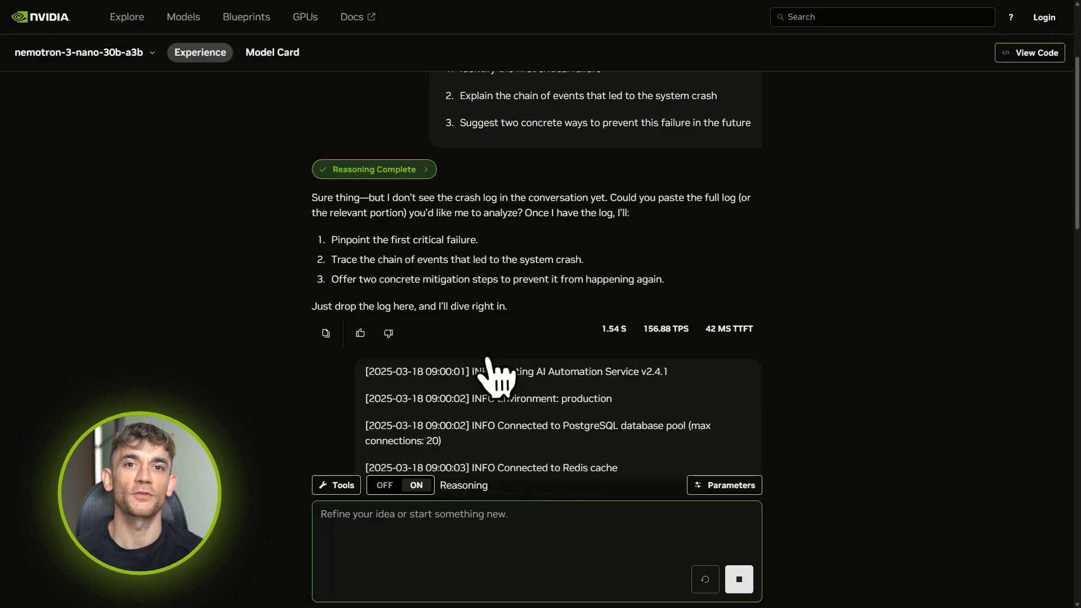
Read the crash analysis: First critical failure section and Chain of events table
{"action": "scroll", "scroll_direction": "down", "scroll_amount": 3}
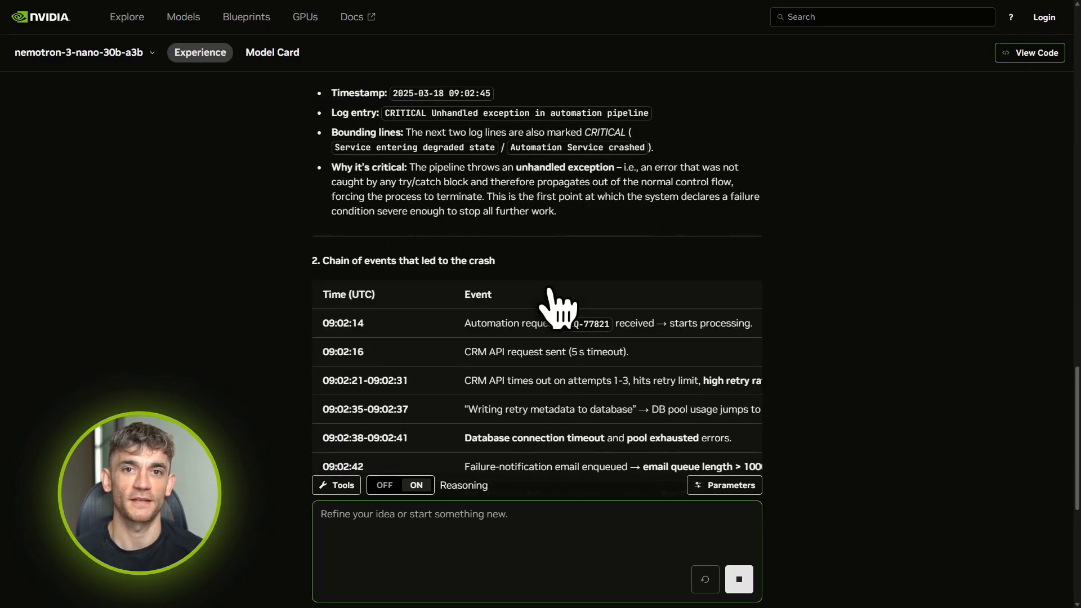
{"action": "scroll", "scroll_direction": "down", "scroll_amount": 3}
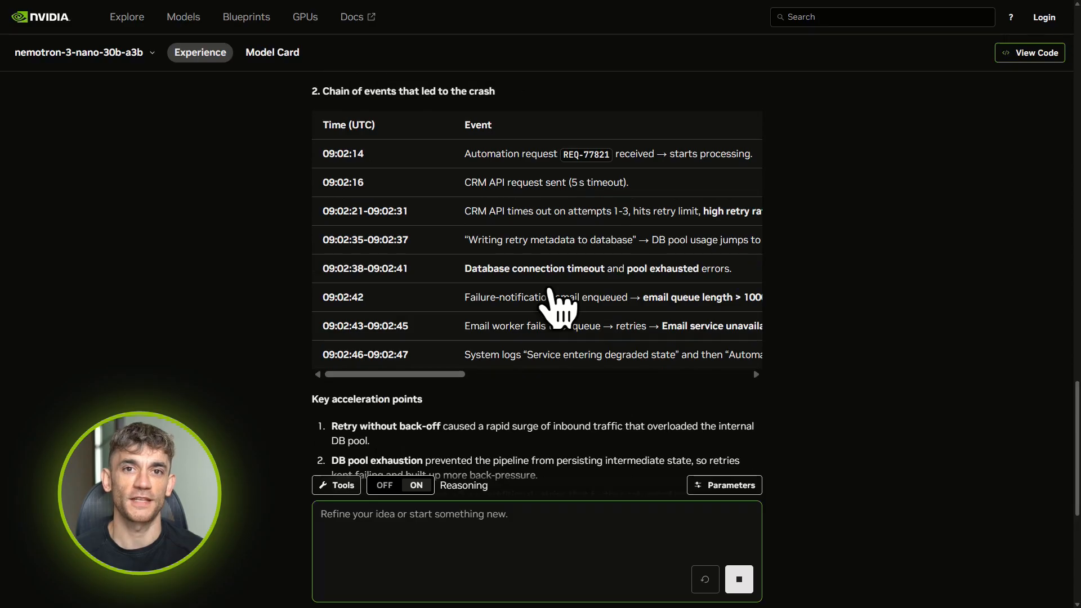
{"action": "scroll", "scroll_direction": "down", "scroll_amount": 3}
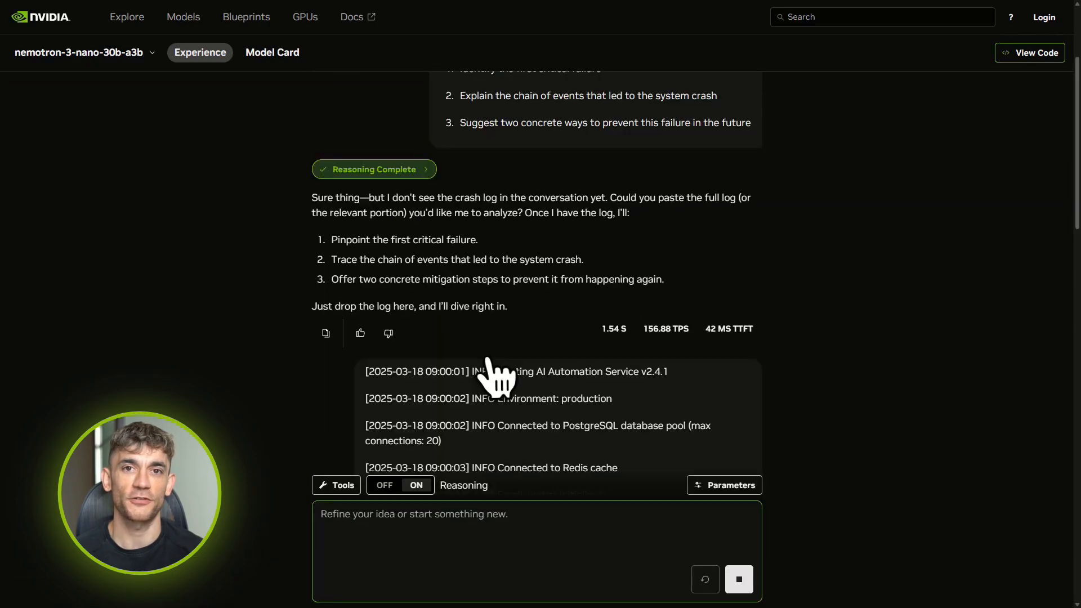
{"action": "scroll", "scroll_direction": "down", "scroll_amount": 3}
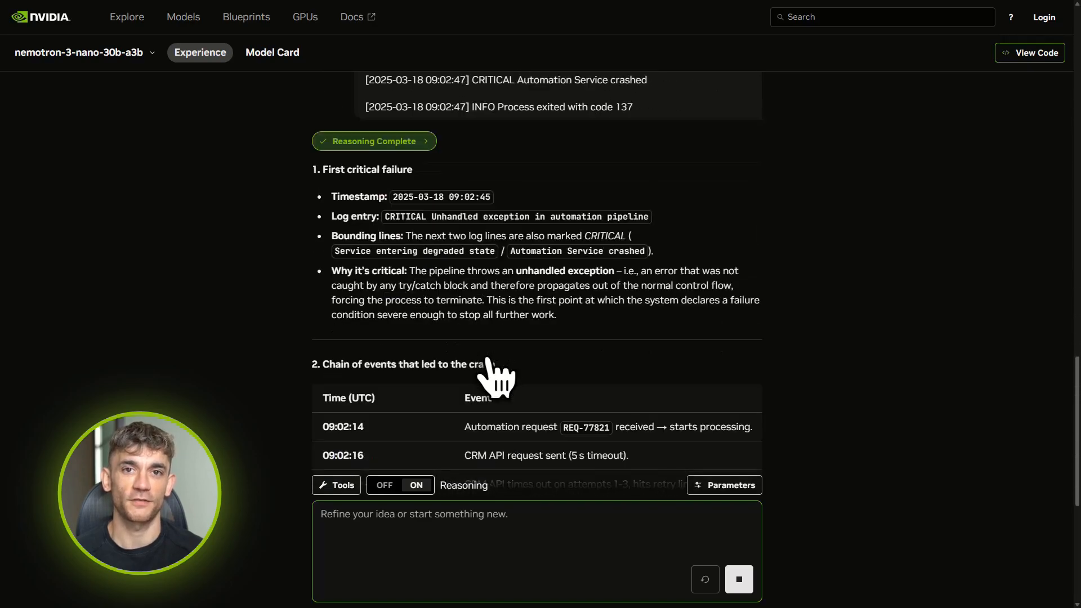
{"action": "scroll", "scroll_direction": "down", "scroll_amount": 3}
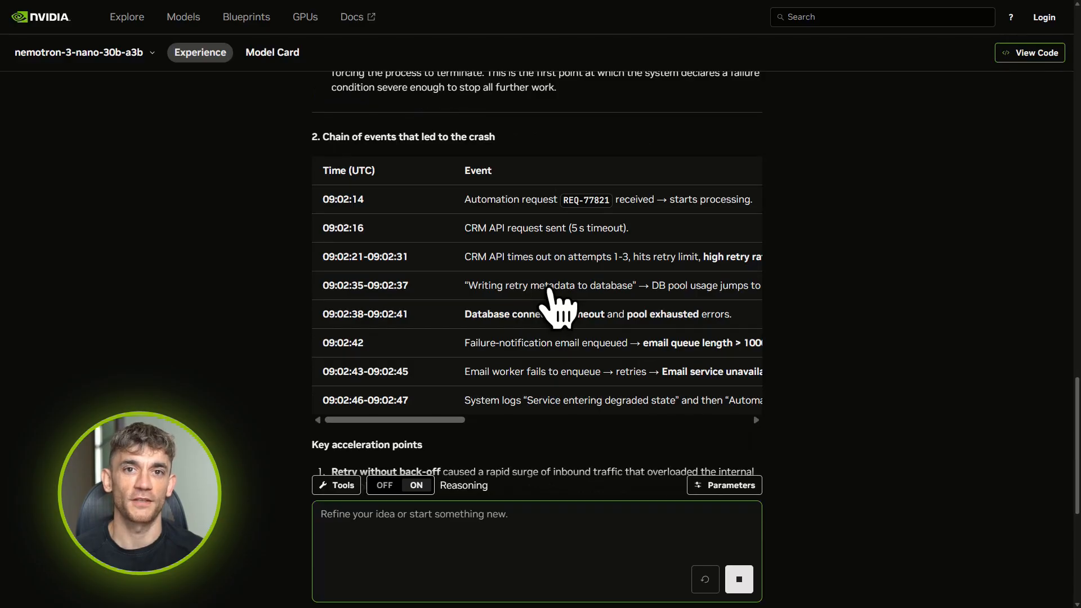
{"action": "scroll", "scroll_direction": "down", "scroll_amount": 3}
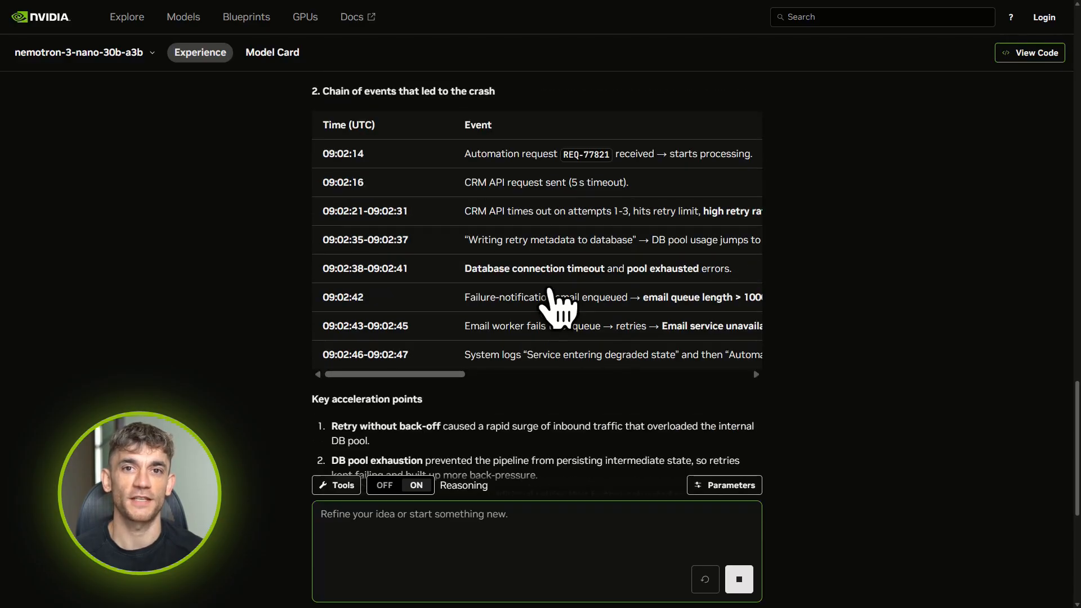
{"action": "scroll", "scroll_direction": "down", "scroll_amount": 3}
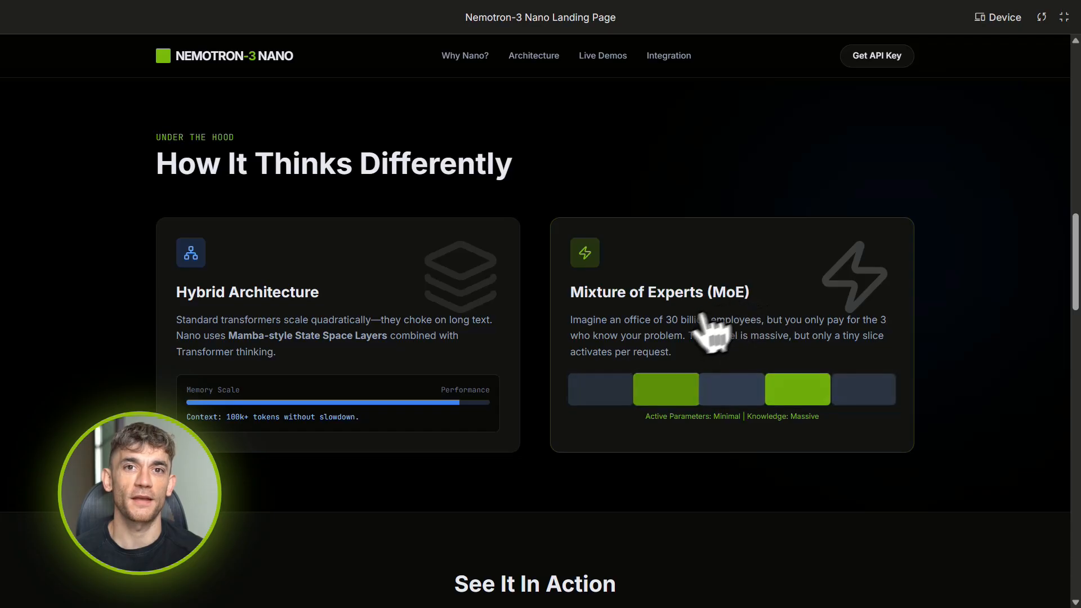
Run the Logic & Scheduling workshop demo under See It In Action
{"action": "left_click_drag", "start_coordinate": [664, 318], "coordinate": [764, 318]}
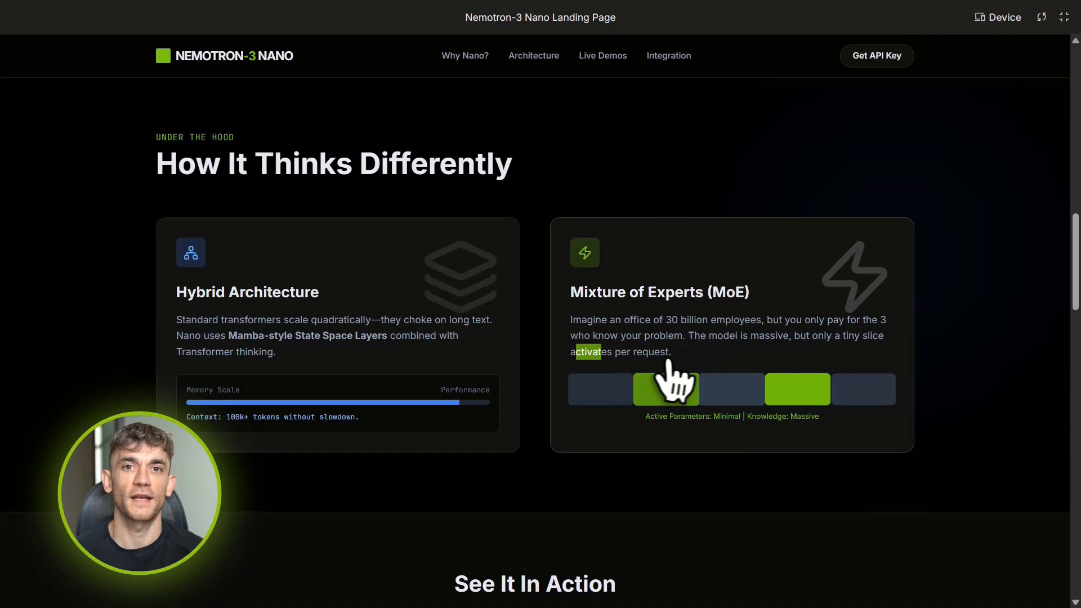
{"action": "mouse_move", "coordinate": [534, 438]}
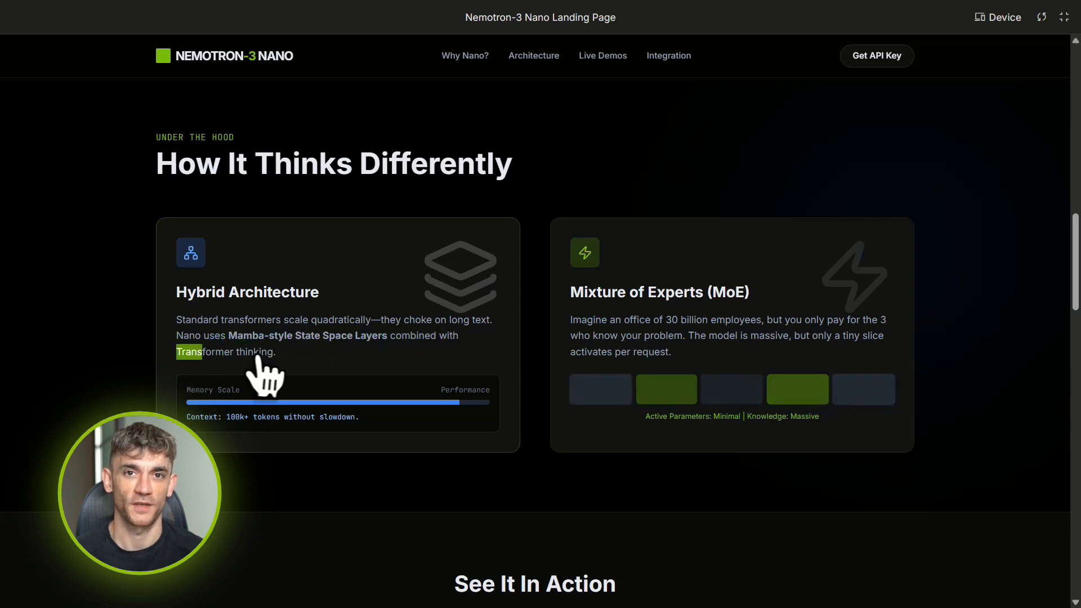
{"action": "scroll", "scroll_direction": "down", "scroll_amount": 3}
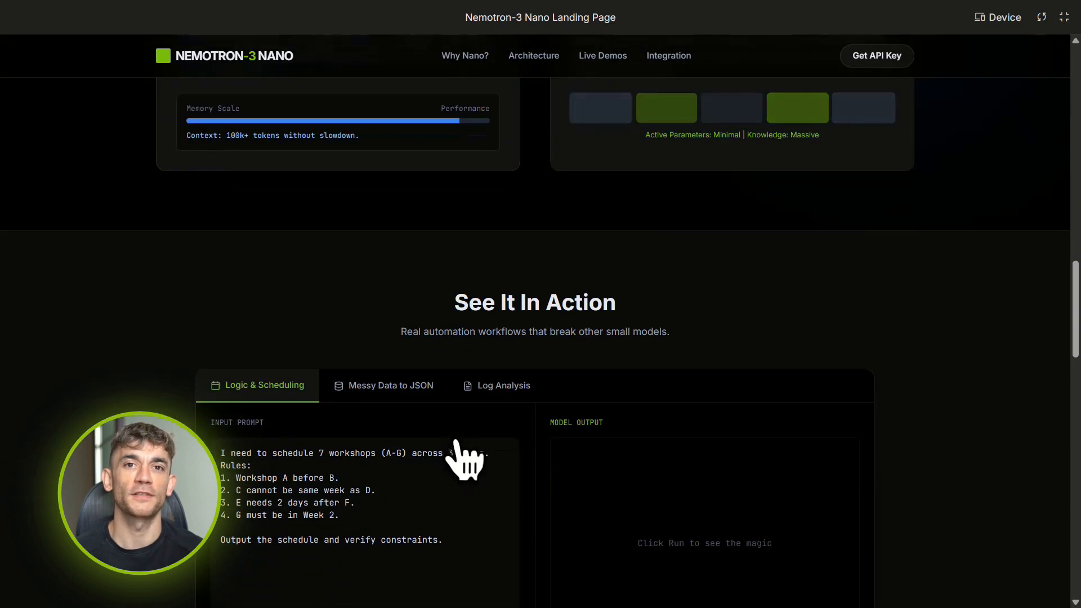
{"action": "scroll", "scroll_direction": "down", "scroll_amount": 3}
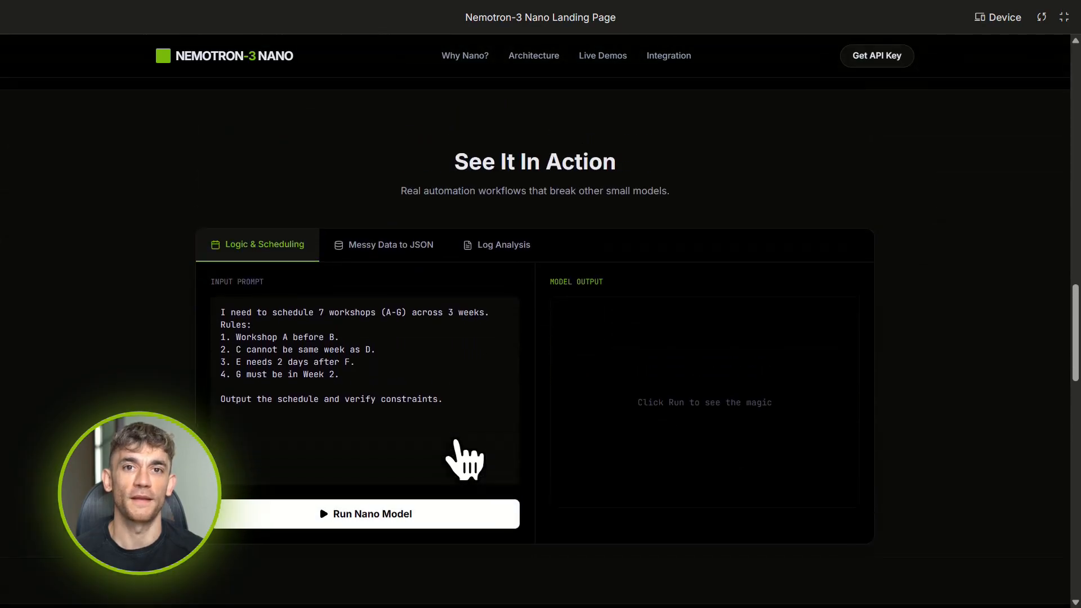
{"action": "left_click", "coordinate": [366, 513]}
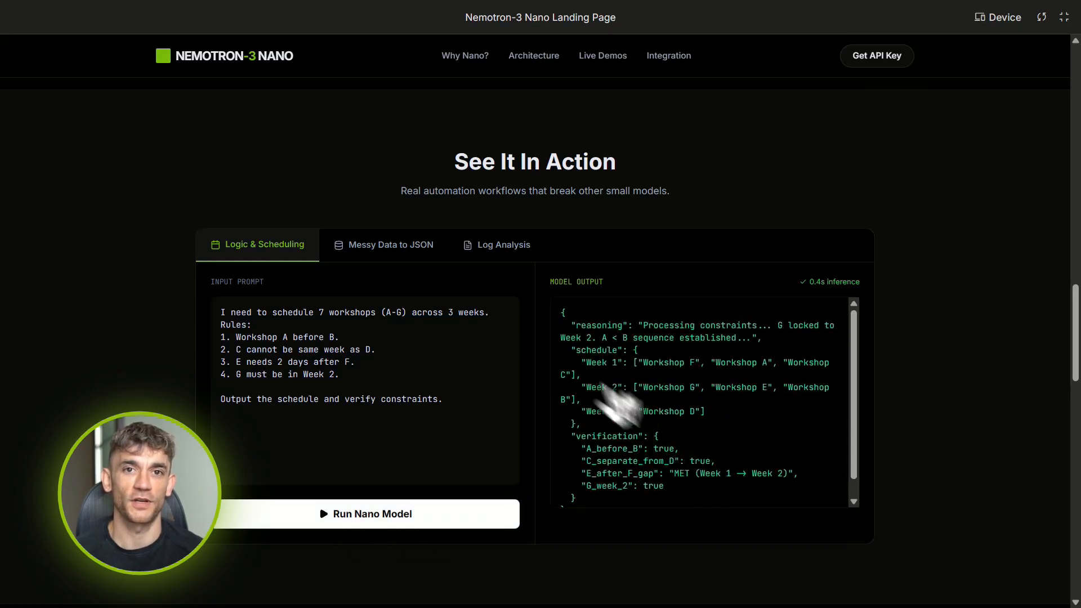
Run the Messy Data to JSON demo to produce structured output
{"action": "left_click", "coordinate": [390, 244]}
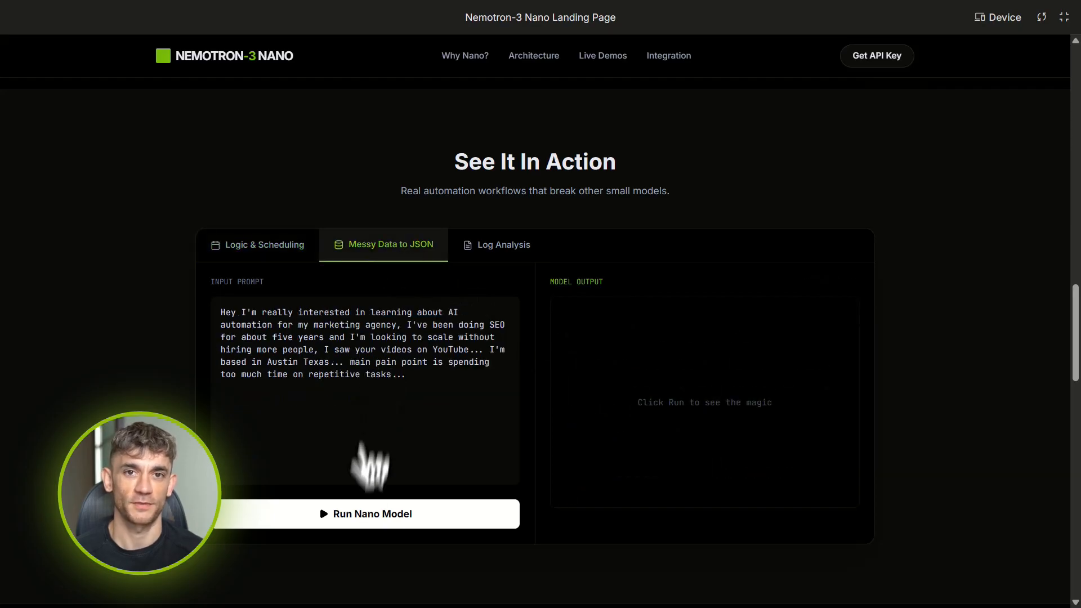
{"action": "left_click", "coordinate": [365, 513]}
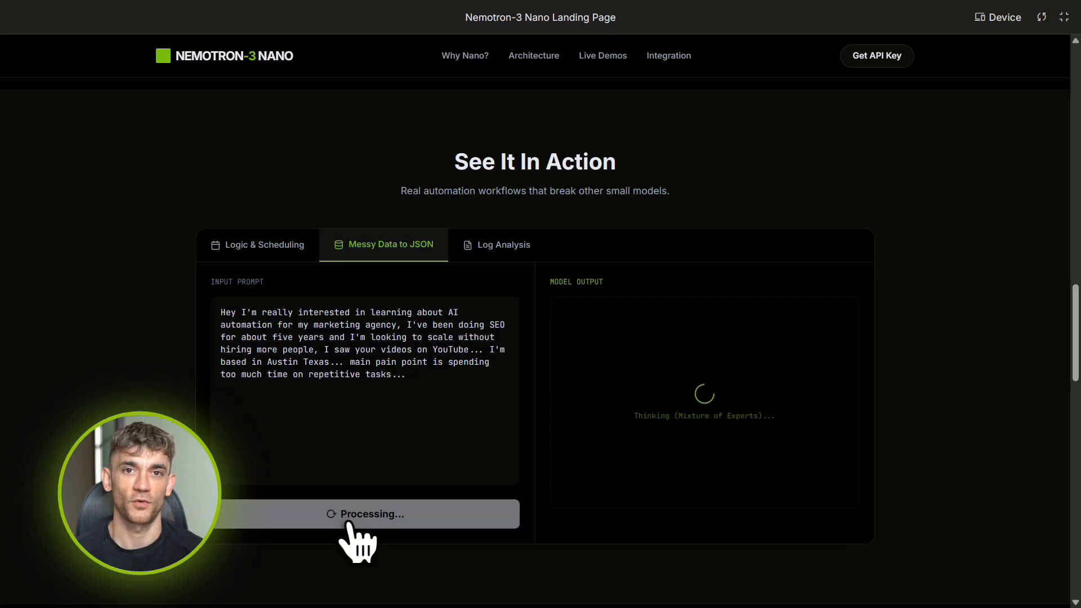
{"action": "left_click", "coordinate": [364, 513]}
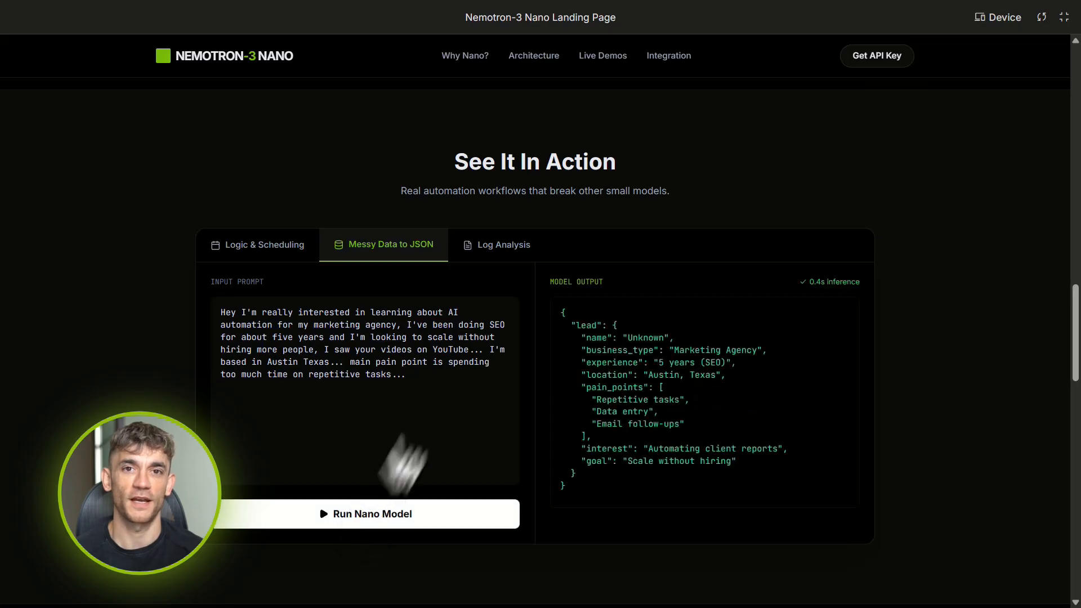
Run the Log Analysis demo to get root cause and recommended fixes
{"action": "left_click", "coordinate": [504, 244]}
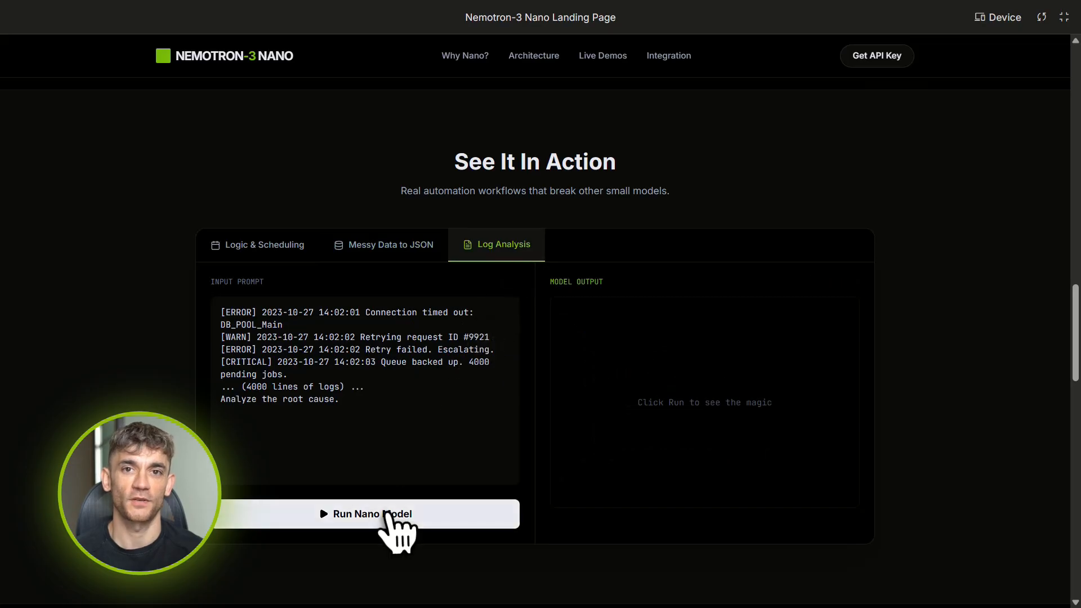
{"action": "left_click", "coordinate": [366, 513]}
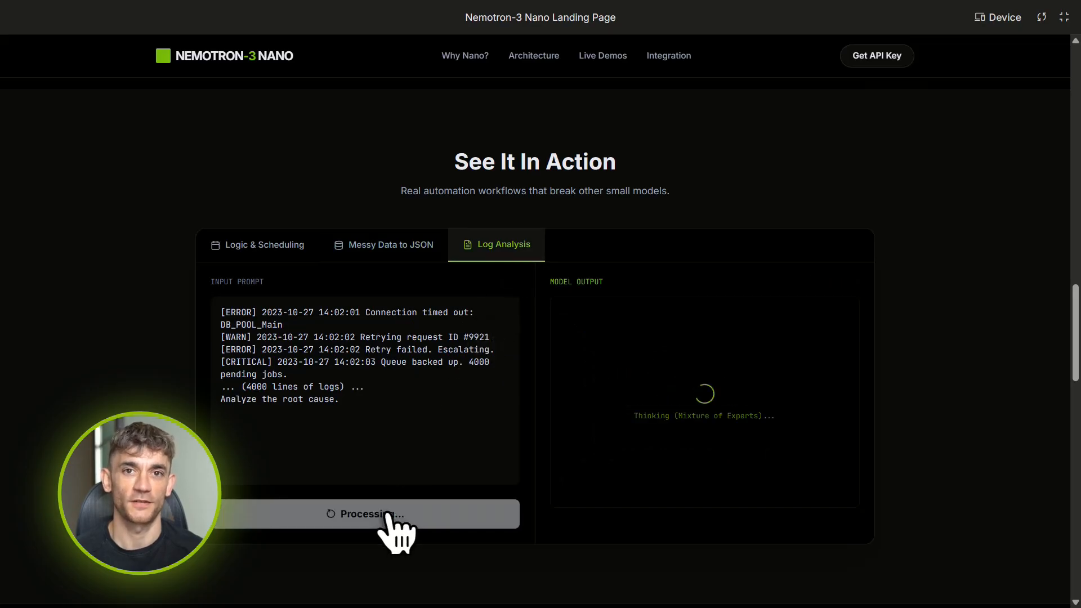
{"action": "left_click", "coordinate": [366, 513]}
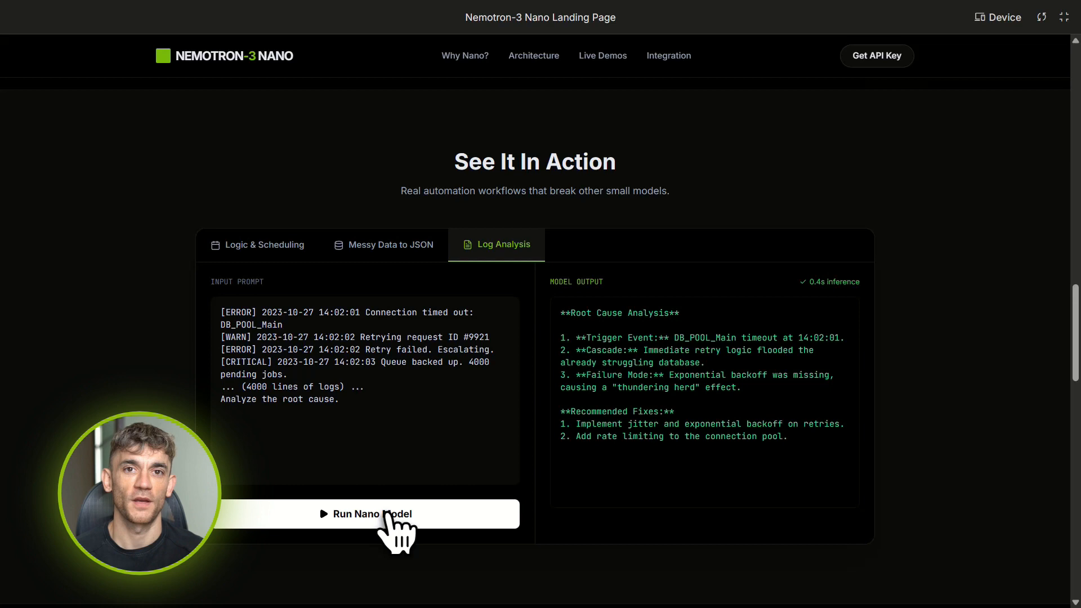
{"action": "mouse_move", "coordinate": [555, 306]}
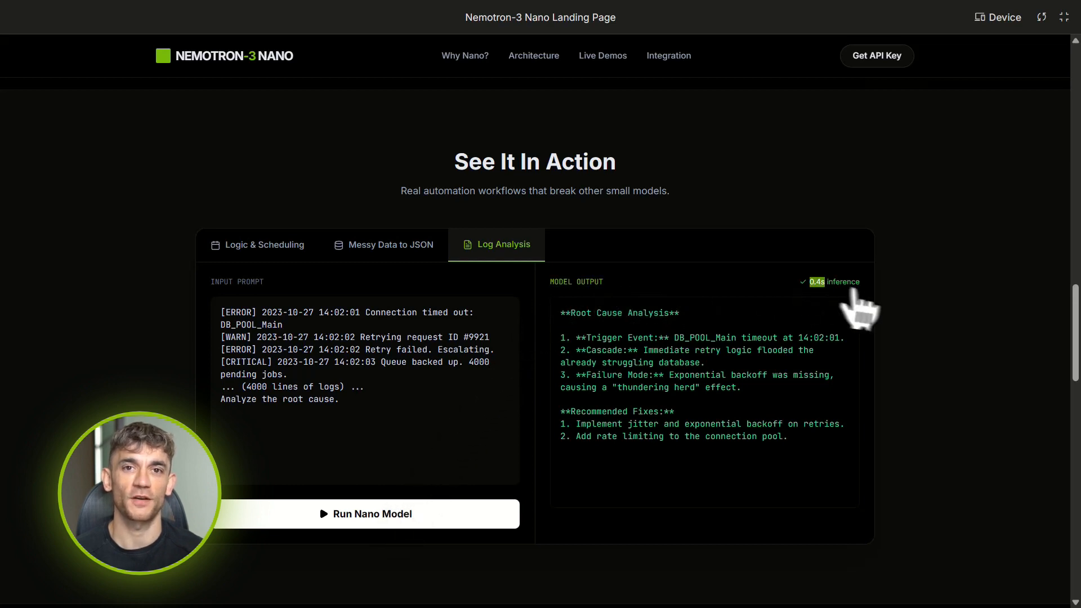
Review the OpenAI drop-in and Know Your Tool sections, ending on the Hugging Face model card
{"action": "scroll", "scroll_direction": "down", "scroll_amount": 3}
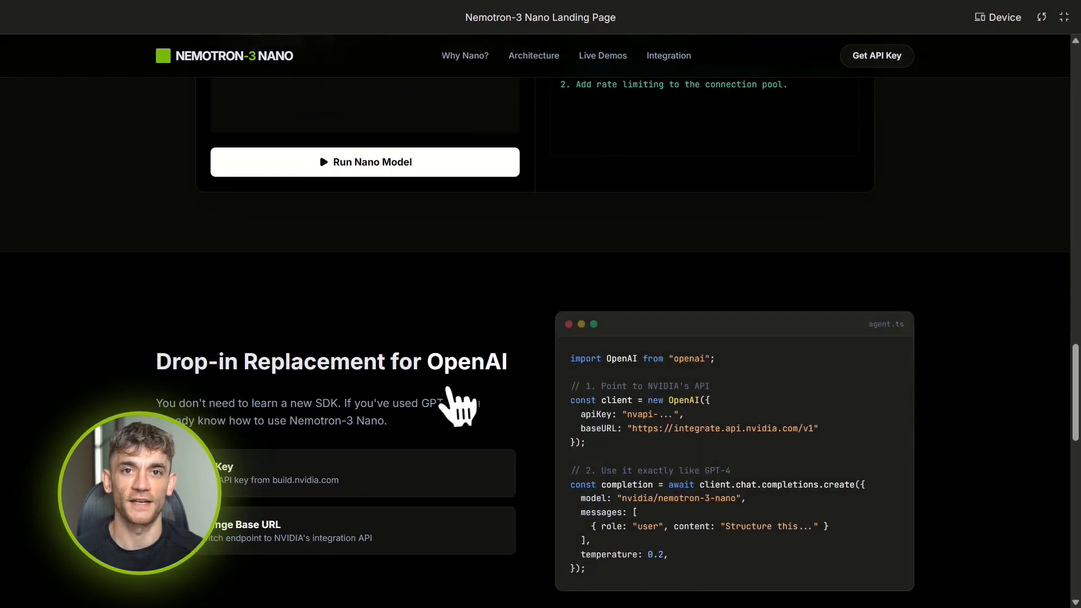
{"action": "scroll", "scroll_direction": "down", "scroll_amount": 3}
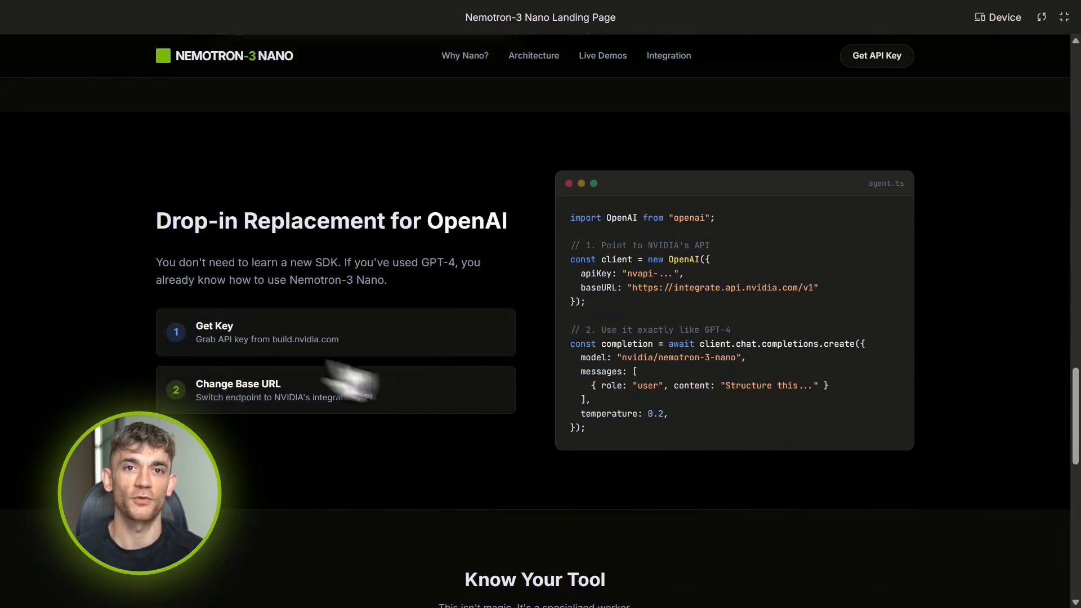
{"action": "mouse_move", "coordinate": [210, 407]}
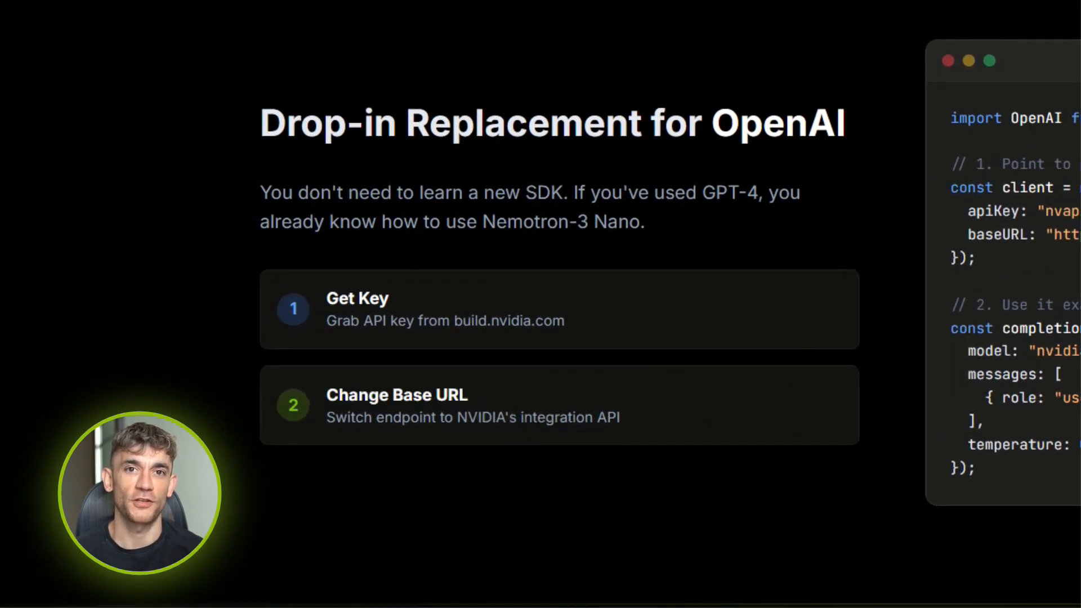
{"action": "scroll", "scroll_direction": "down", "scroll_amount": 3}
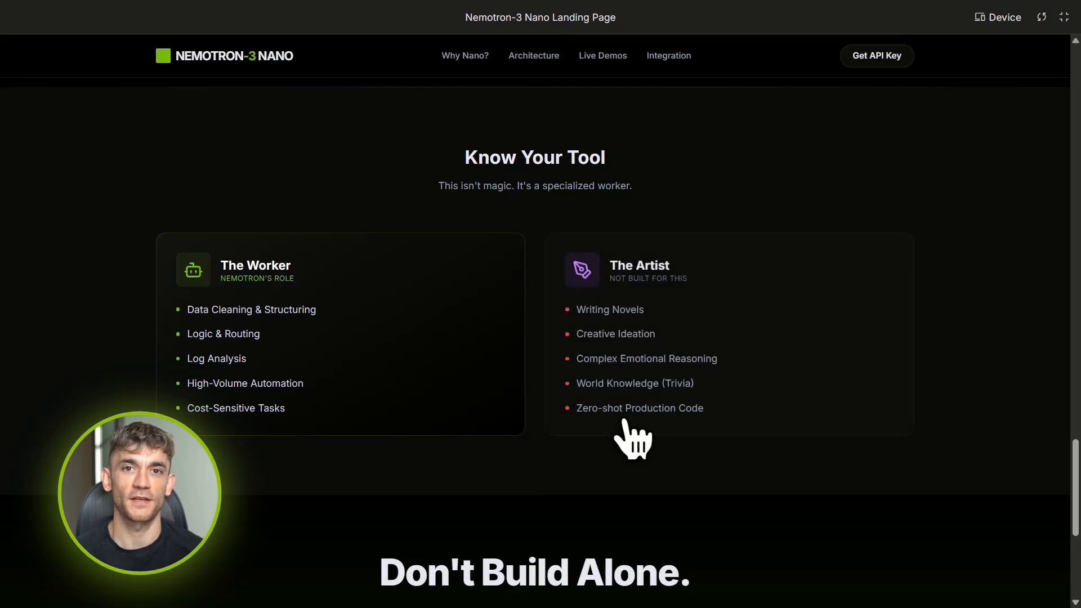
{"action": "mouse_move", "coordinate": [527, 443]}
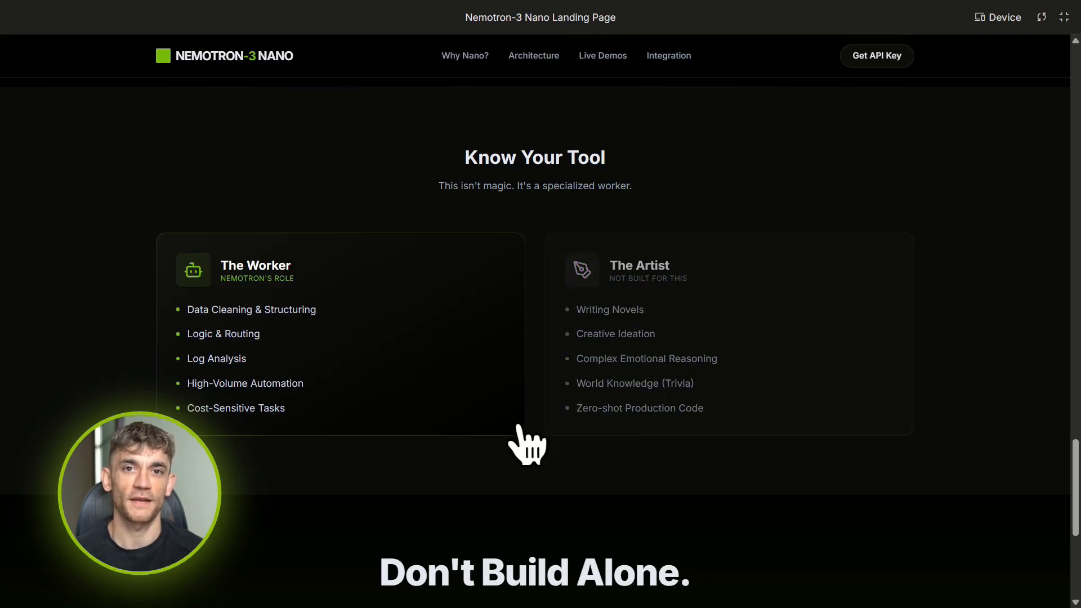
{"action": "scroll", "scroll_direction": "down", "scroll_amount": 3}
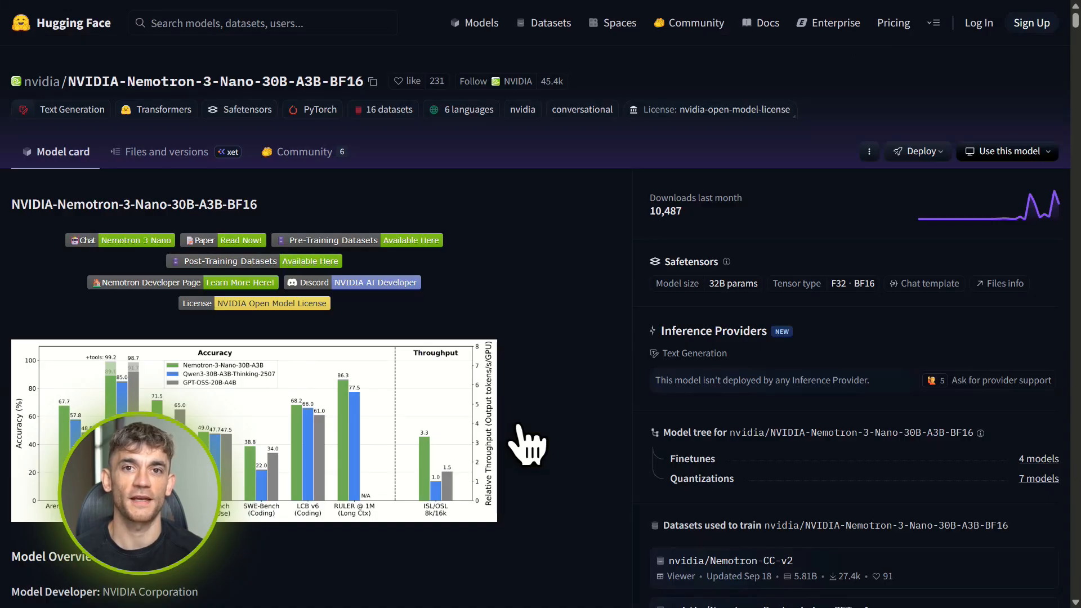
{"action": "scroll", "scroll_direction": "down", "scroll_amount": 3}
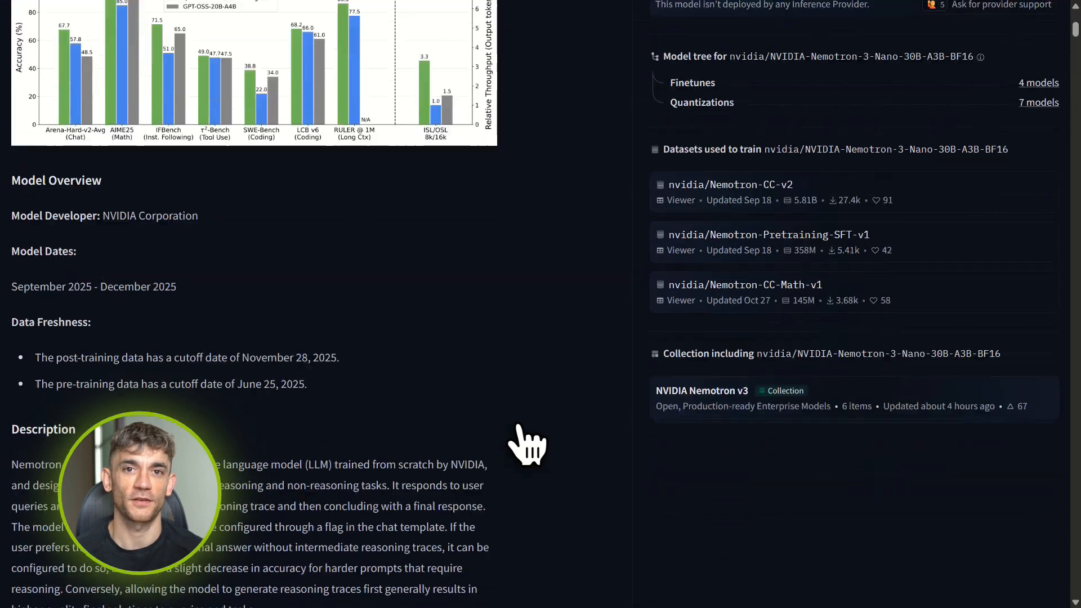
{"action": "scroll", "scroll_direction": "down", "scroll_amount": 3}
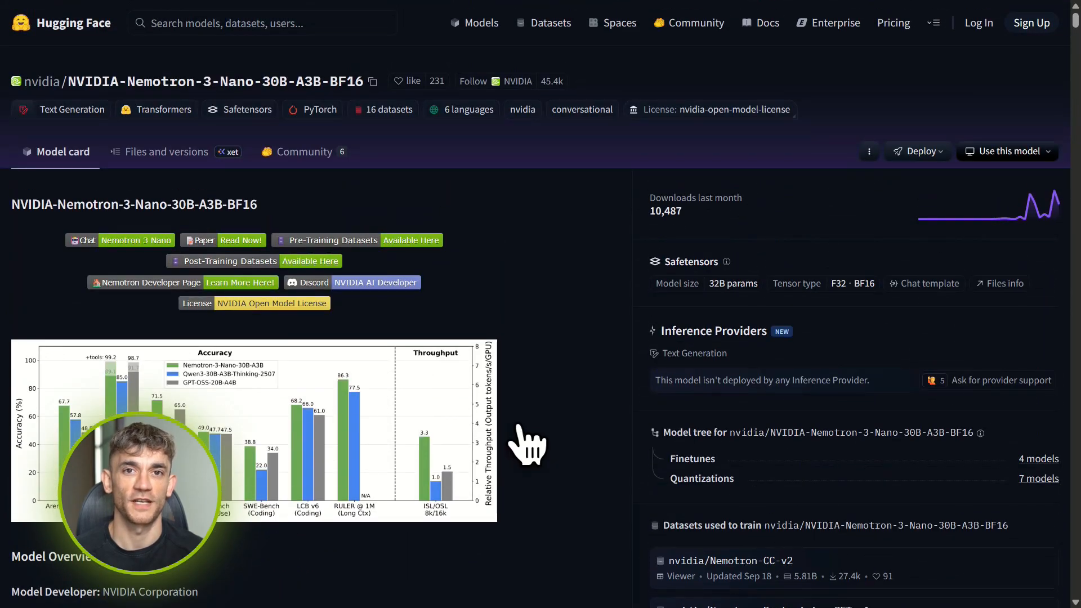
{"action": "scroll", "scroll_direction": "down", "scroll_amount": 3}
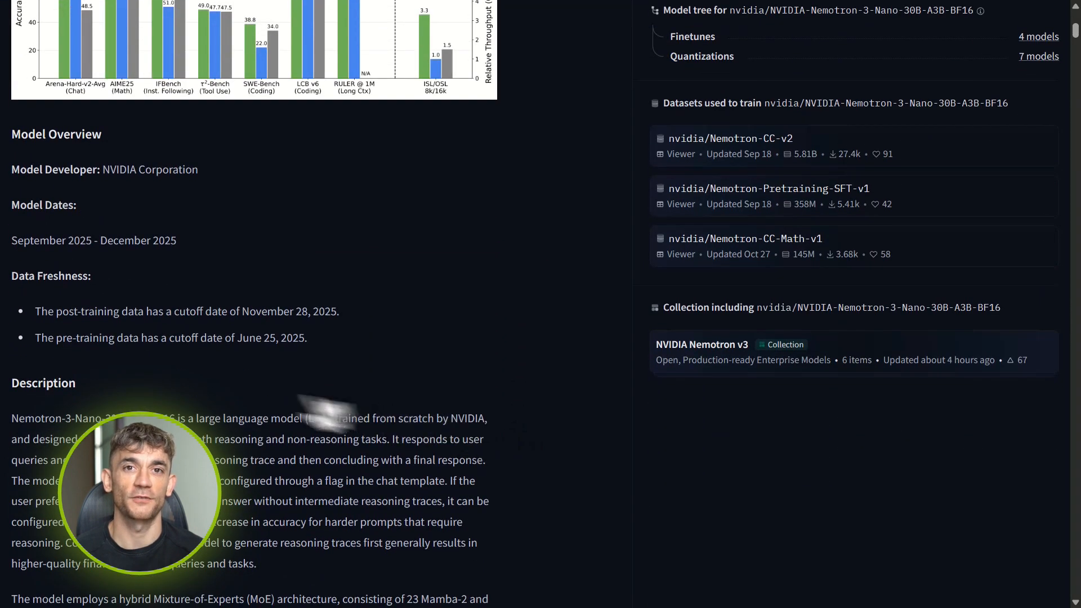
{"action": "scroll", "scroll_direction": "down", "scroll_amount": 3}
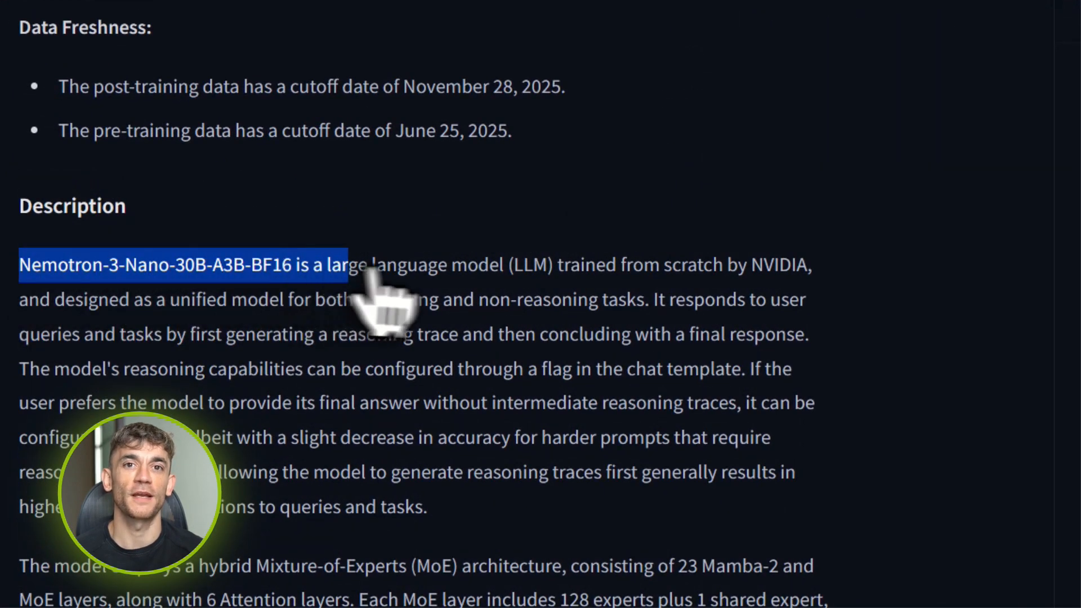
Highlight the description's opening sentence and review benchmark tables and Input/Output specs
{"action": "left_click_drag", "start_coordinate": [325, 263], "coordinate": [813, 263]}
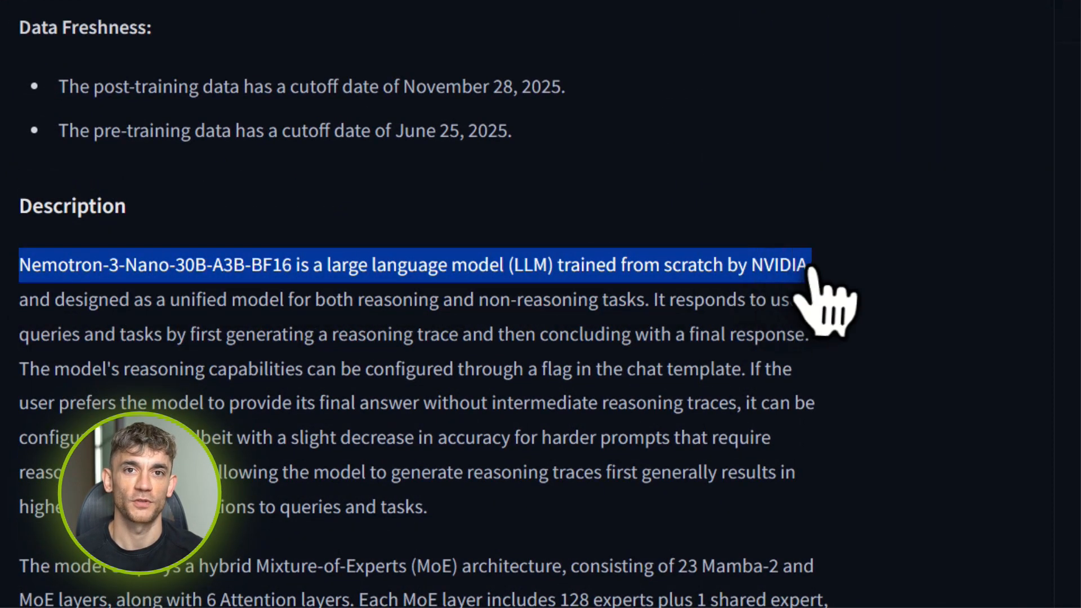
{"action": "scroll", "scroll_direction": "down", "scroll_amount": 3}
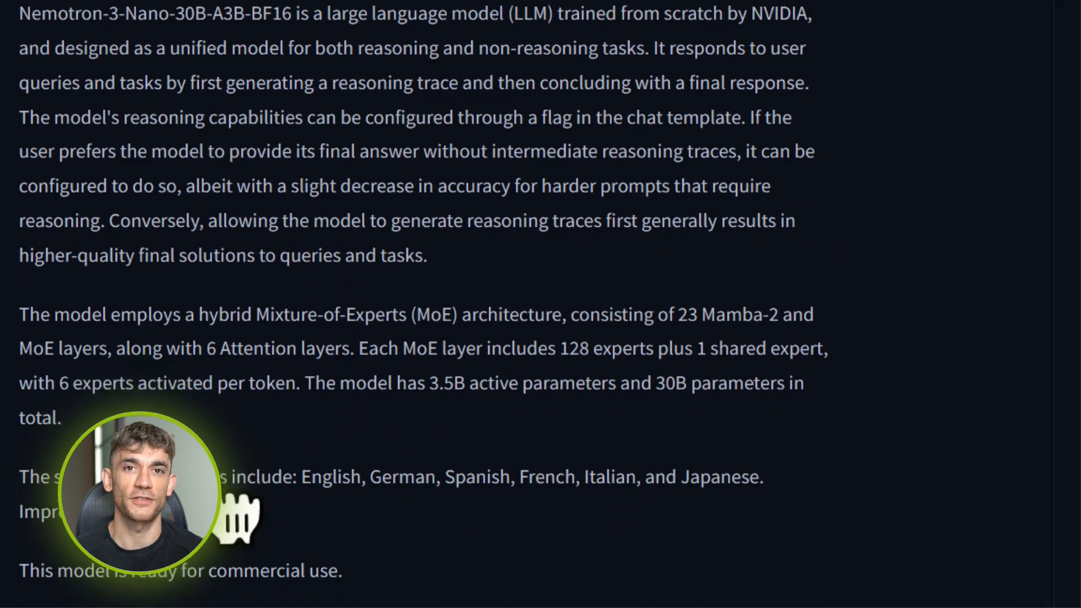
{"action": "scroll", "scroll_direction": "down", "scroll_amount": 3}
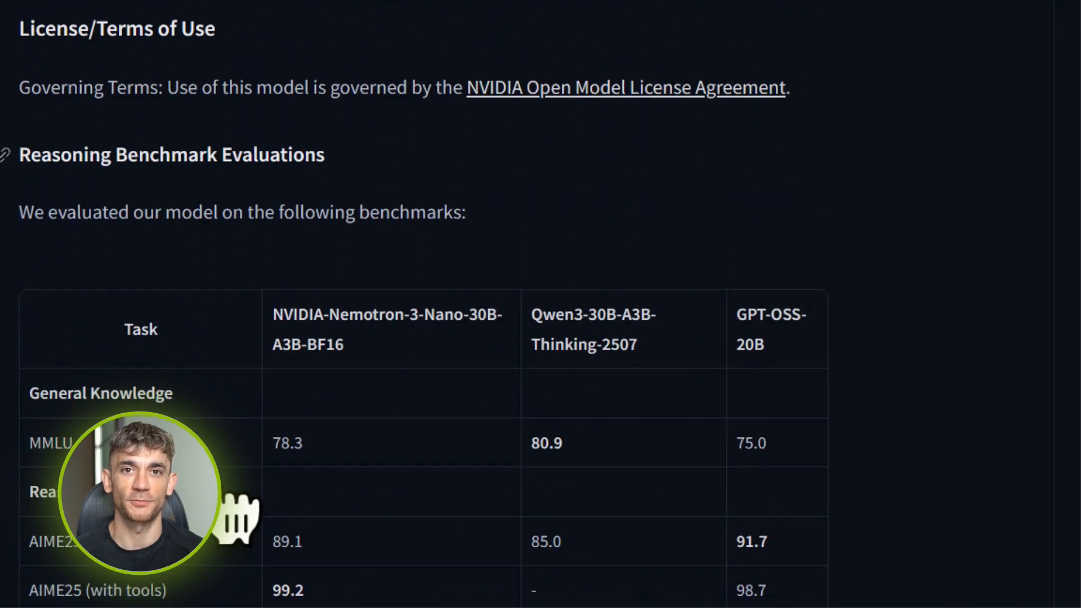
{"action": "scroll", "scroll_direction": "down", "scroll_amount": 3}
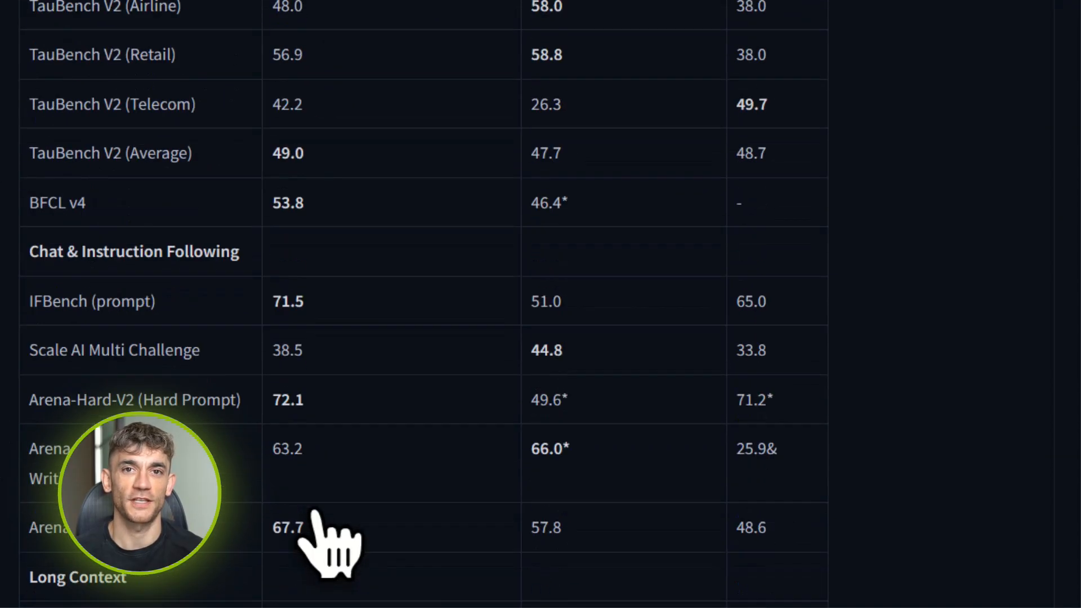
{"action": "scroll", "scroll_direction": "down", "scroll_amount": 3}
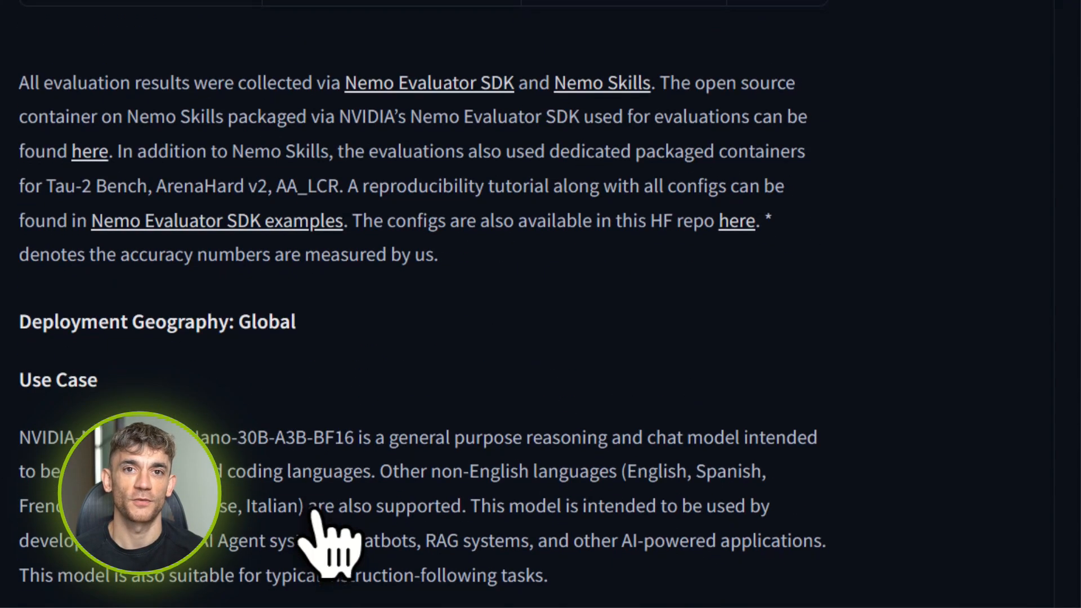
{"action": "scroll", "scroll_direction": "down", "scroll_amount": 3}
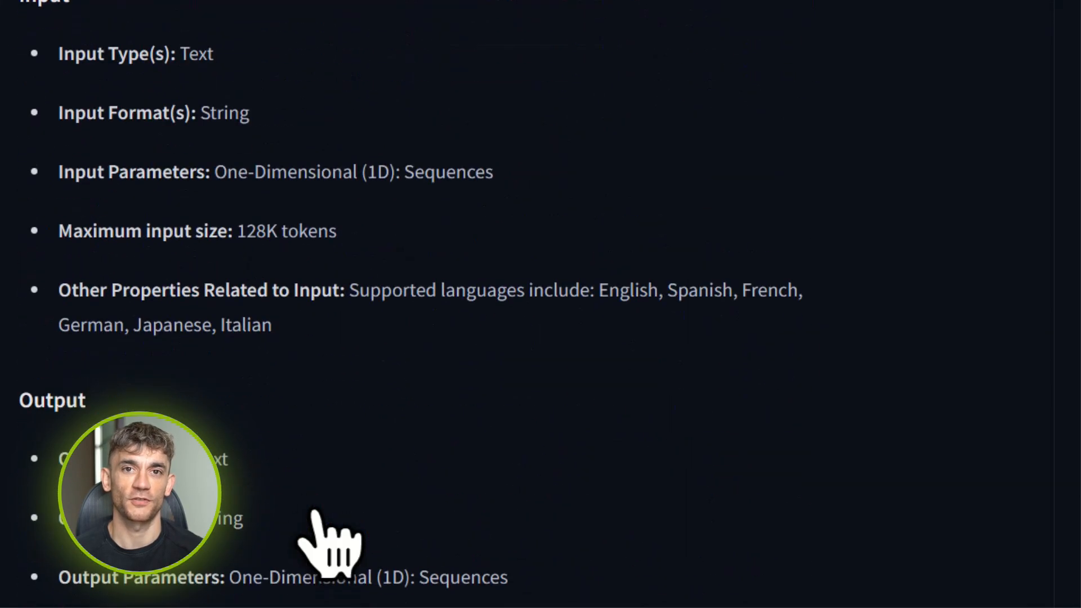
{"action": "scroll", "scroll_direction": "down", "scroll_amount": 3}
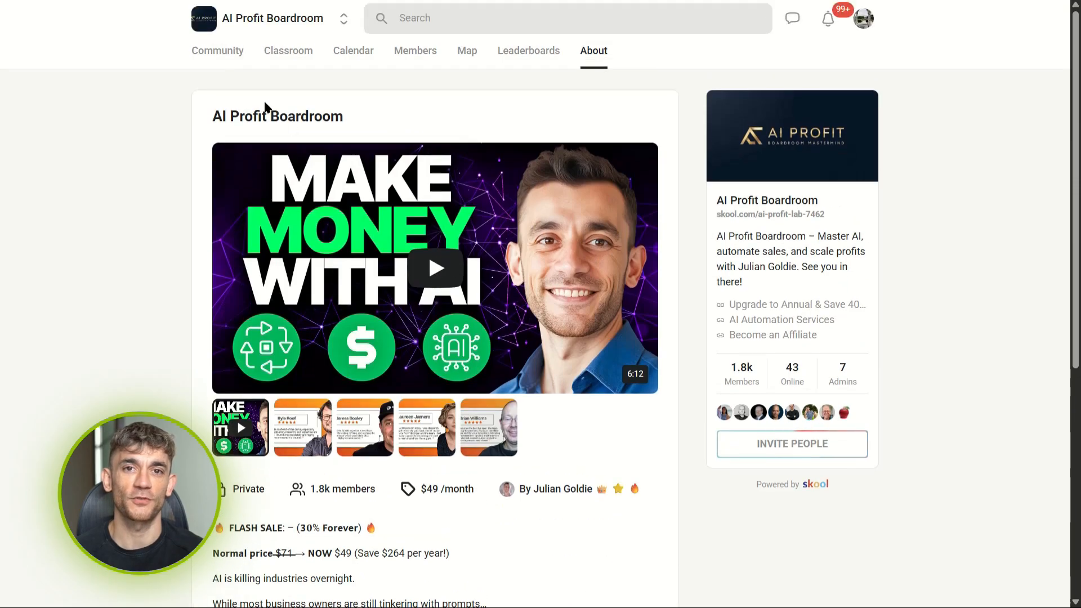
{"action": "mouse_move", "coordinate": [217, 51]}
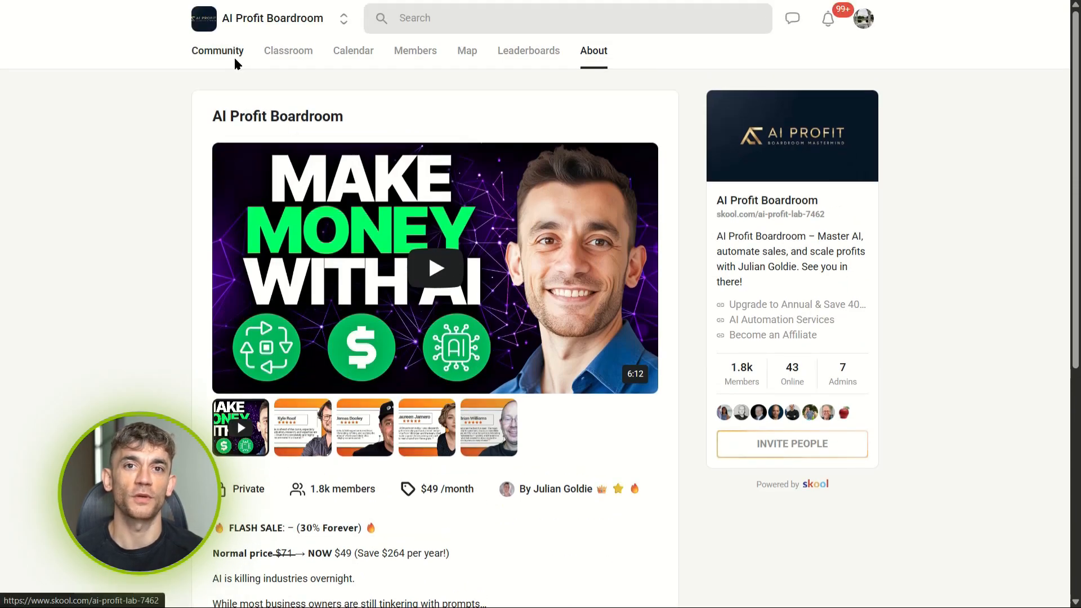
Browse the AI Profit Boardroom community feed and its Classroom courses
{"action": "left_click", "coordinate": [216, 50]}
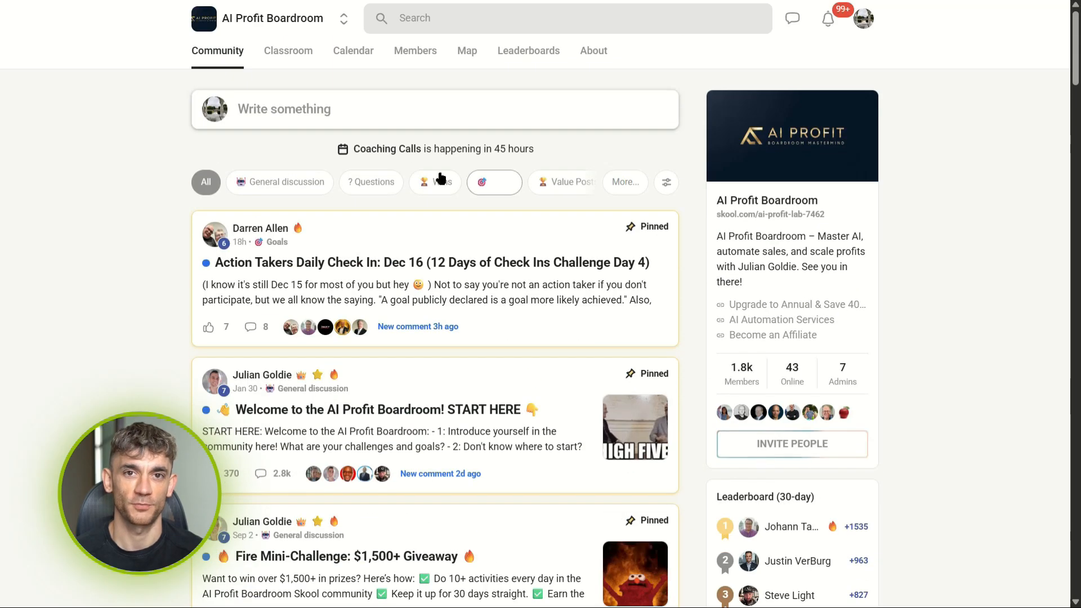
{"action": "left_click", "coordinate": [288, 50]}
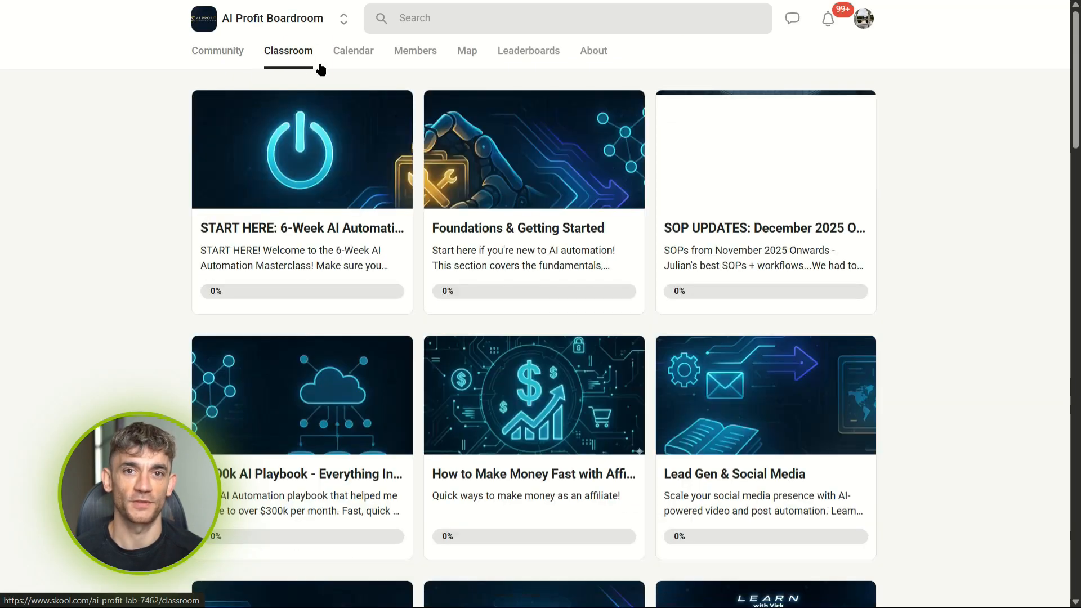
{"action": "scroll", "scroll_direction": "down", "scroll_amount": 3}
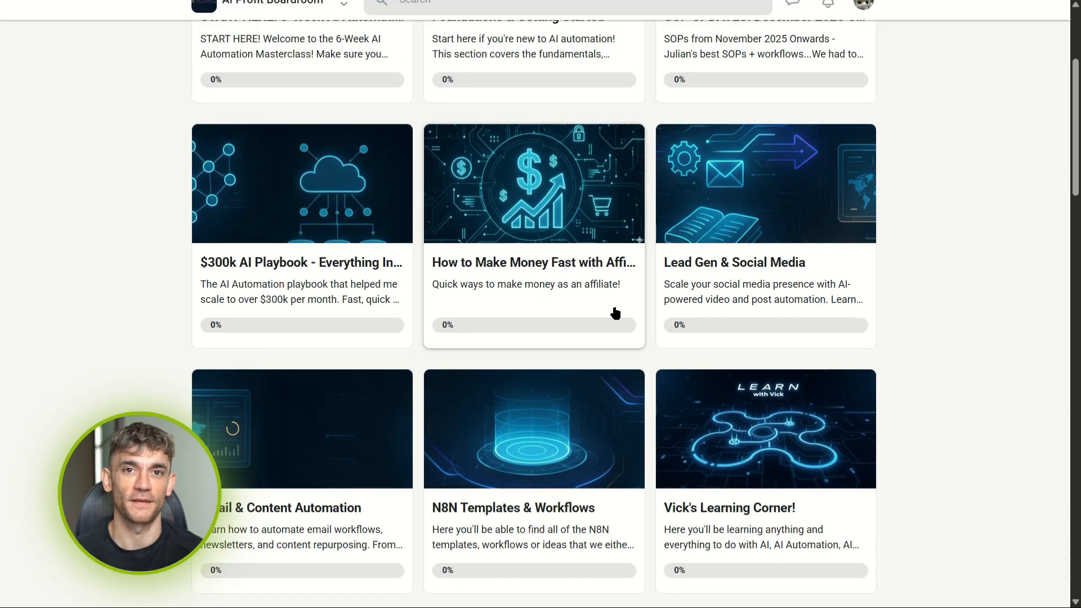
{"action": "scroll", "scroll_direction": "down", "scroll_amount": 3}
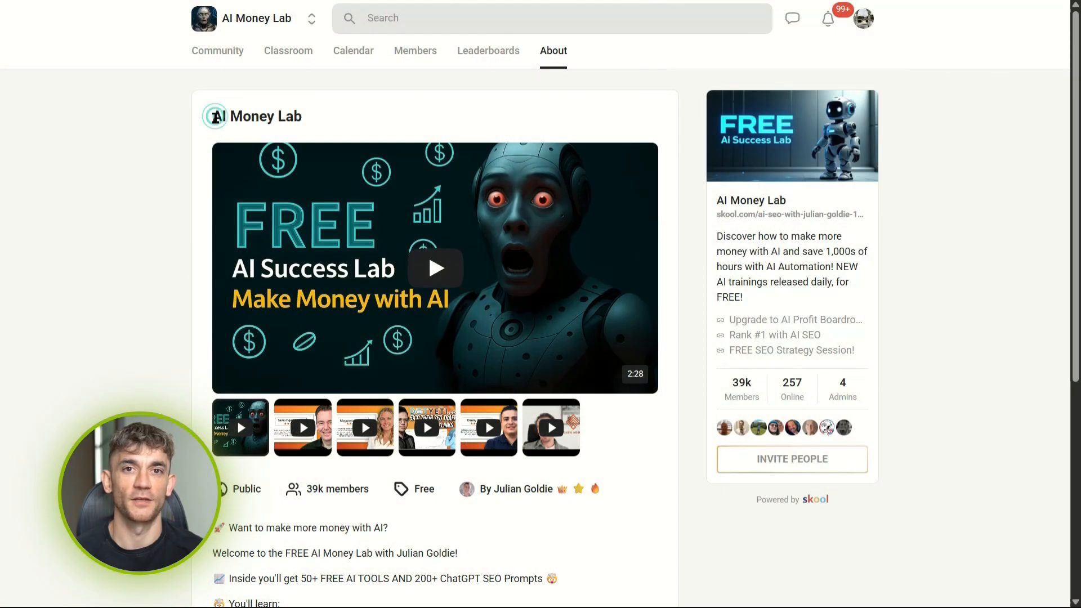
{"action": "mouse_move", "coordinate": [741, 386]}
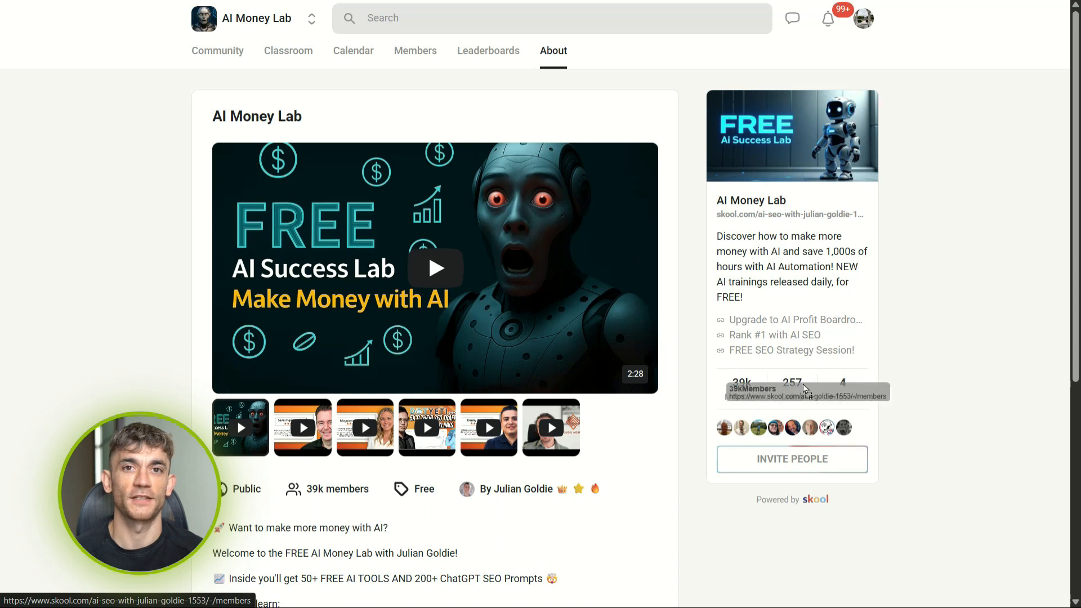
Review the AI Money Lab About page and browse its Classroom course list
{"action": "scroll", "scroll_direction": "down", "scroll_amount": 3}
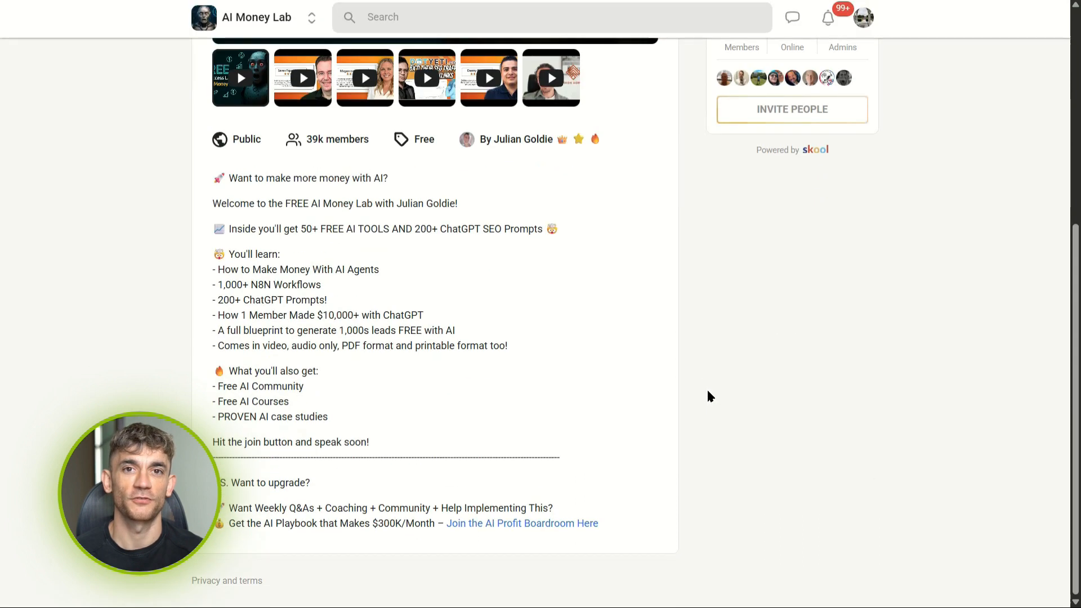
{"action": "scroll", "scroll_direction": "up", "scroll_amount": 3}
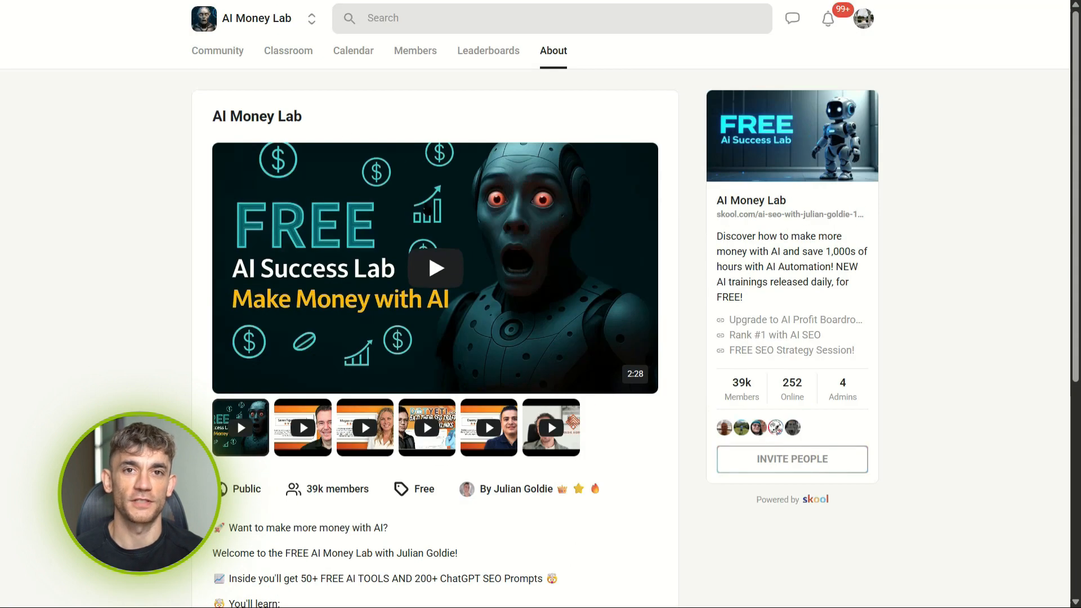
{"action": "left_click", "coordinate": [289, 51]}
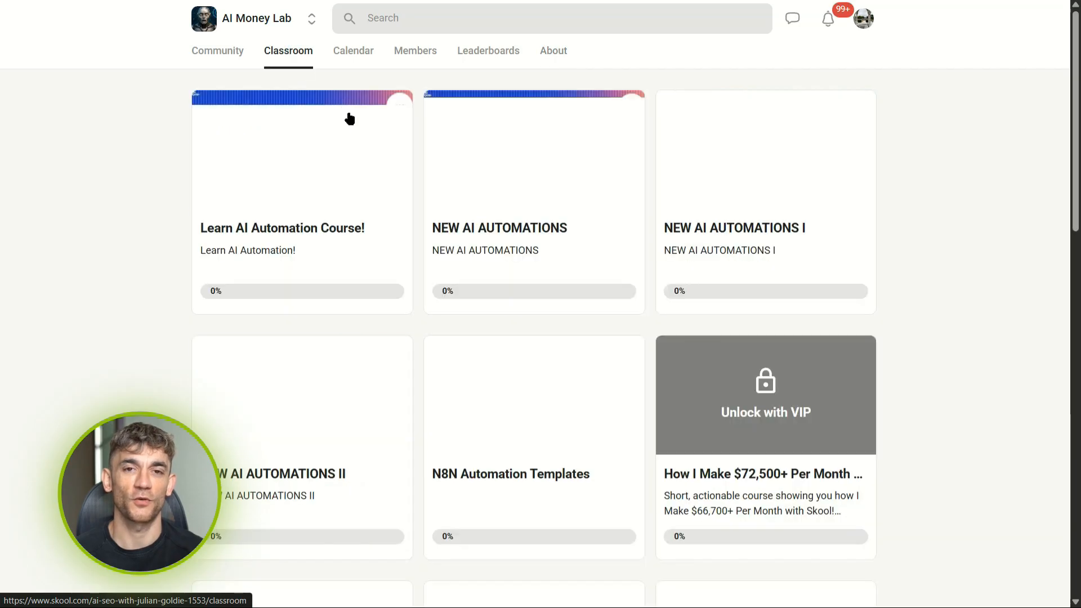
{"action": "scroll", "scroll_direction": "down", "scroll_amount": 3}
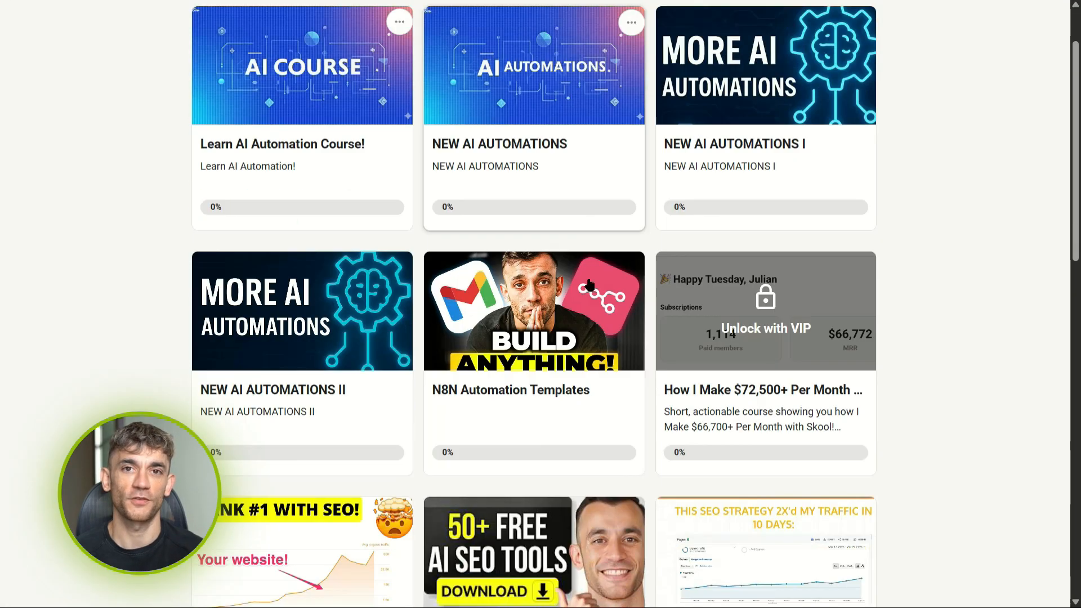
{"action": "scroll", "scroll_direction": "down", "scroll_amount": 3}
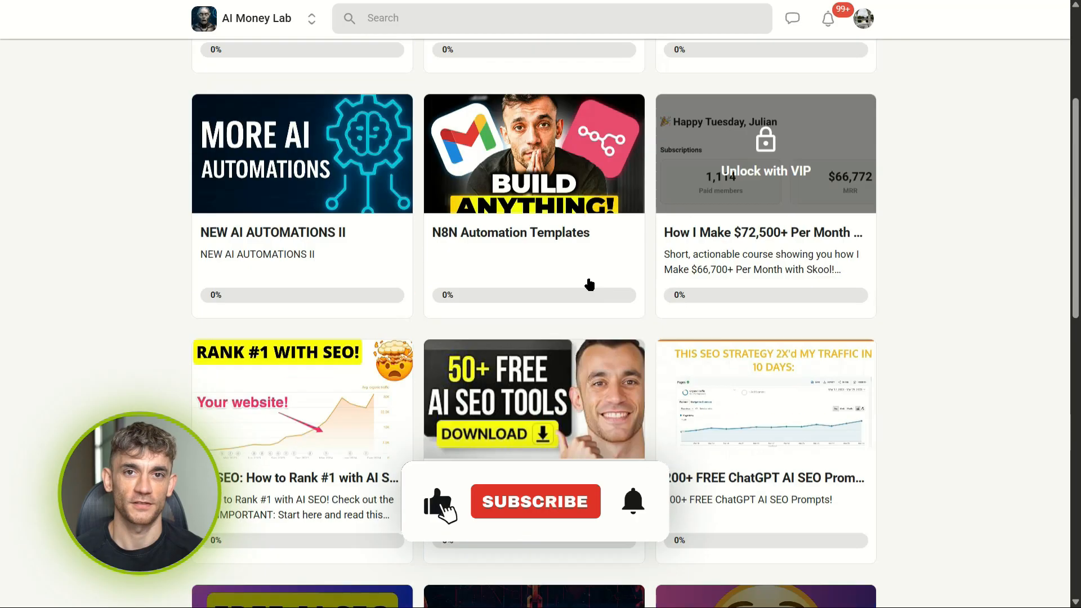